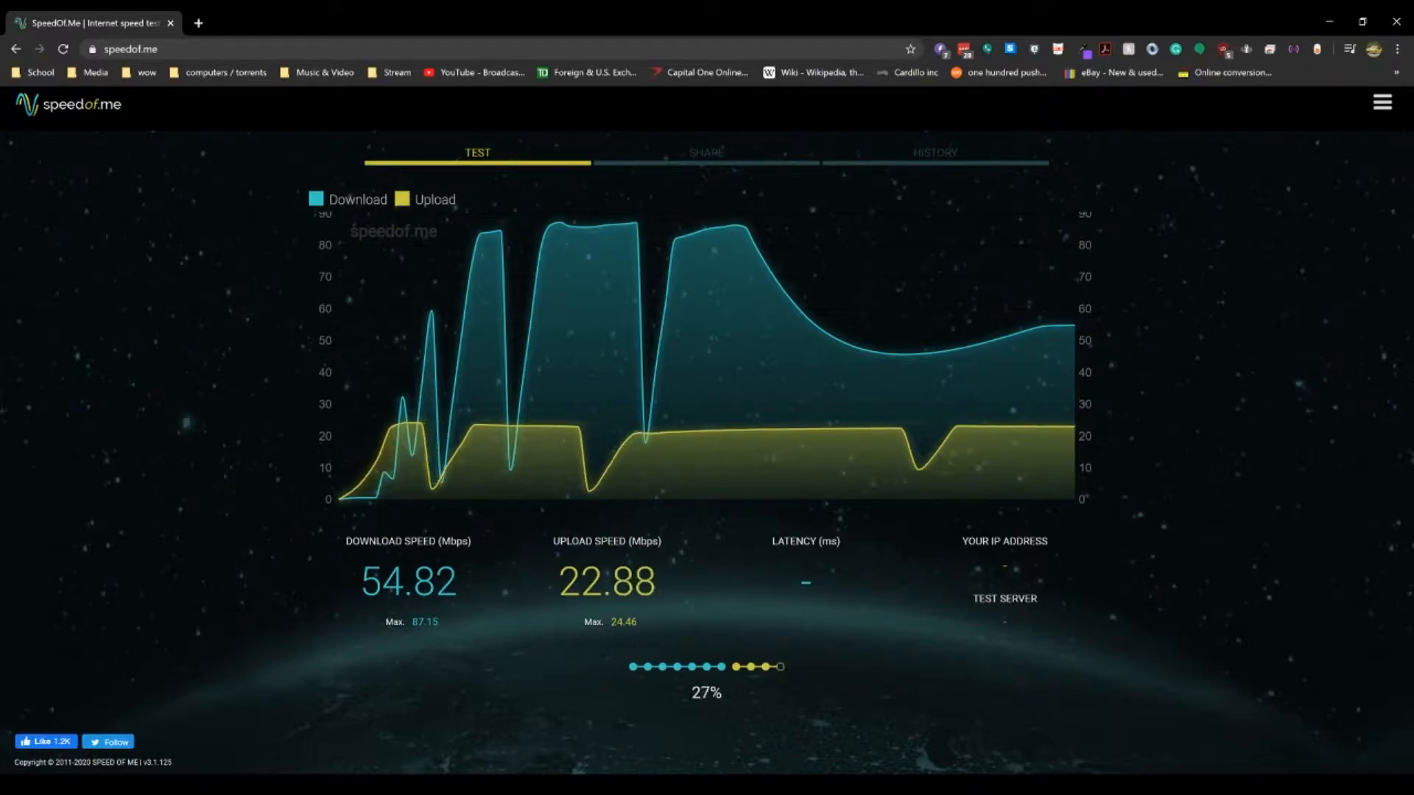
Run the SpeedOf.Me speed test to measure download and upload speeds.
{"action": "left_click", "coordinate": [707, 153]}
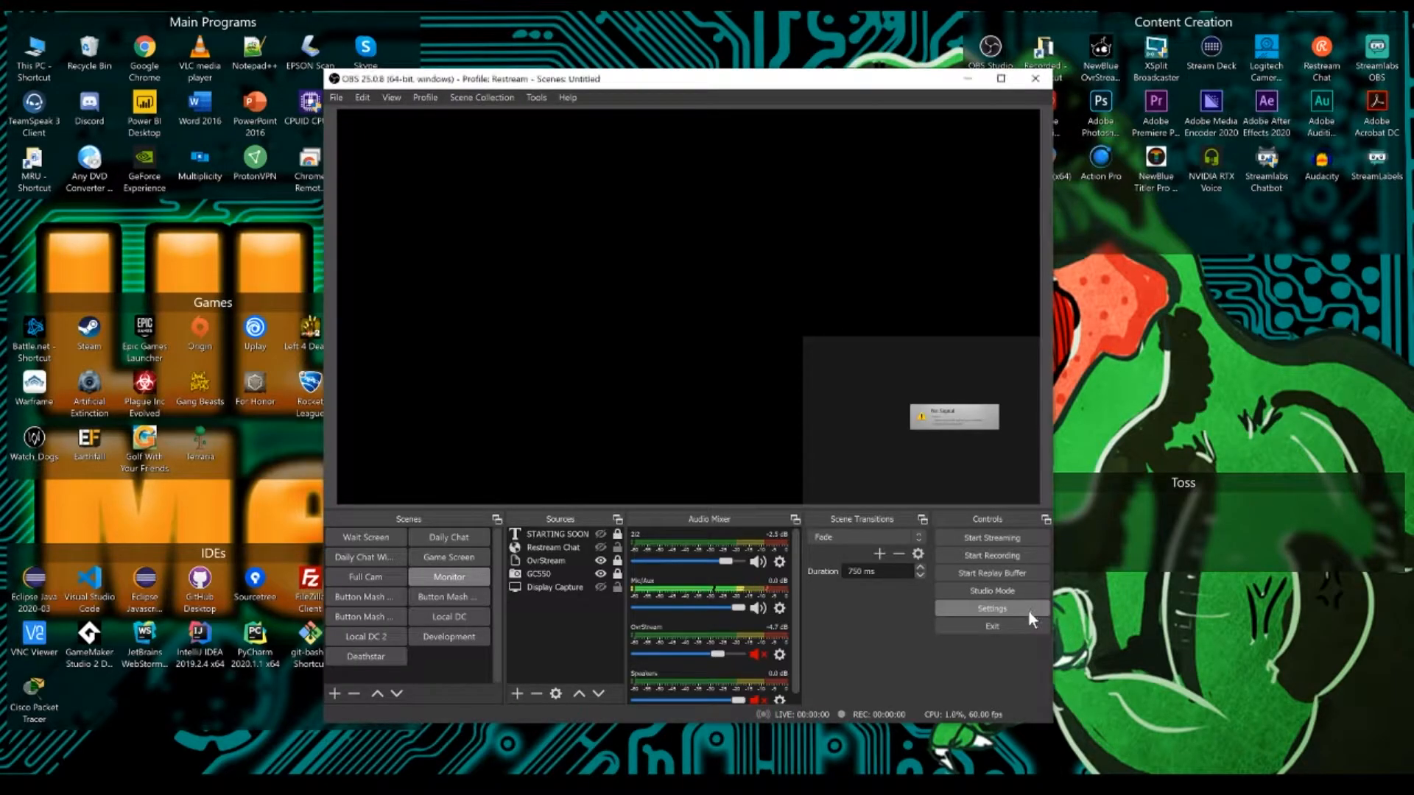
Open OBS Settings and keep the General theme at Dark (Default).
{"action": "left_click", "coordinate": [990, 609]}
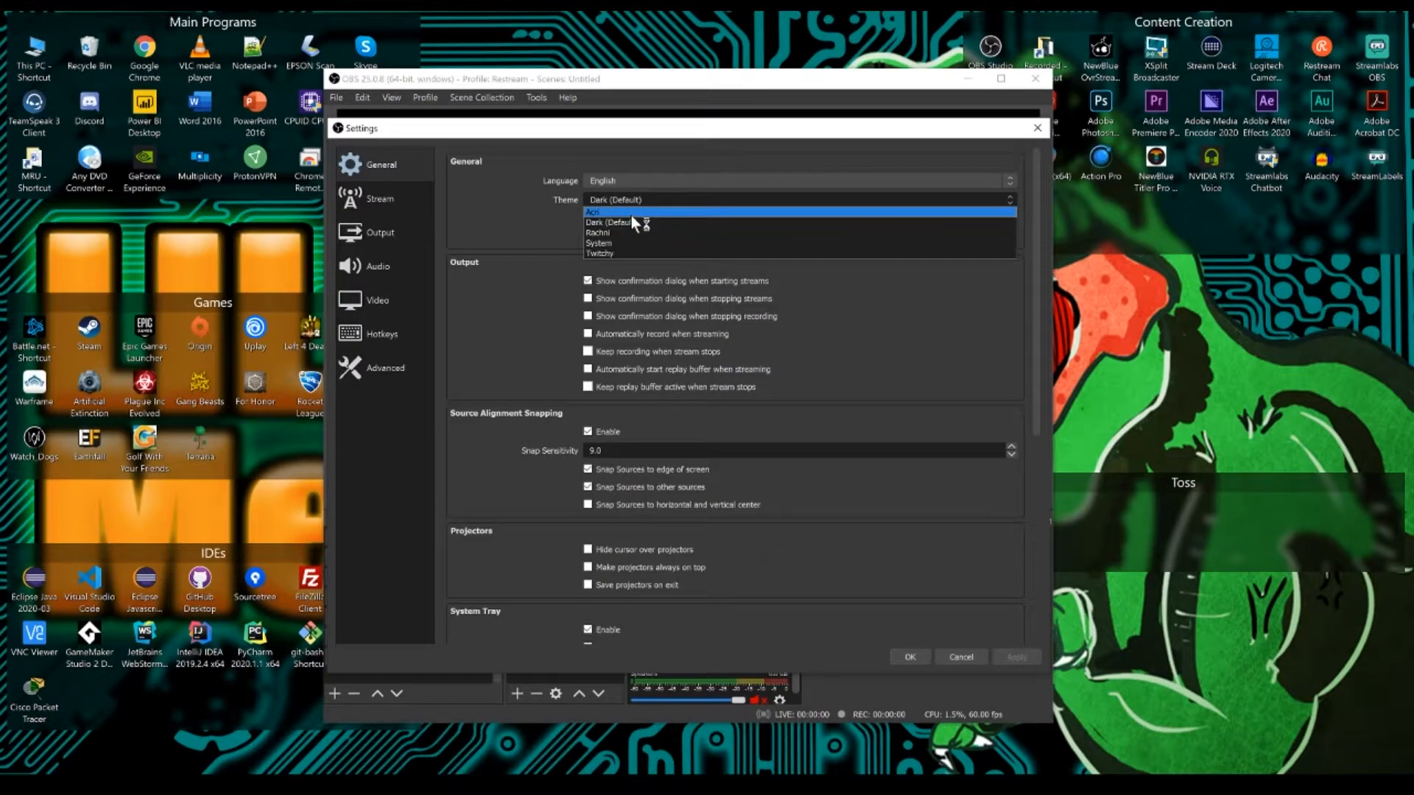
{"action": "left_click", "coordinate": [613, 212]}
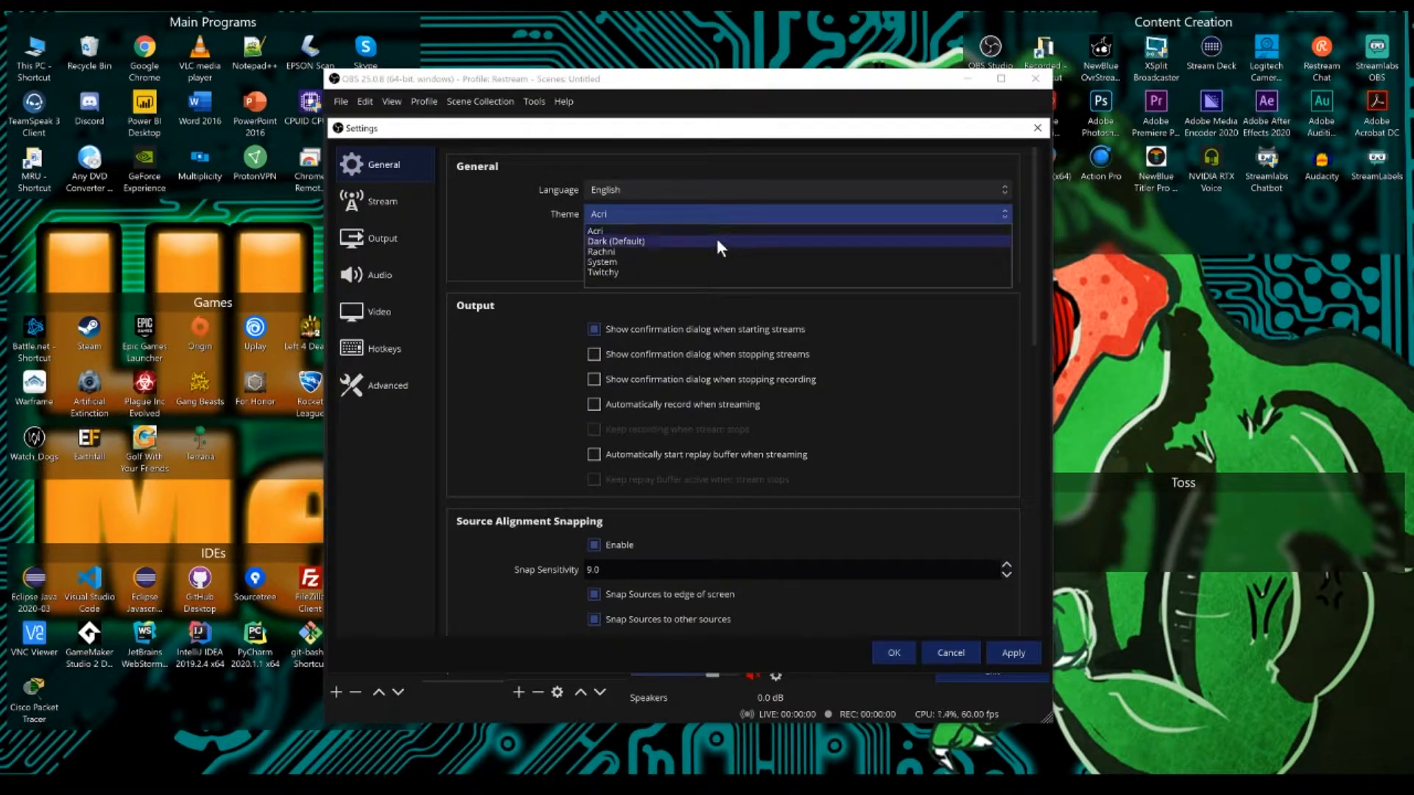
{"action": "left_click", "coordinate": [615, 241]}
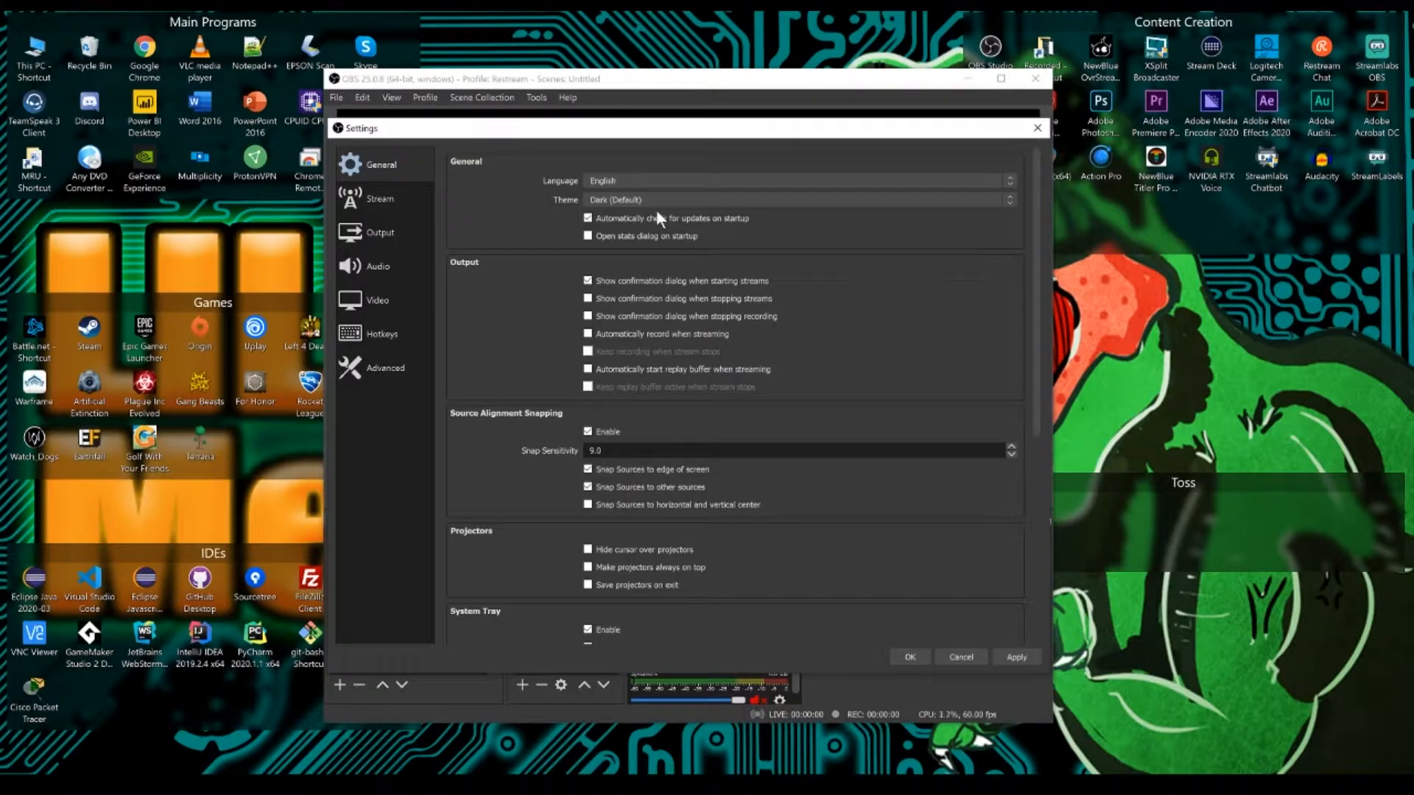
{"action": "mouse_move", "coordinate": [378, 198]}
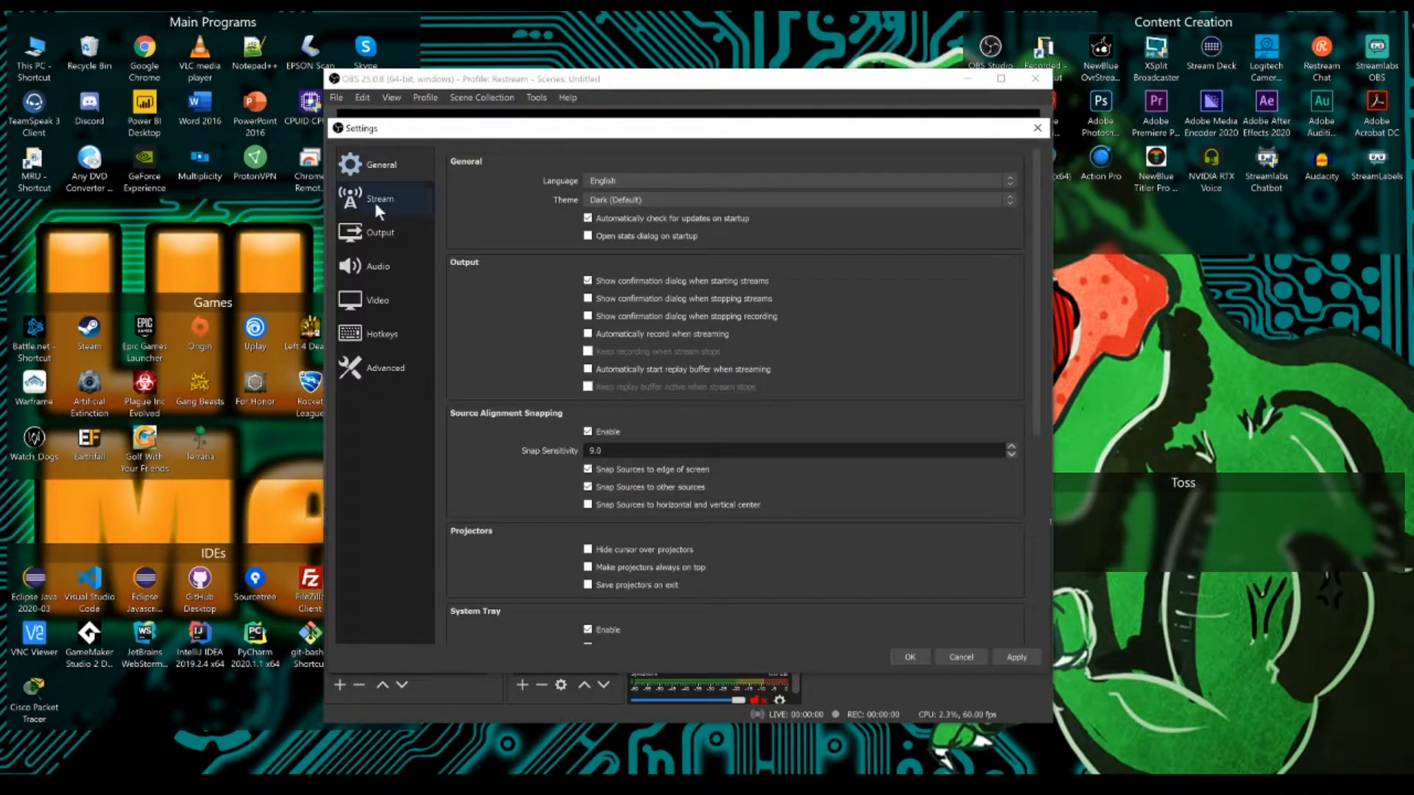
View the Stream settings showing Restream.io - FTL with Autodetect server.
{"action": "left_click", "coordinate": [380, 198]}
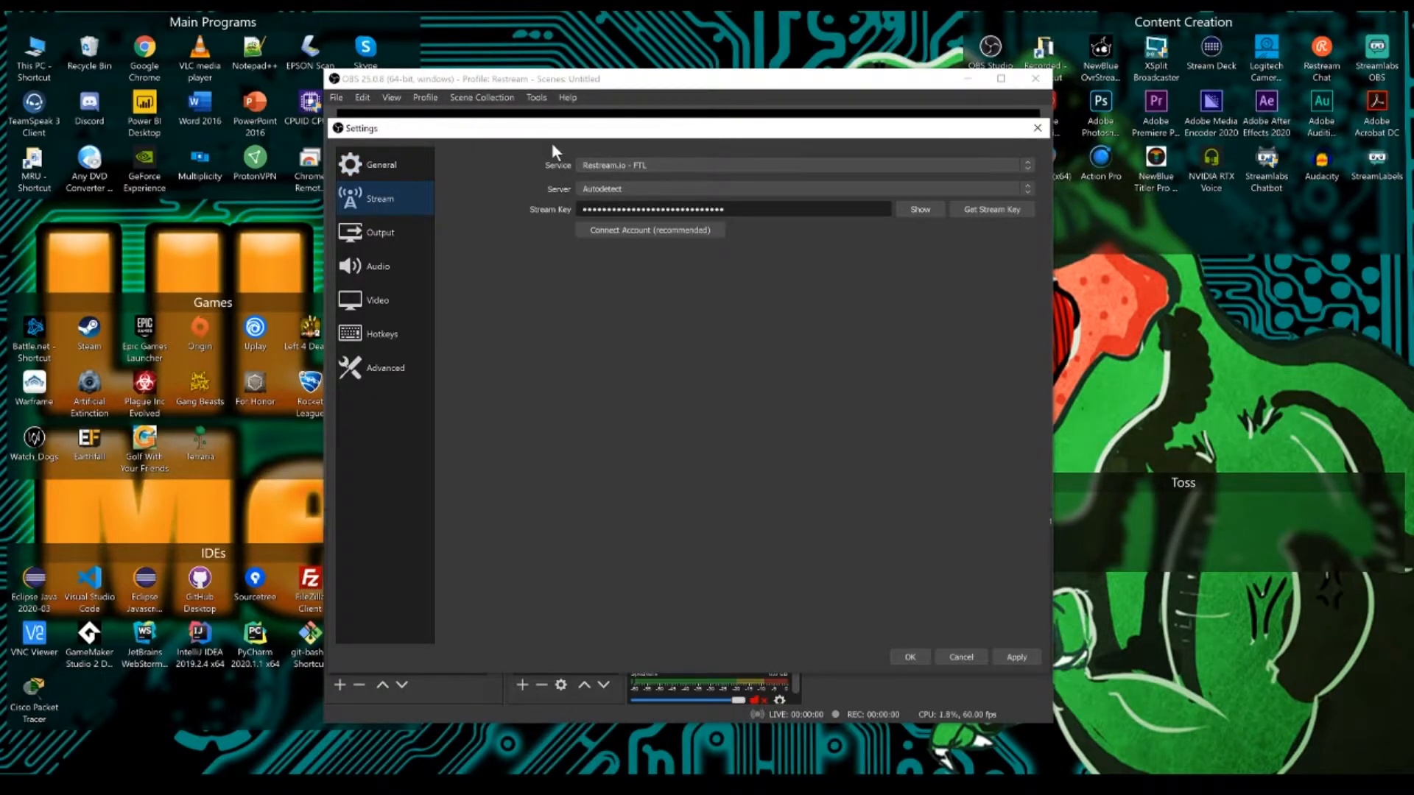
{"action": "mouse_move", "coordinate": [755, 310]}
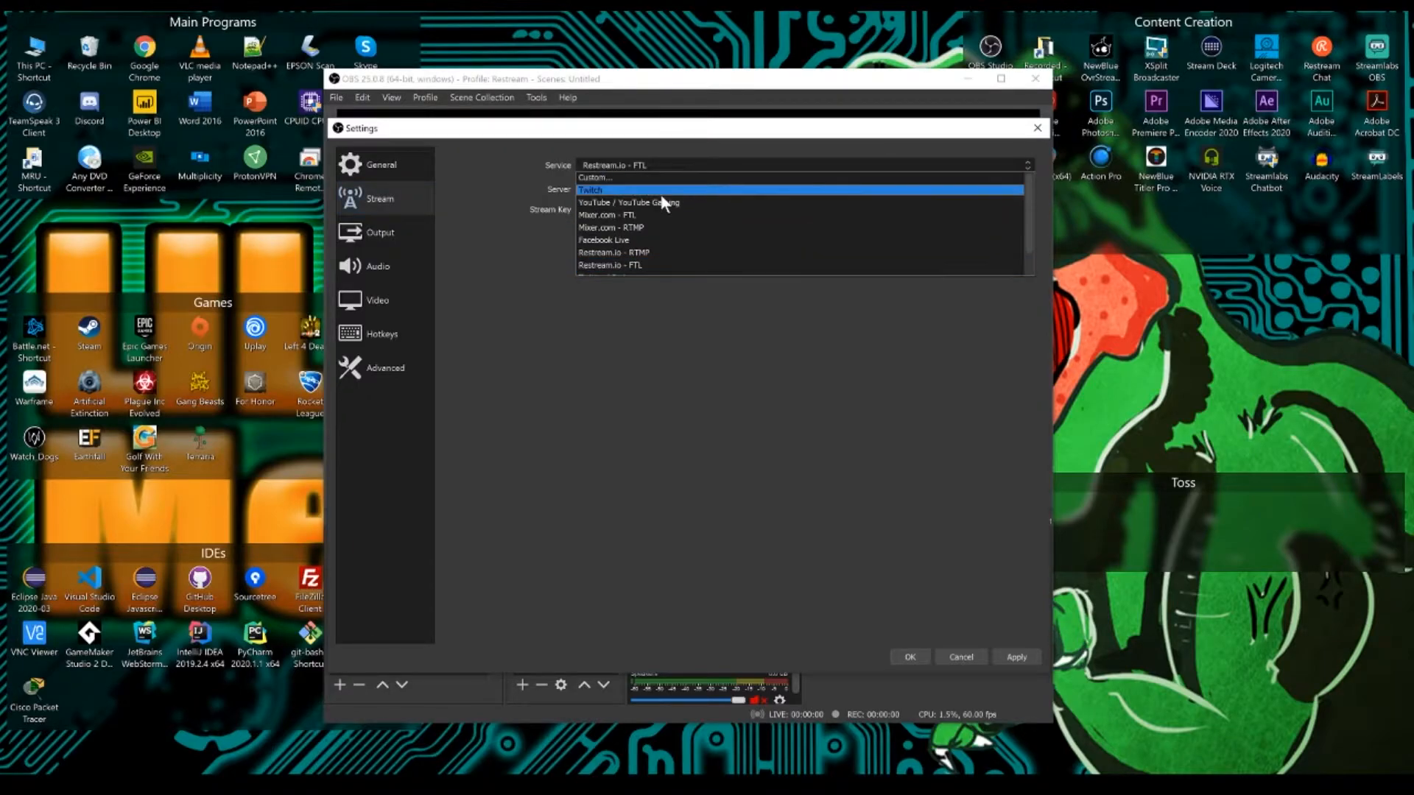
{"action": "mouse_move", "coordinate": [666, 214]}
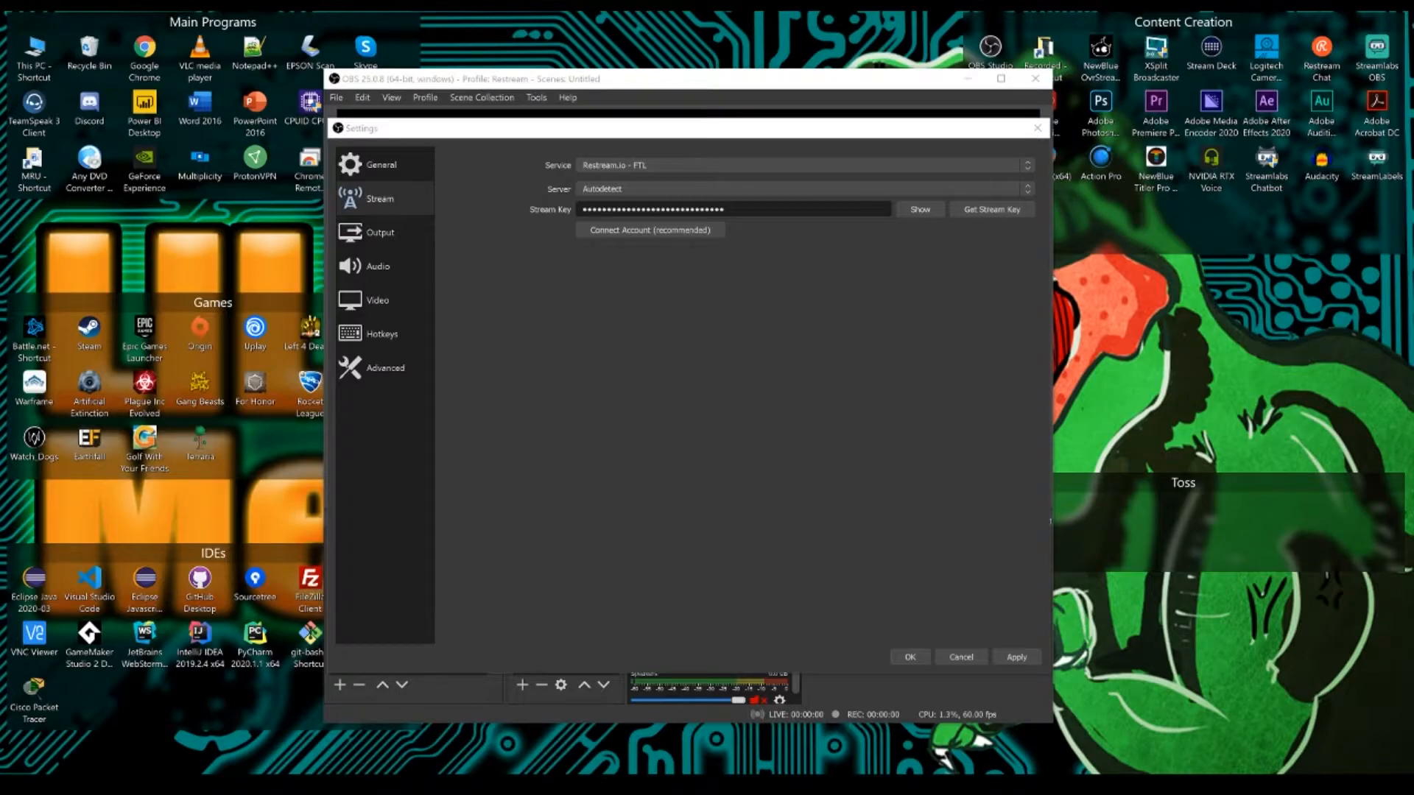
{"action": "mouse_move", "coordinate": [733, 206]}
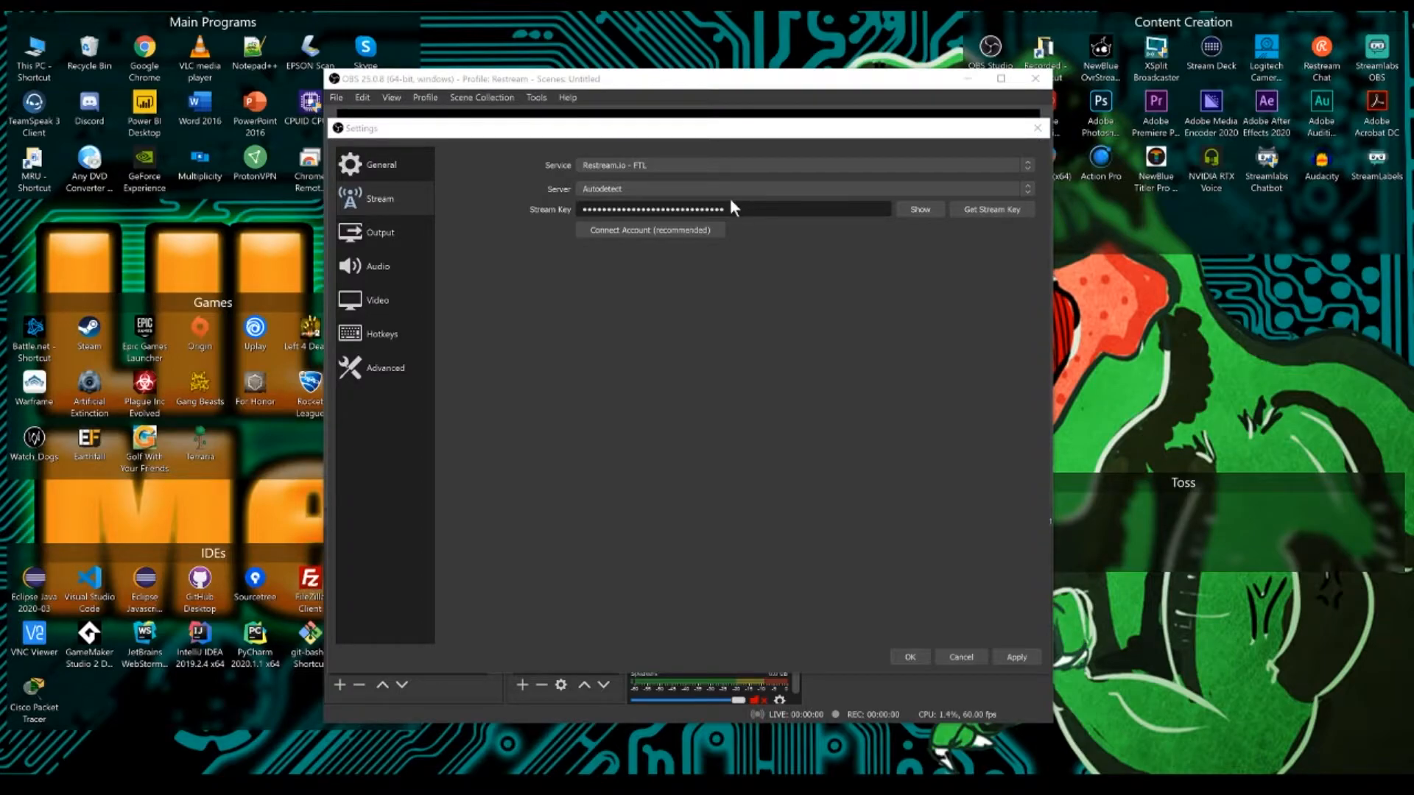
{"action": "mouse_move", "coordinate": [691, 170]}
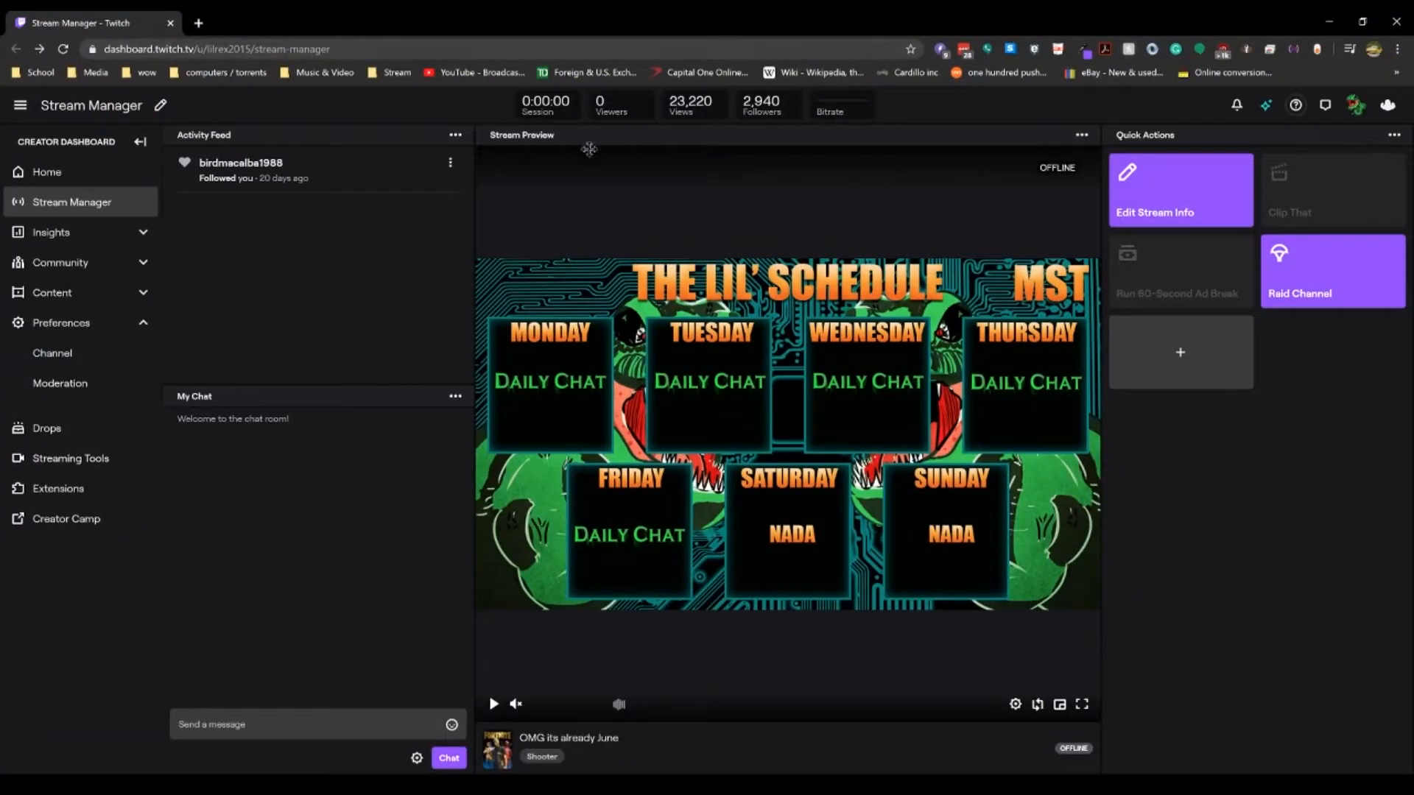
{"action": "mouse_move", "coordinate": [1267, 113]}
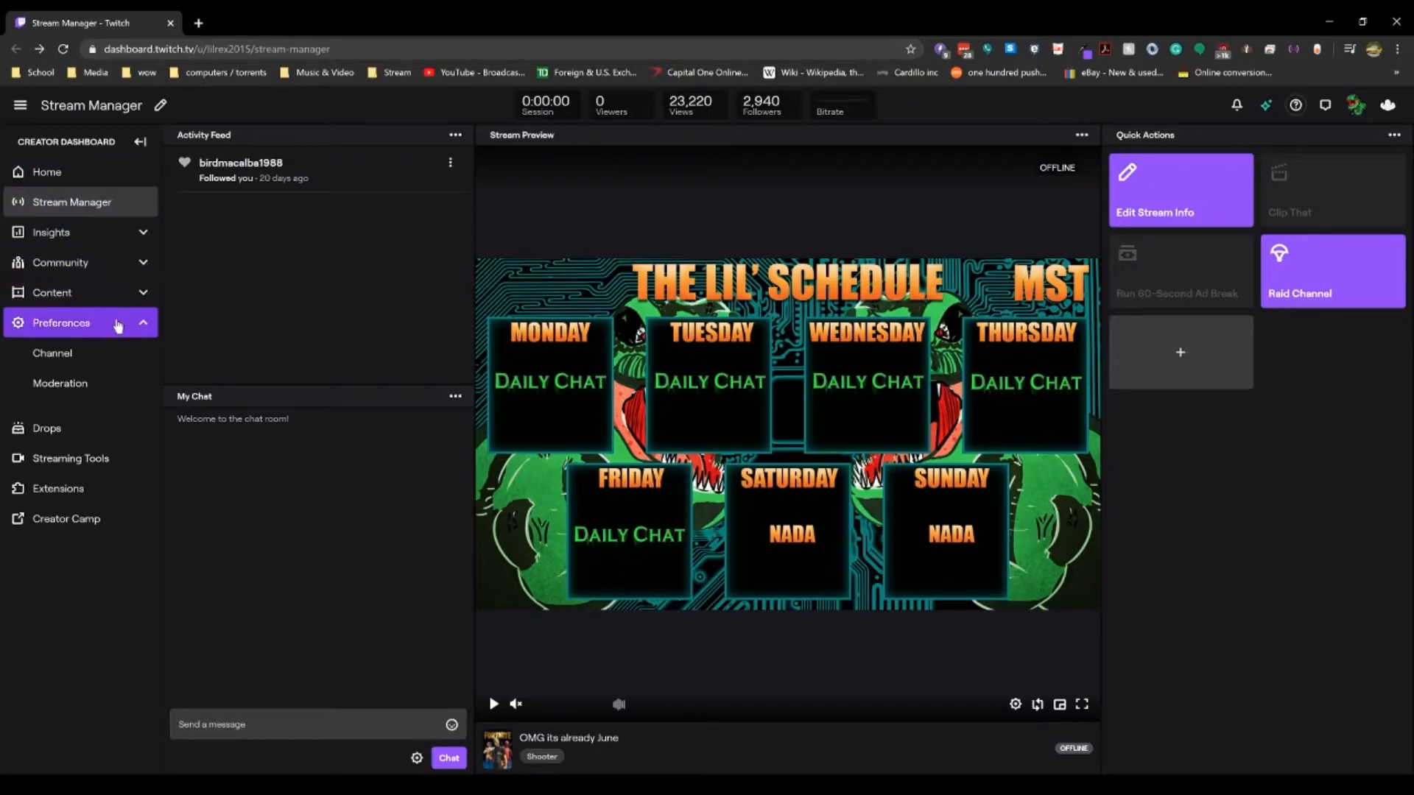
Expand Preferences in the Twitch dashboard and open Channel preferences.
{"action": "left_click", "coordinate": [52, 353]}
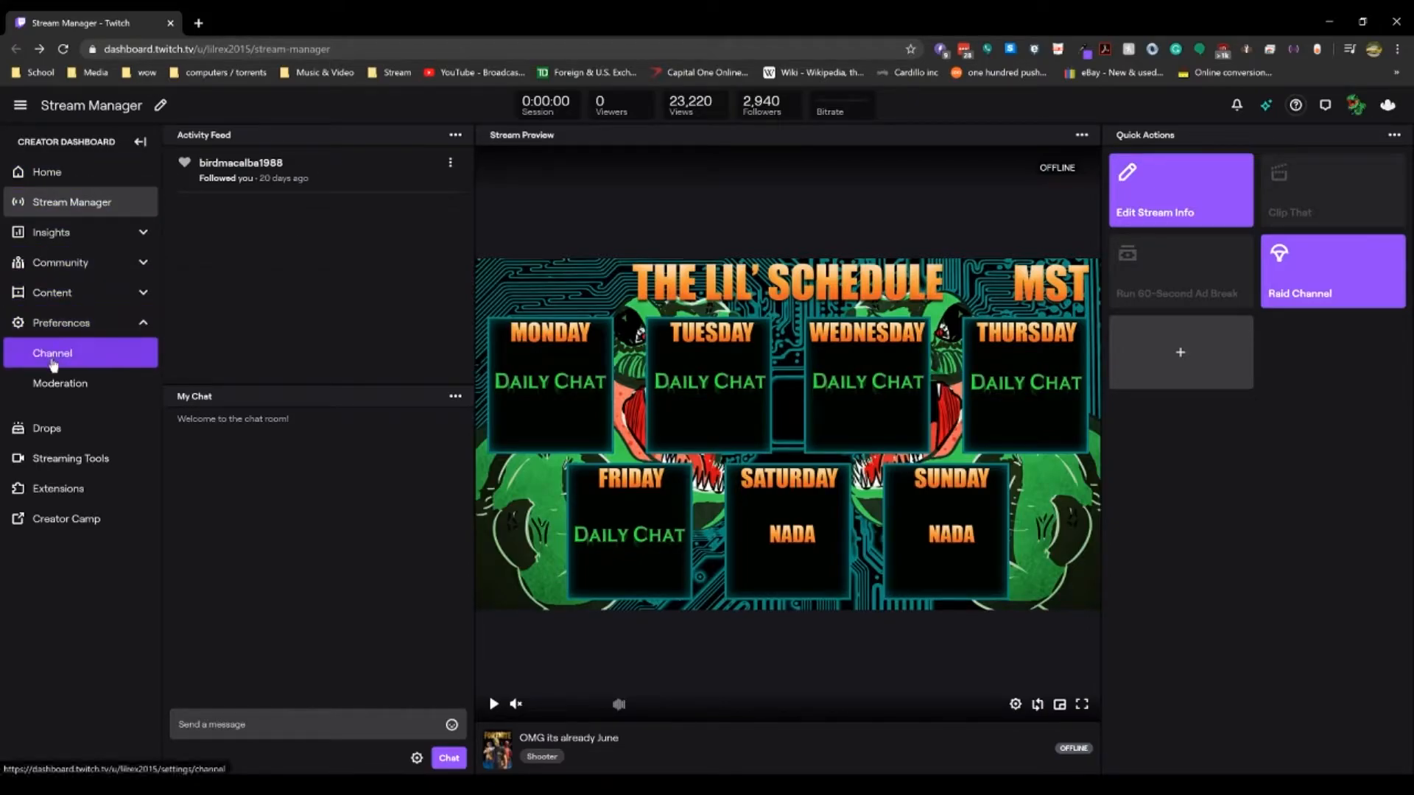
{"action": "left_click", "coordinate": [52, 352]}
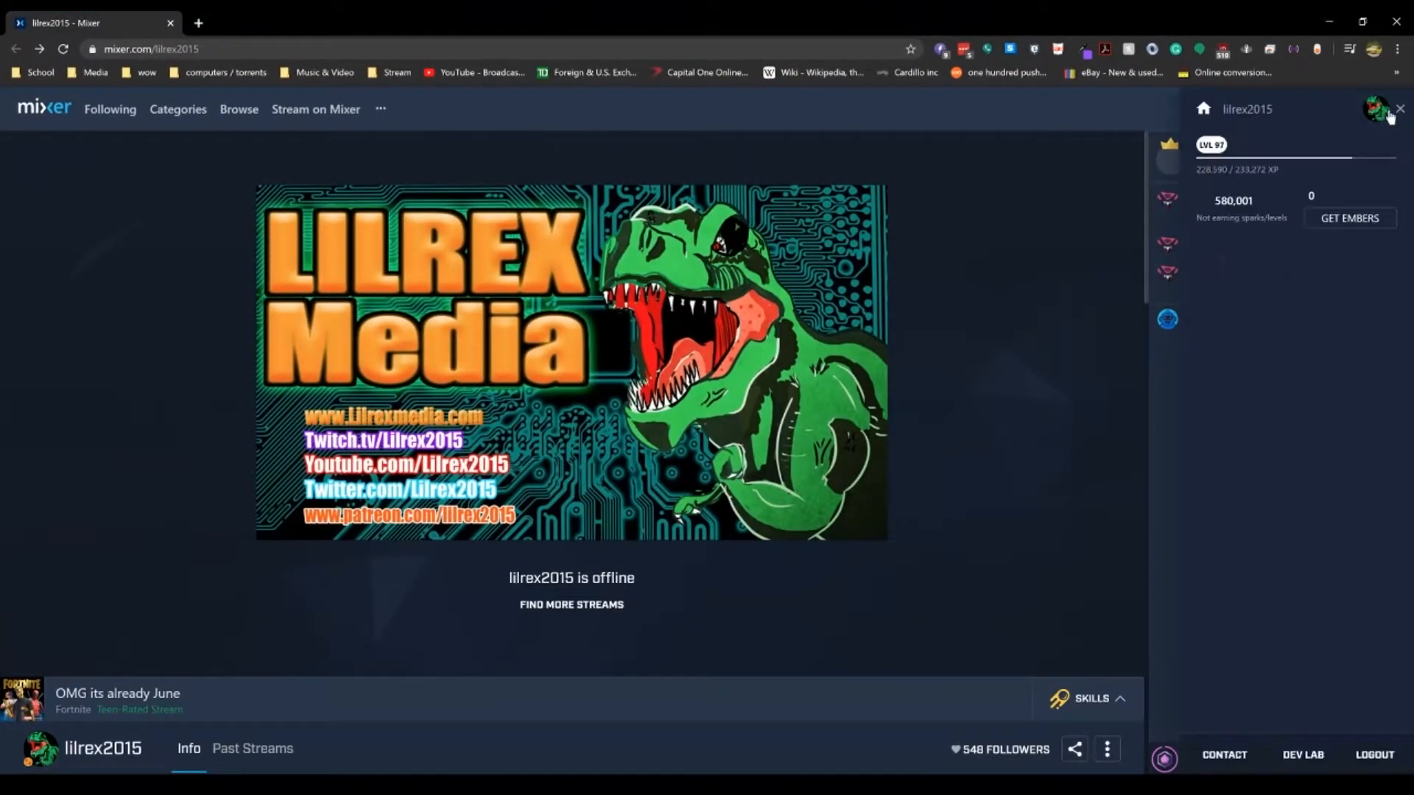
{"action": "left_click", "coordinate": [1377, 109]}
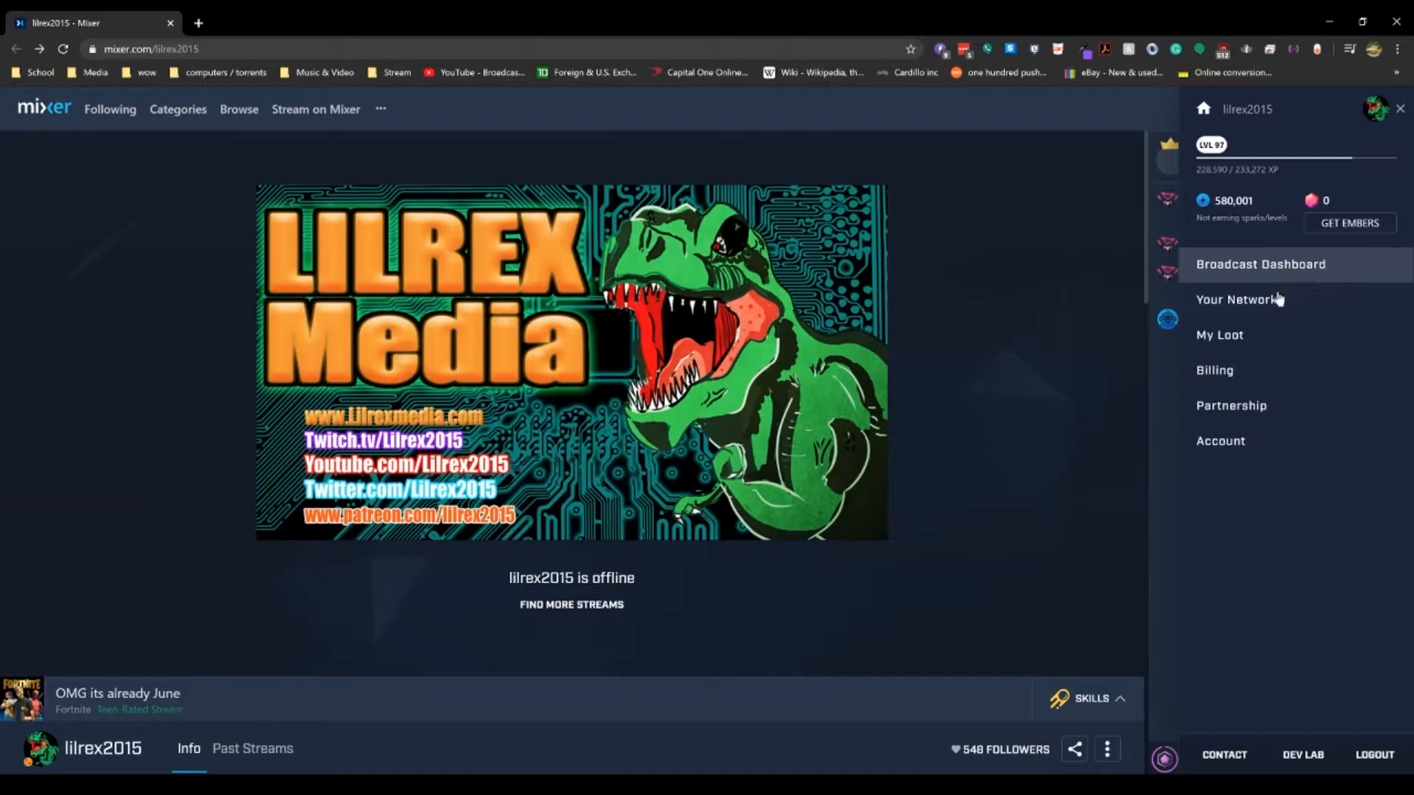
{"action": "left_click", "coordinate": [1260, 264]}
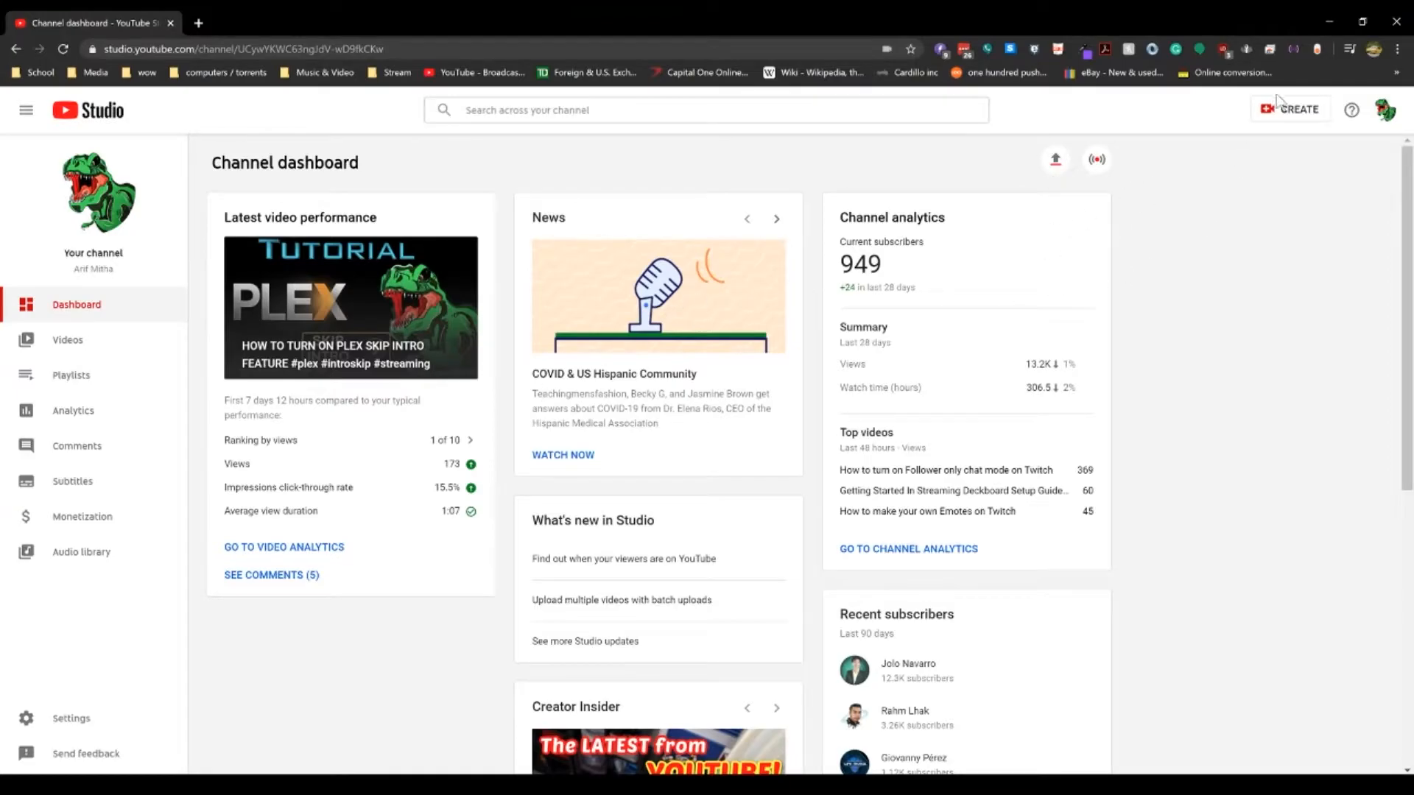
Open YouTube's classic Stream Now dashboard and scroll to Encoder Setup.
{"action": "left_click", "coordinate": [1293, 109]}
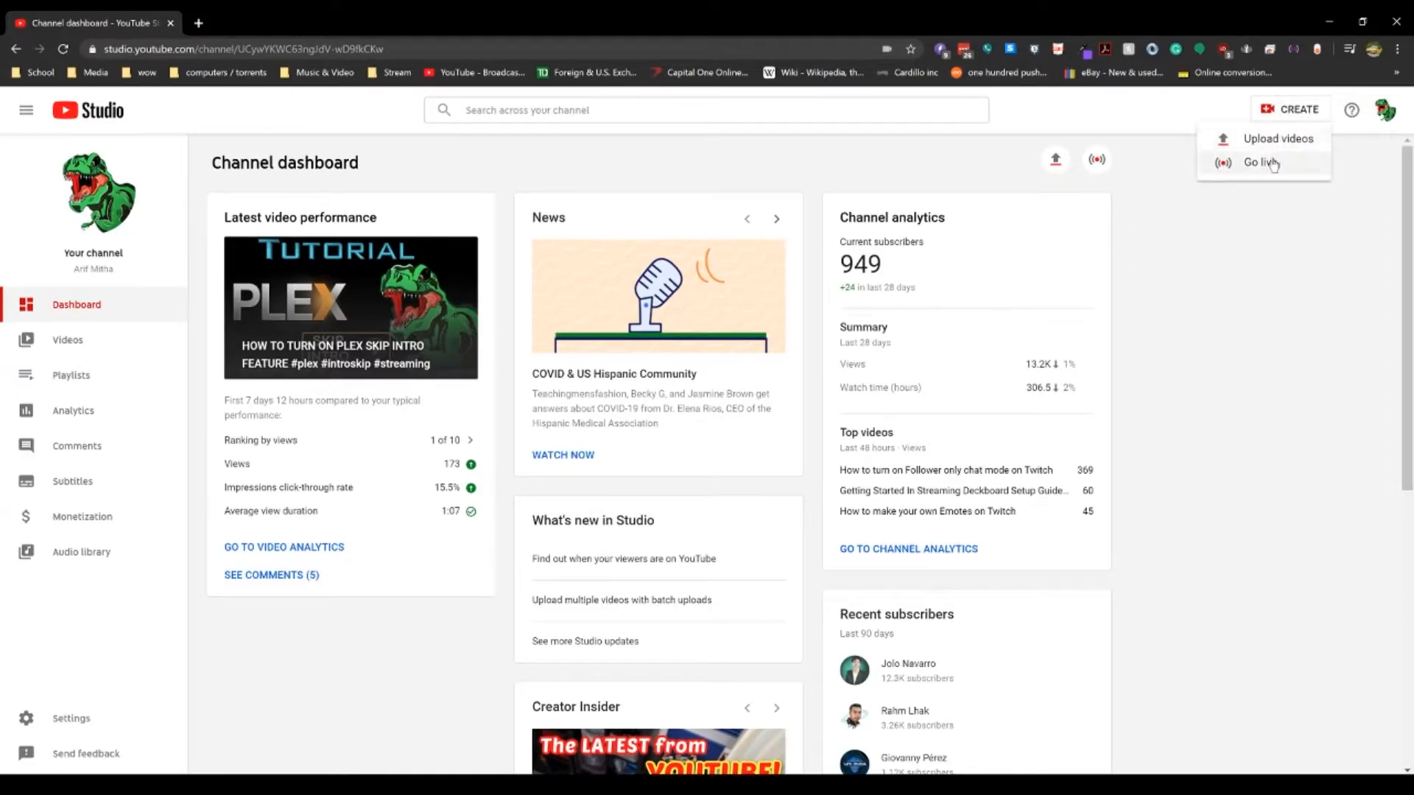
{"action": "left_click", "coordinate": [1260, 164]}
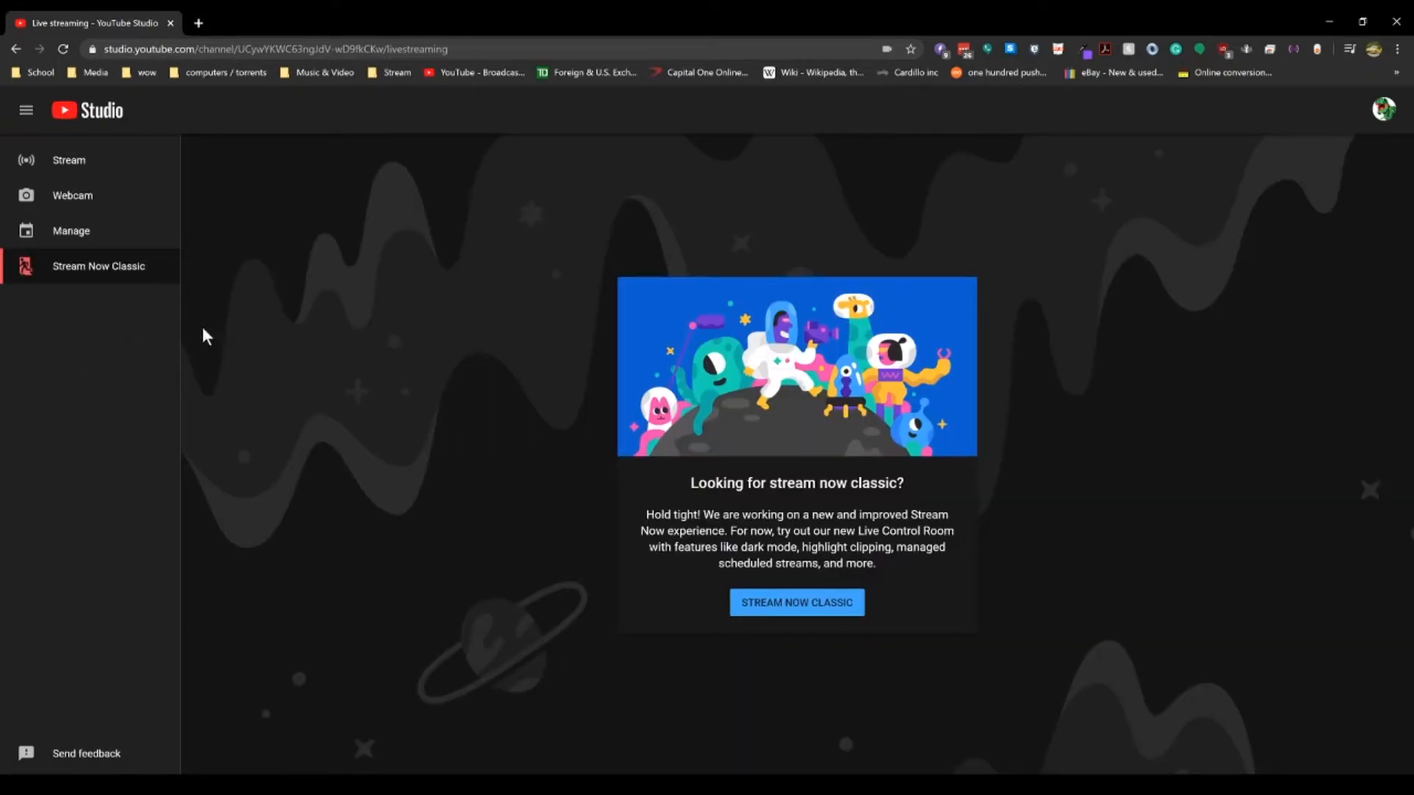
{"action": "left_click", "coordinate": [795, 602]}
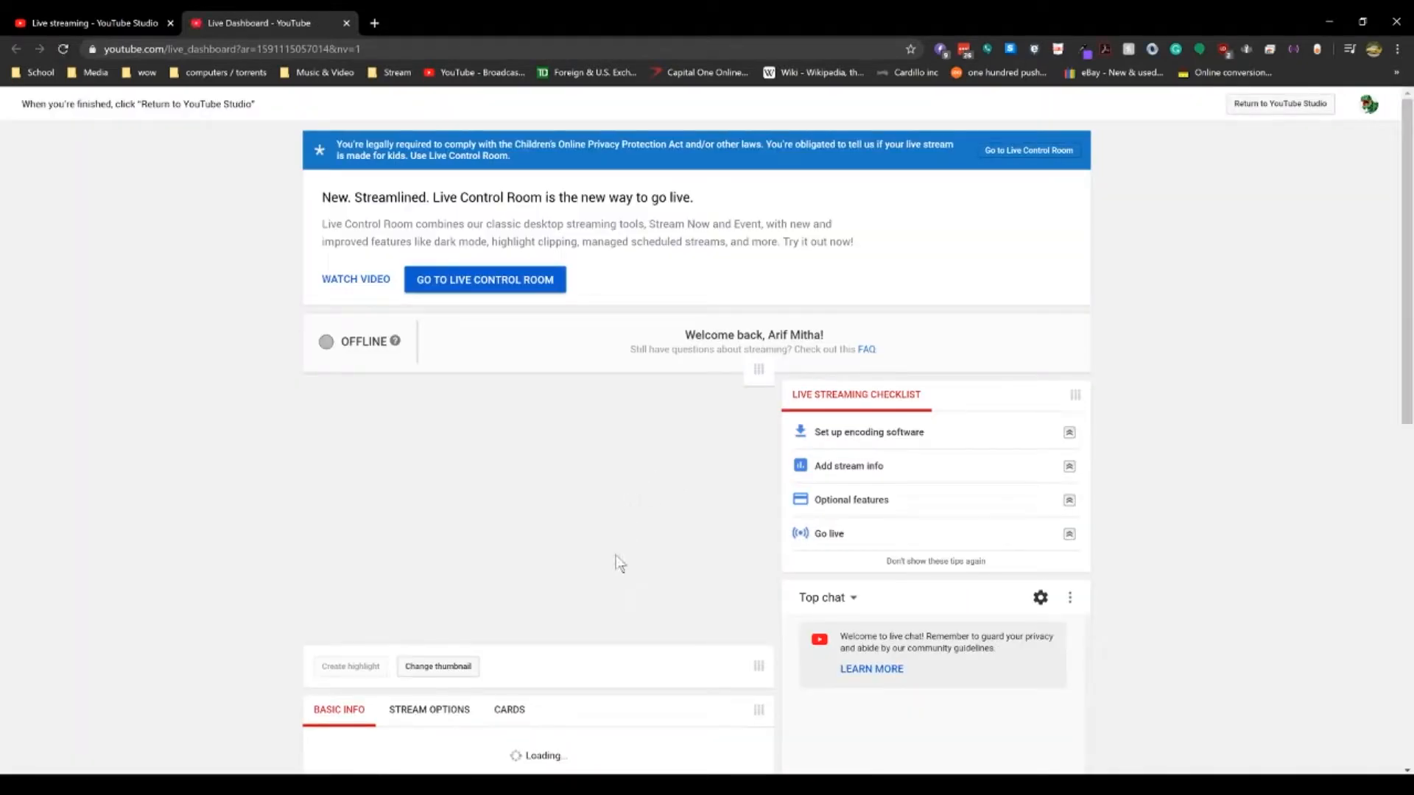
{"action": "scroll", "scroll_direction": "down", "scroll_amount": 3}
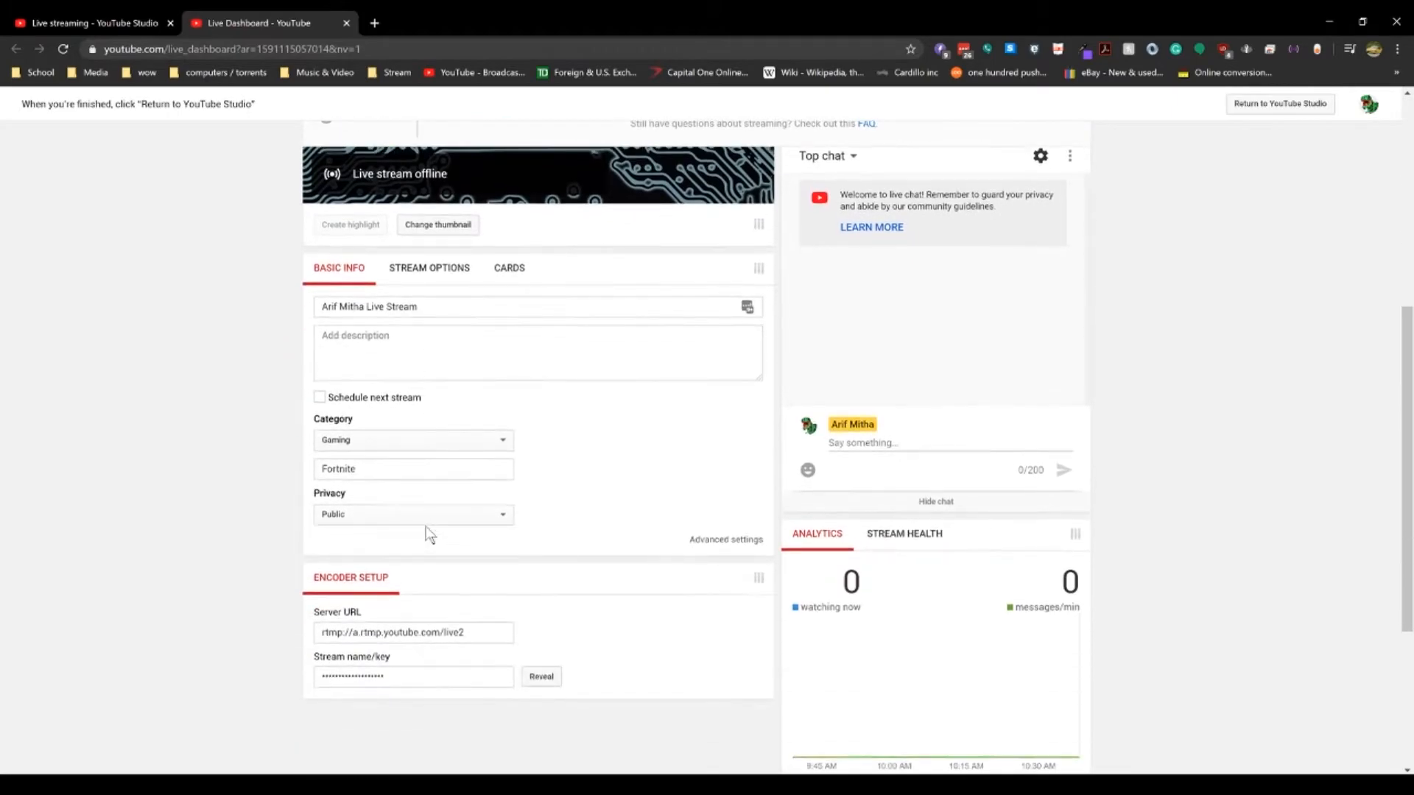
{"action": "scroll", "scroll_direction": "down", "scroll_amount": 3}
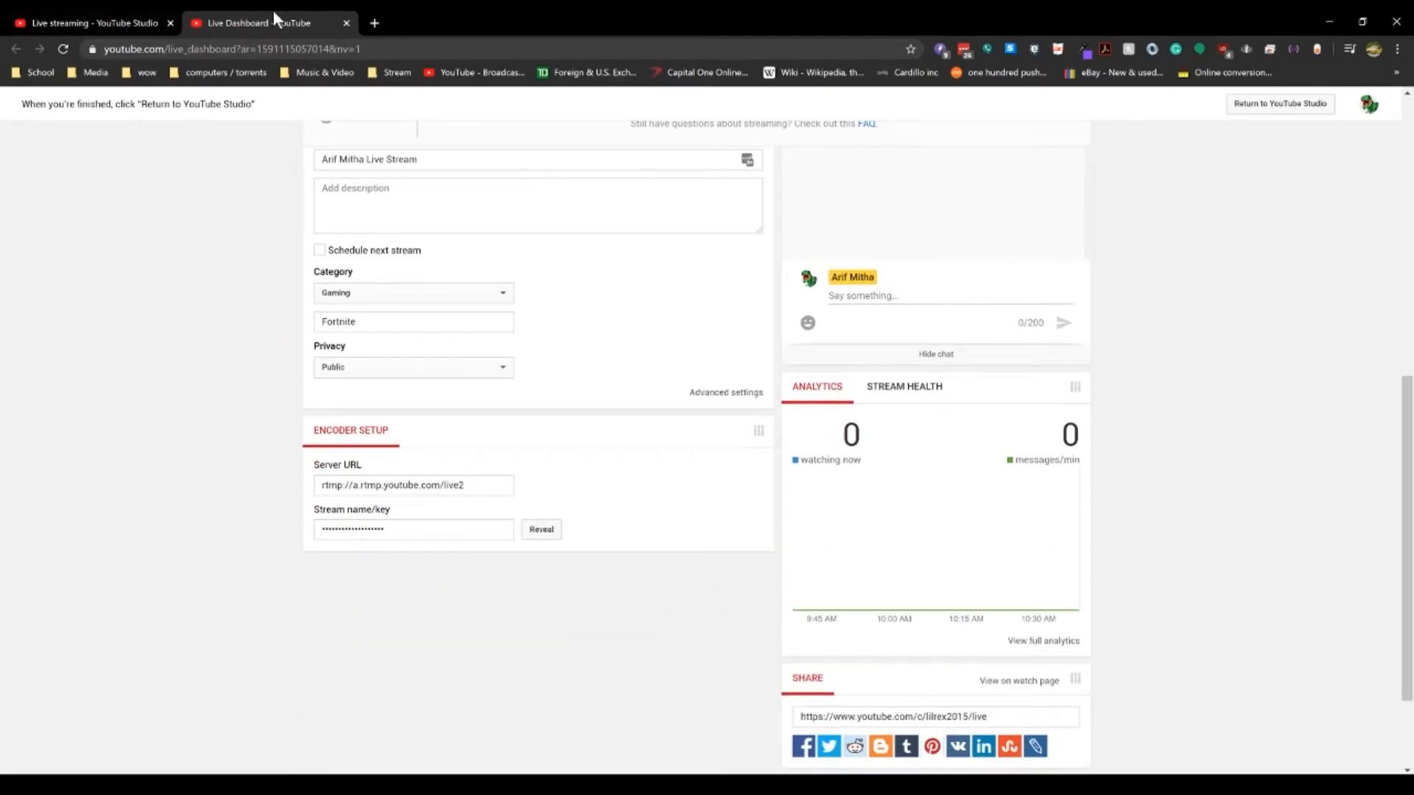
{"action": "mouse_move", "coordinate": [1224, 18]}
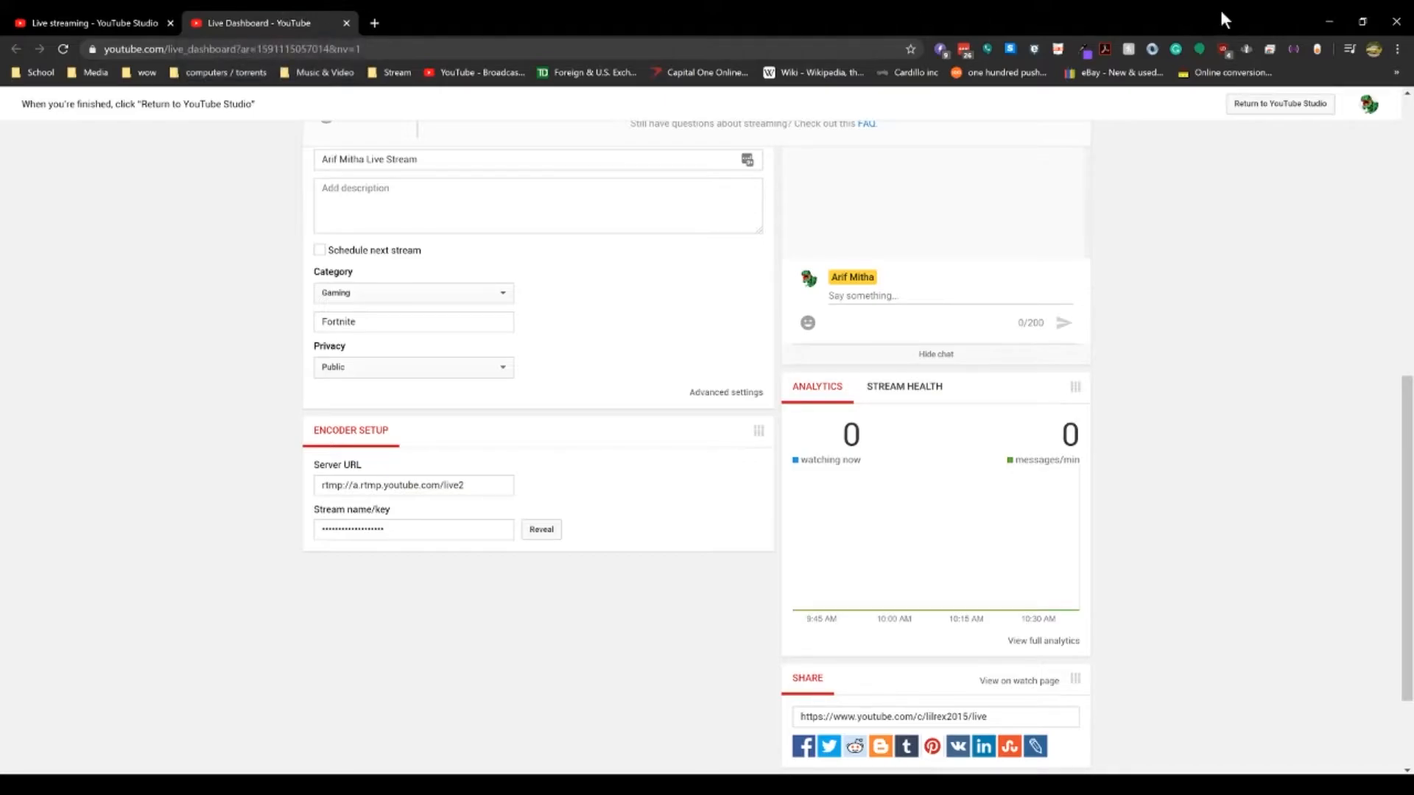
{"action": "mouse_move", "coordinate": [620, 24]}
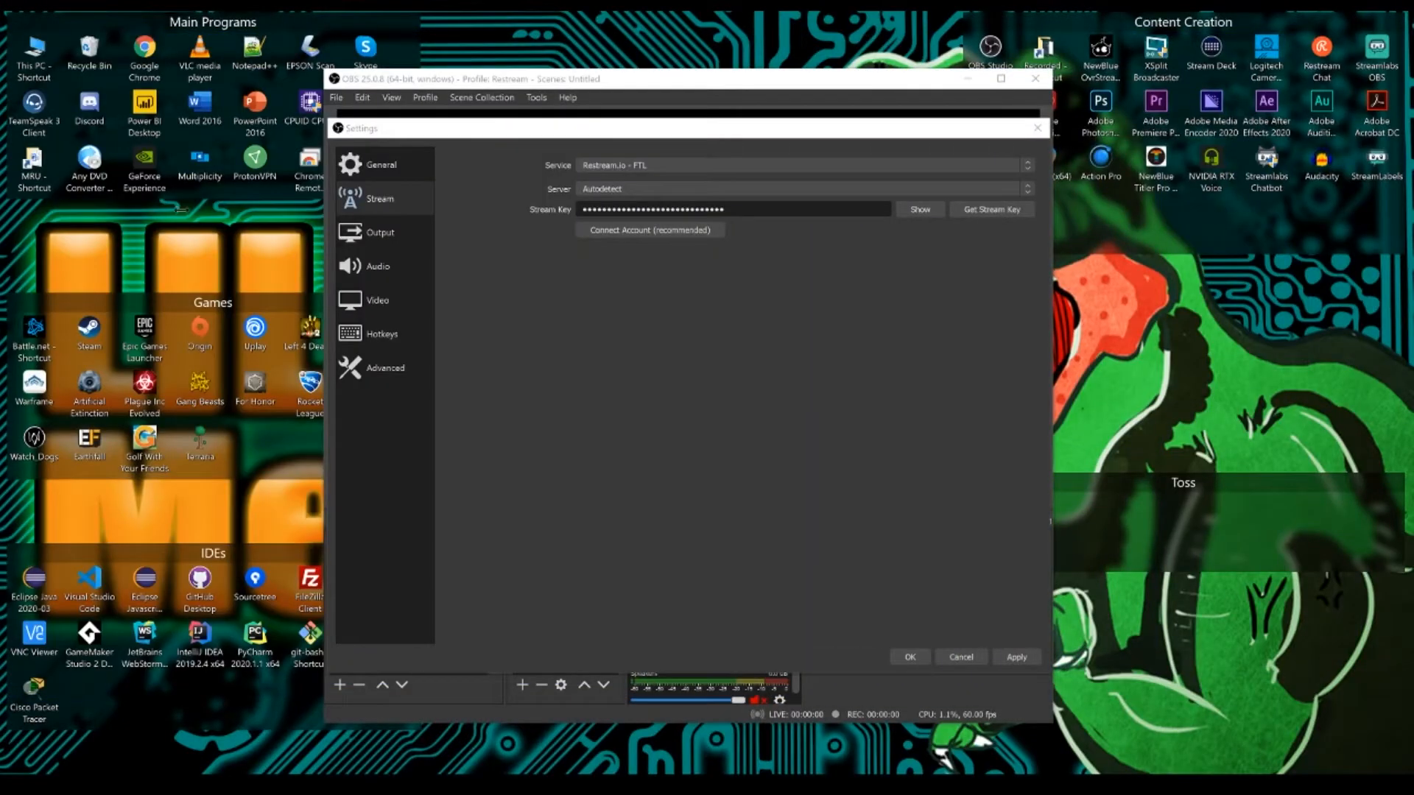
Set Output to Advanced mode: x264, CBR 3700 Kbps, rescaled to 1280x720.
{"action": "left_click", "coordinate": [380, 232]}
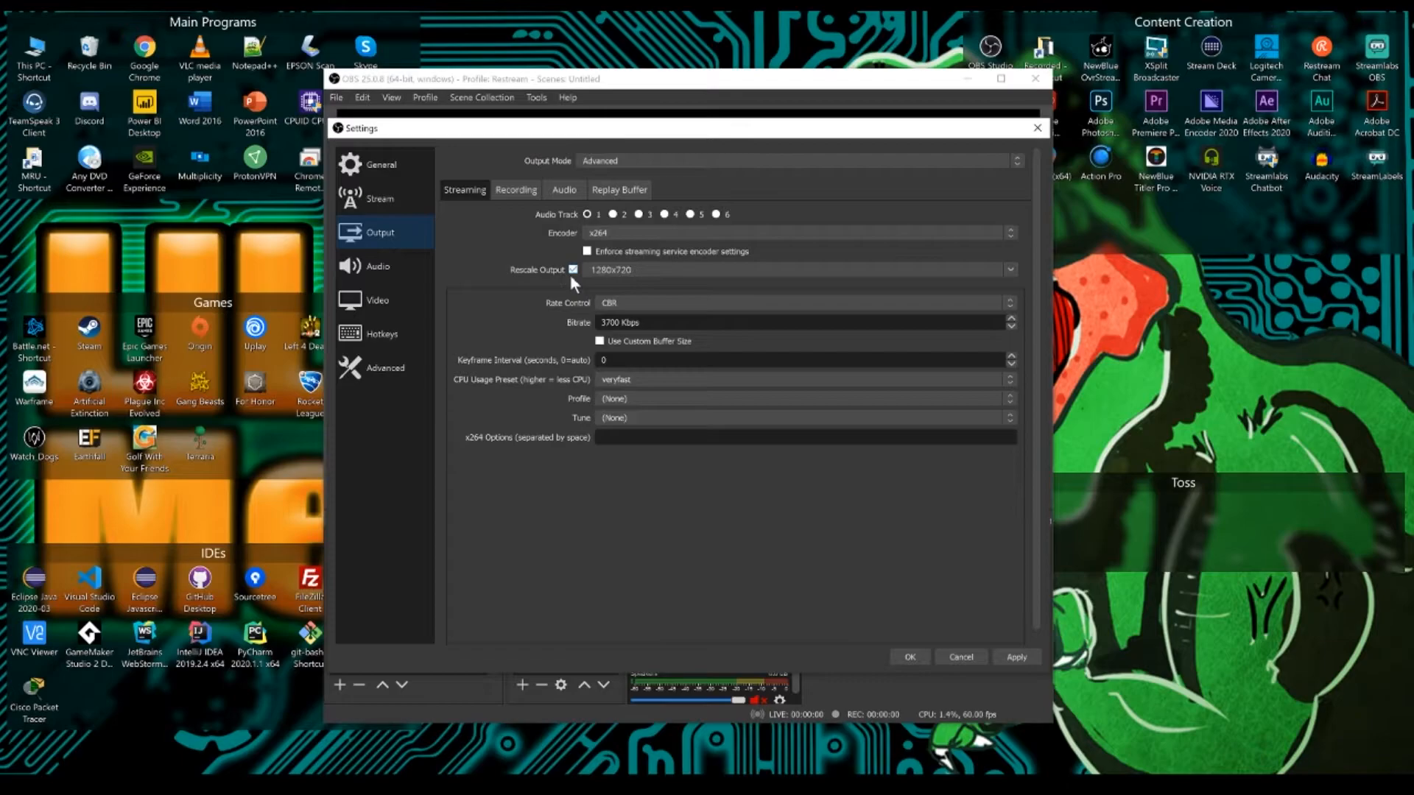
{"action": "mouse_move", "coordinate": [633, 280]}
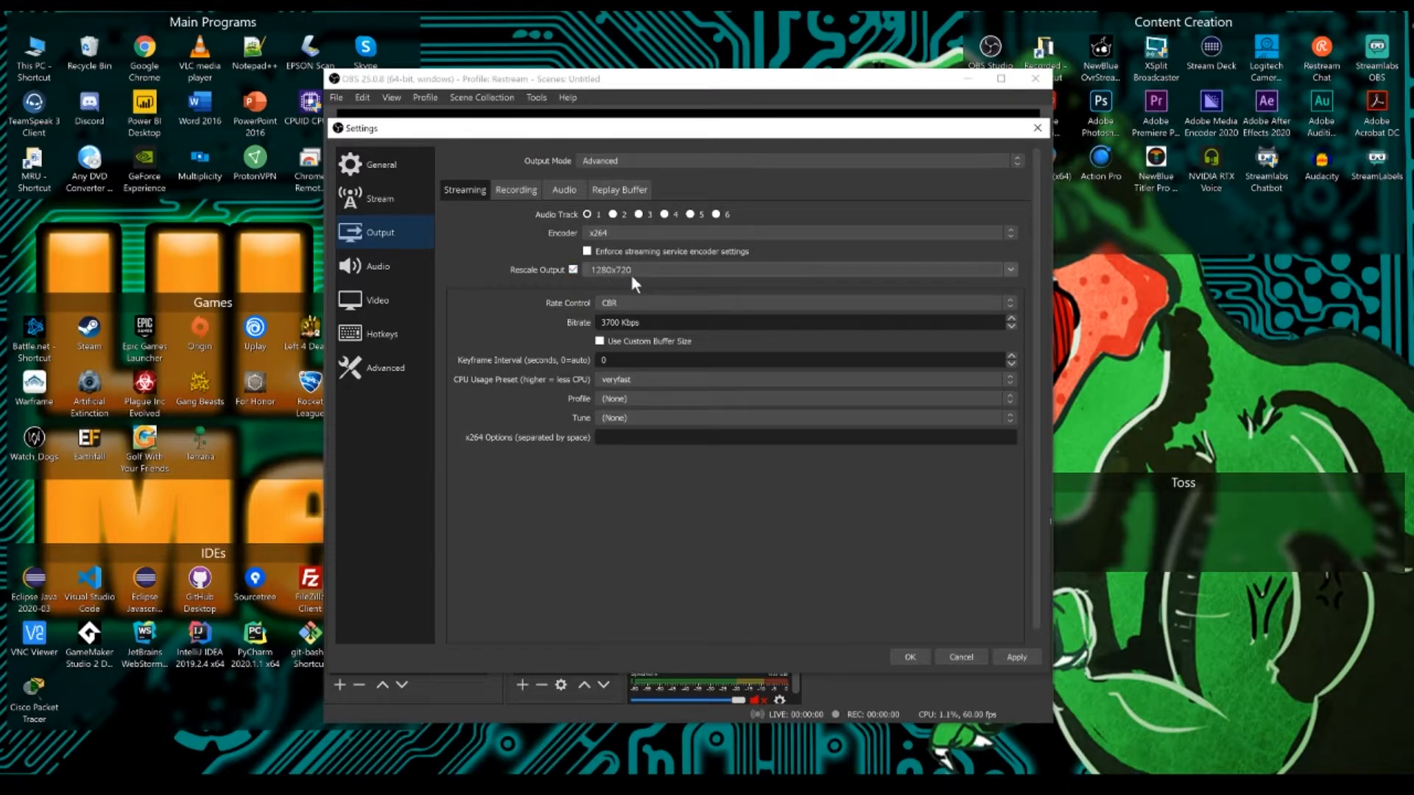
{"action": "mouse_move", "coordinate": [635, 343]}
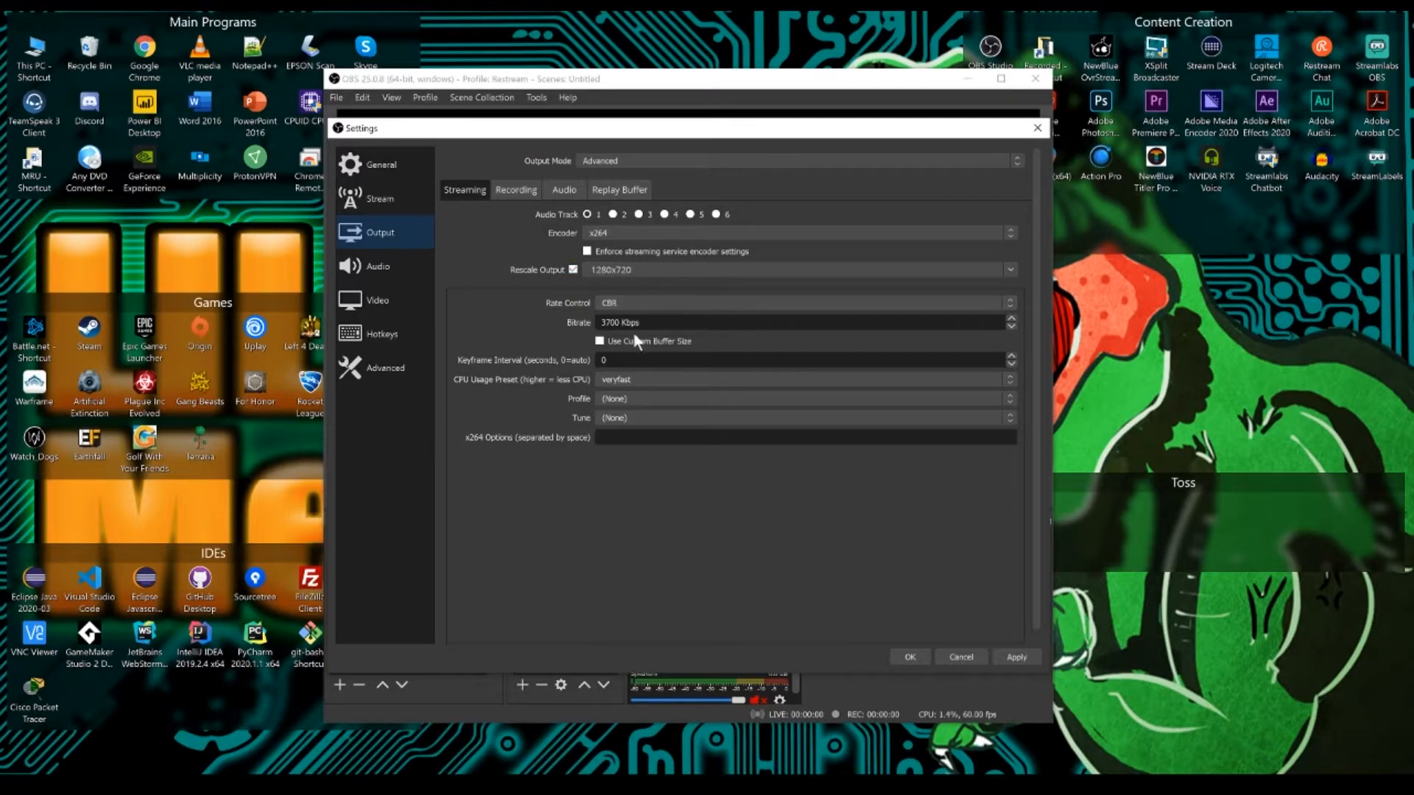
{"action": "mouse_move", "coordinate": [631, 342]}
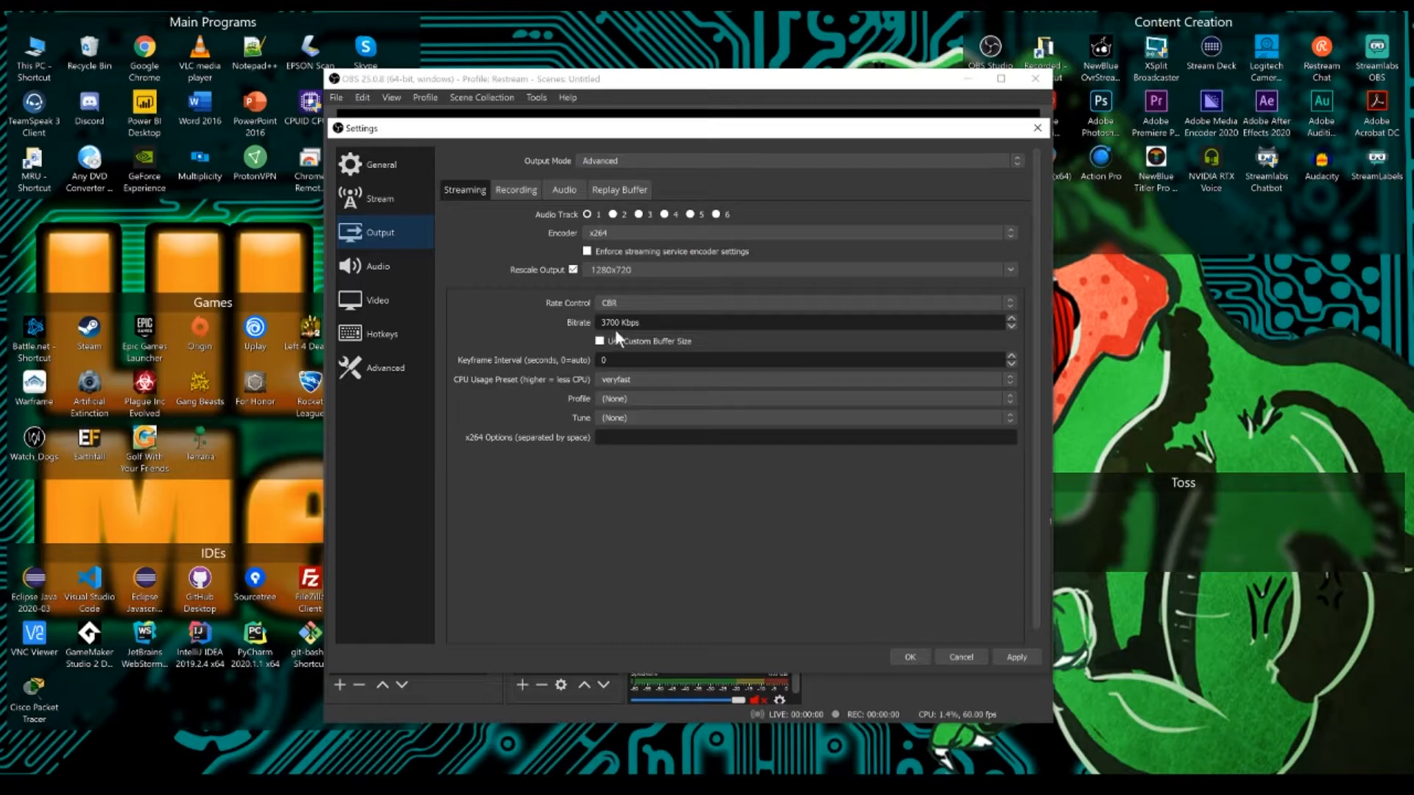
{"action": "mouse_move", "coordinate": [663, 357]}
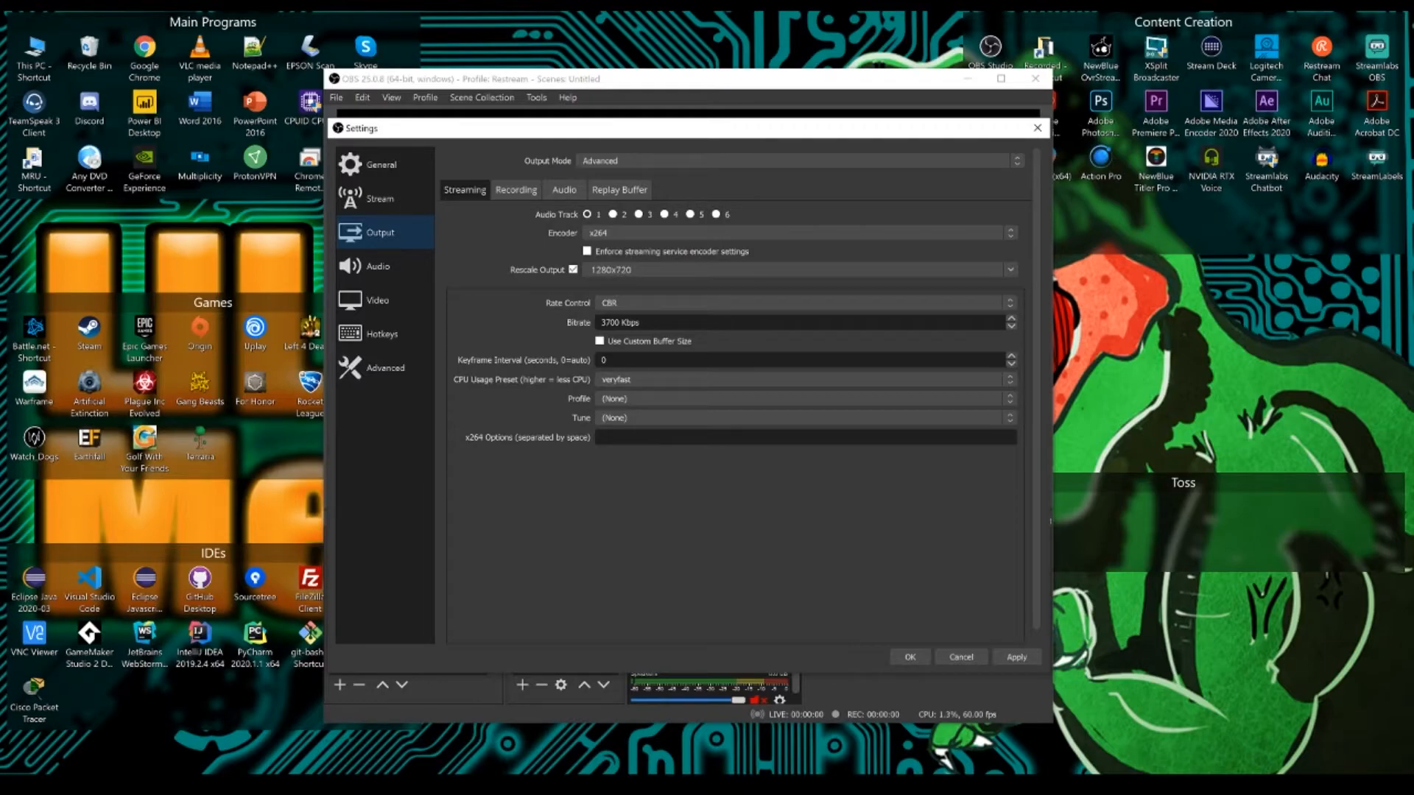
{"action": "mouse_move", "coordinate": [742, 378]}
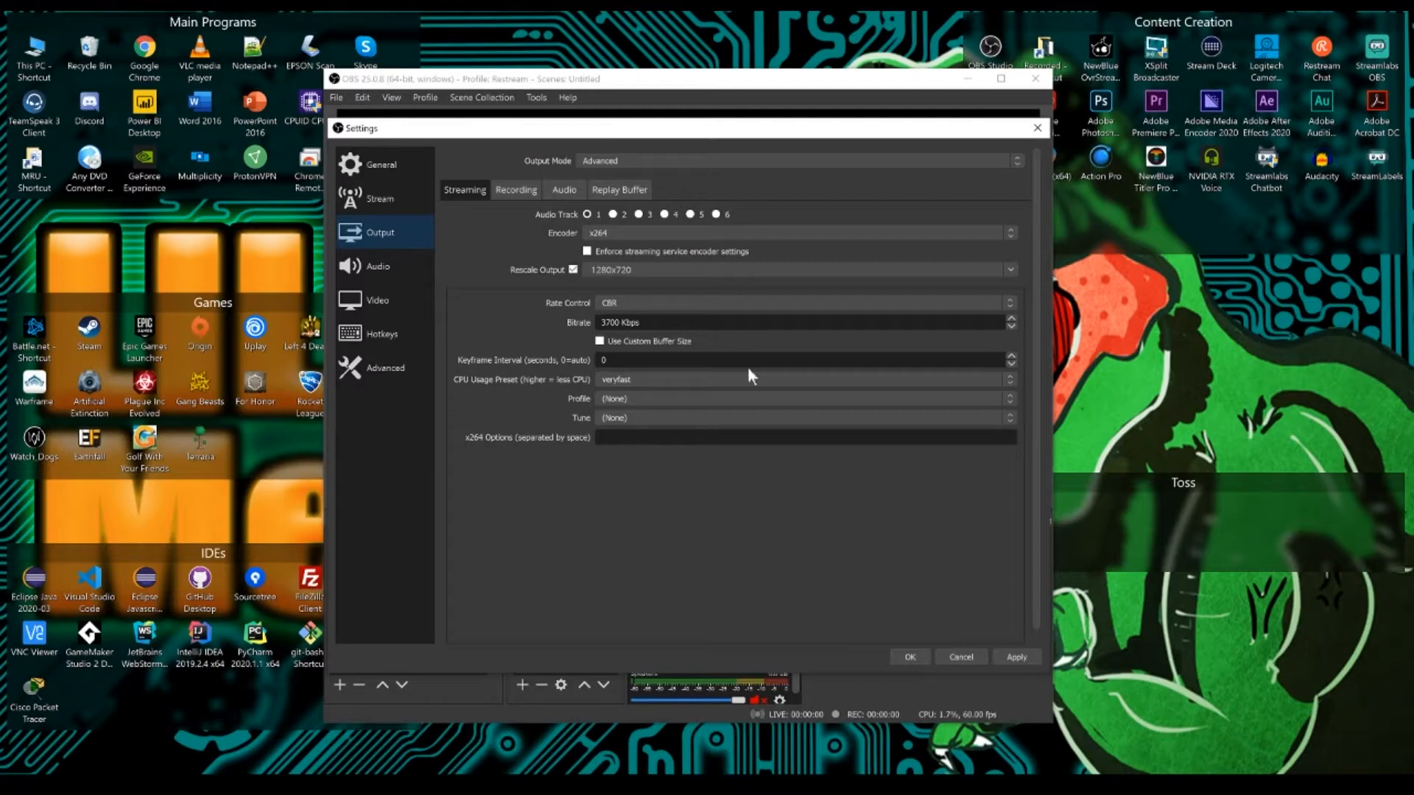
{"action": "mouse_move", "coordinate": [631, 385]}
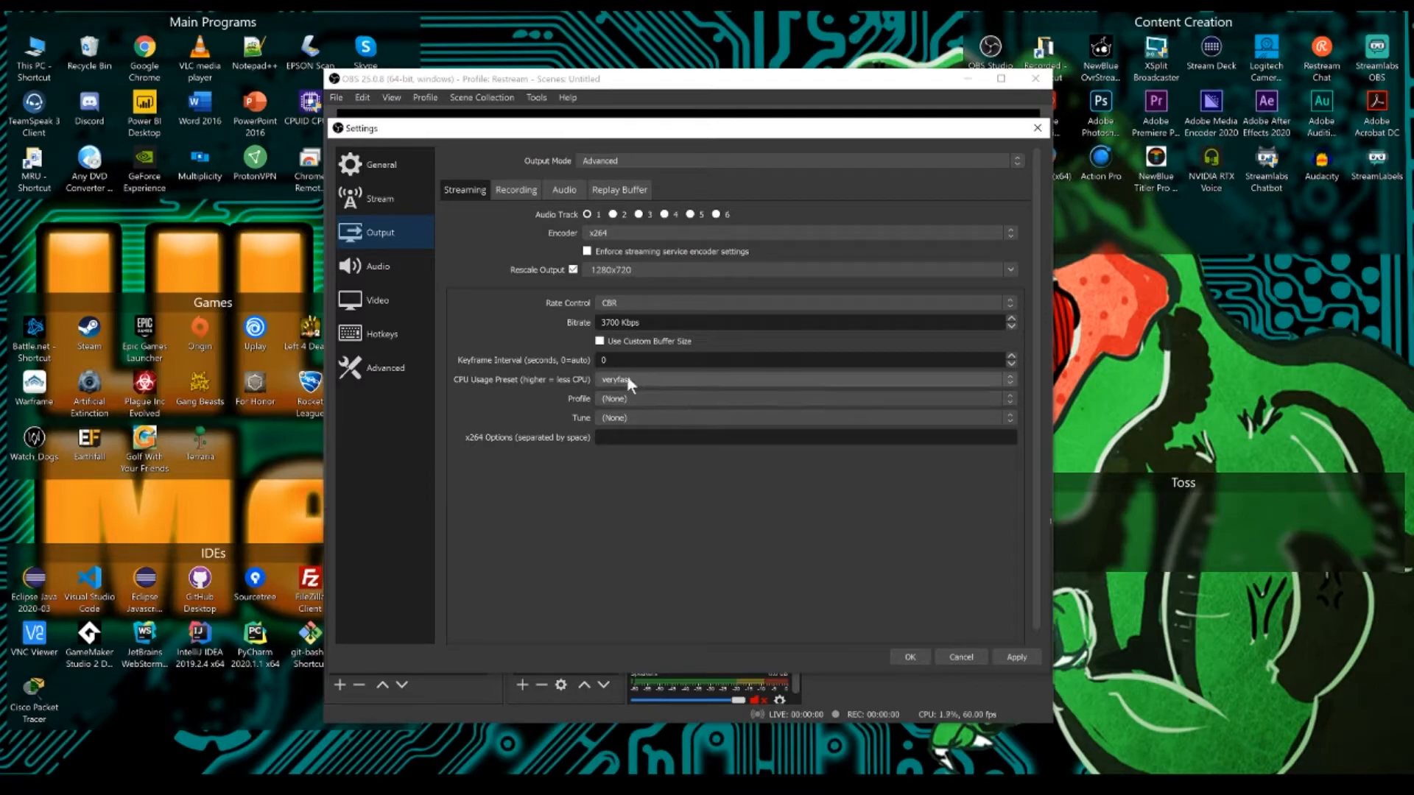
{"action": "mouse_move", "coordinate": [656, 380]}
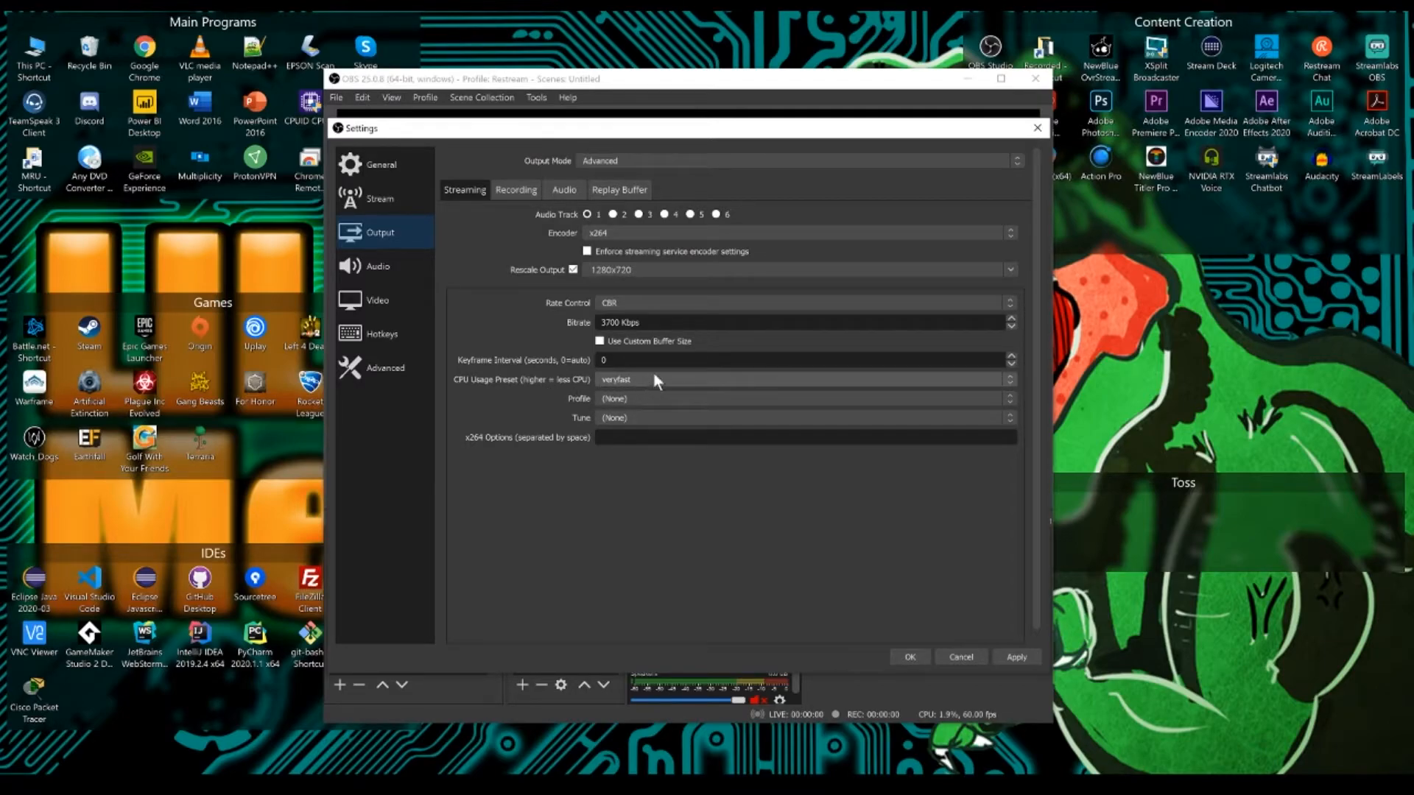
{"action": "mouse_move", "coordinate": [671, 389]}
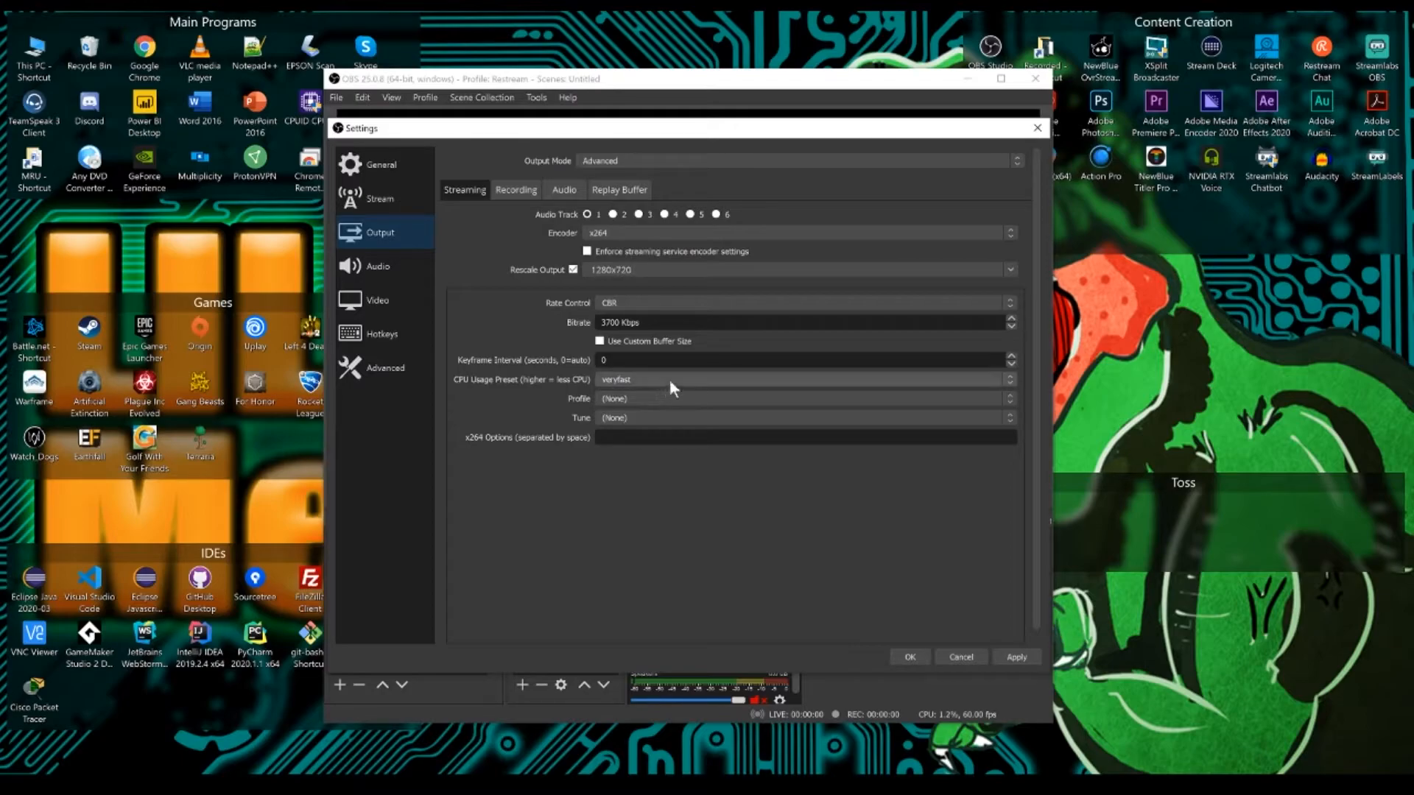
{"action": "mouse_move", "coordinate": [475, 253]}
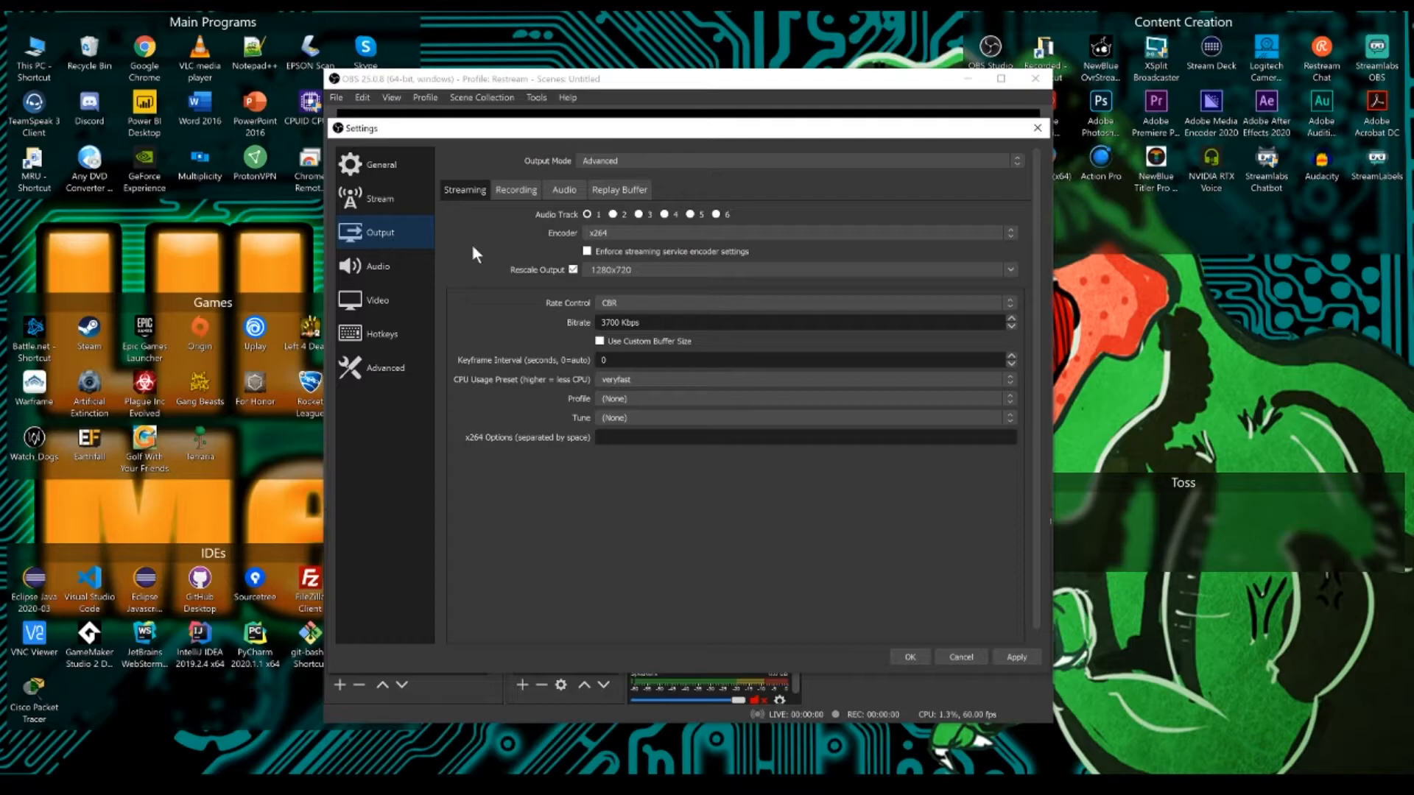
{"action": "mouse_move", "coordinate": [439, 250]}
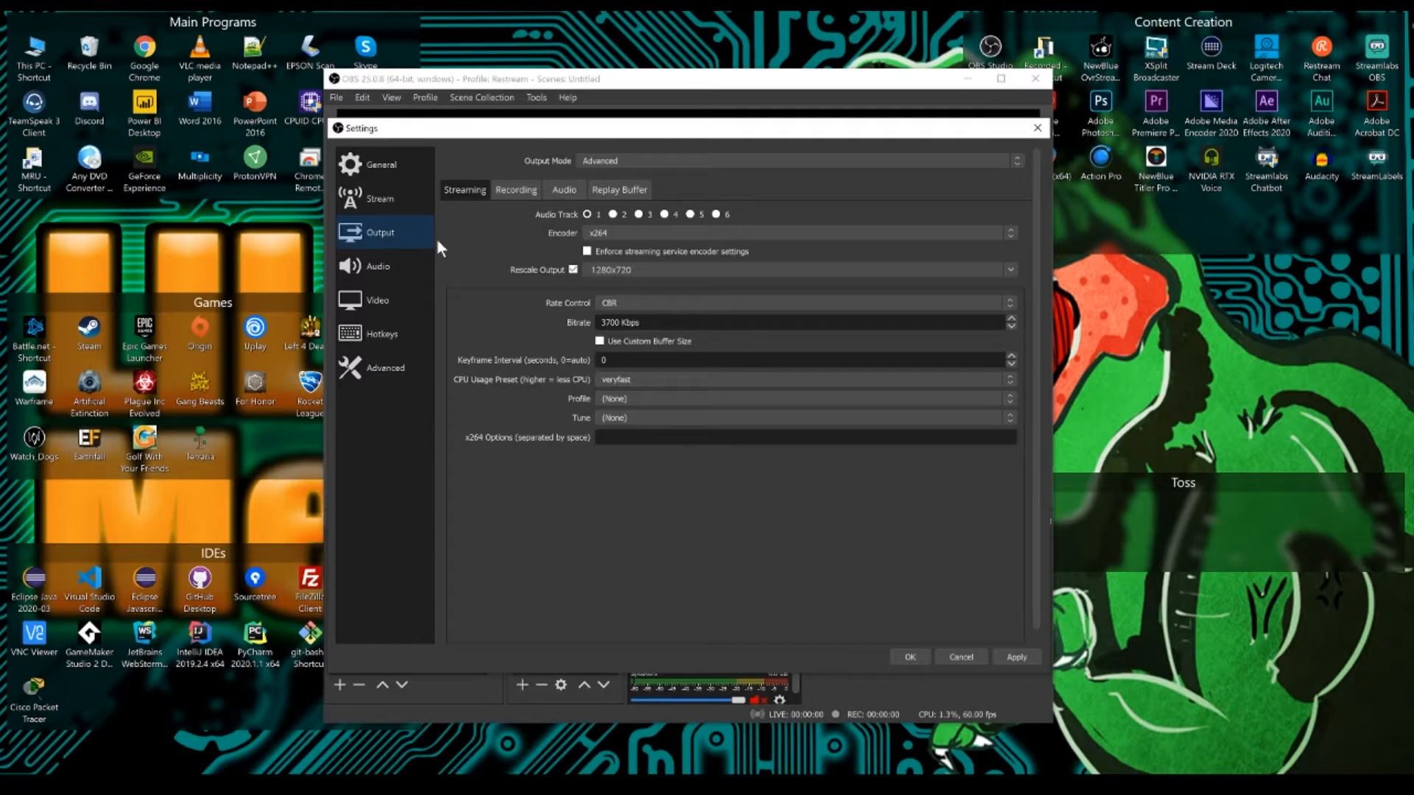
{"action": "mouse_move", "coordinate": [401, 266]}
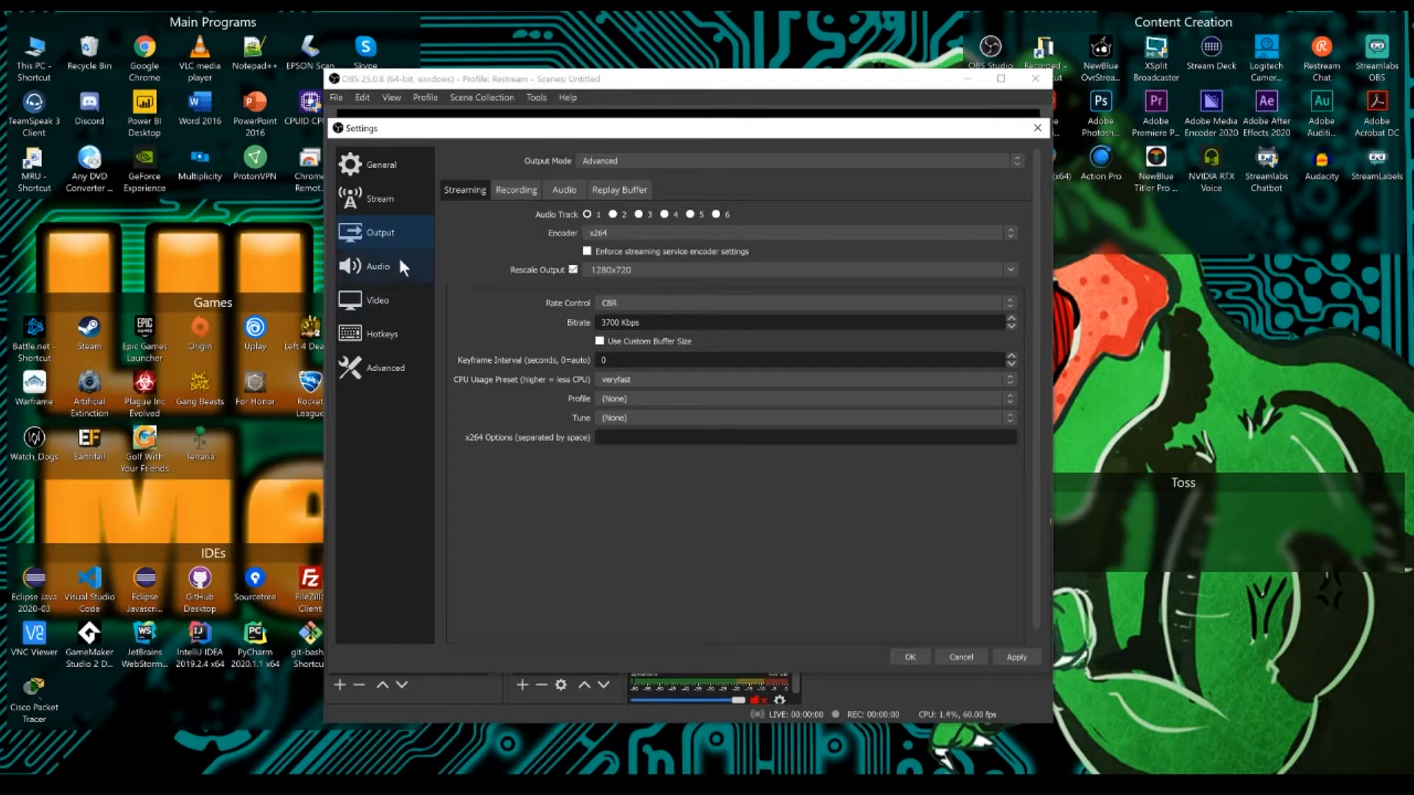
Review Audio settings: 44.1 kHz stereo with Scarlett 2i2 speakers and microphone.
{"action": "left_click", "coordinate": [378, 265]}
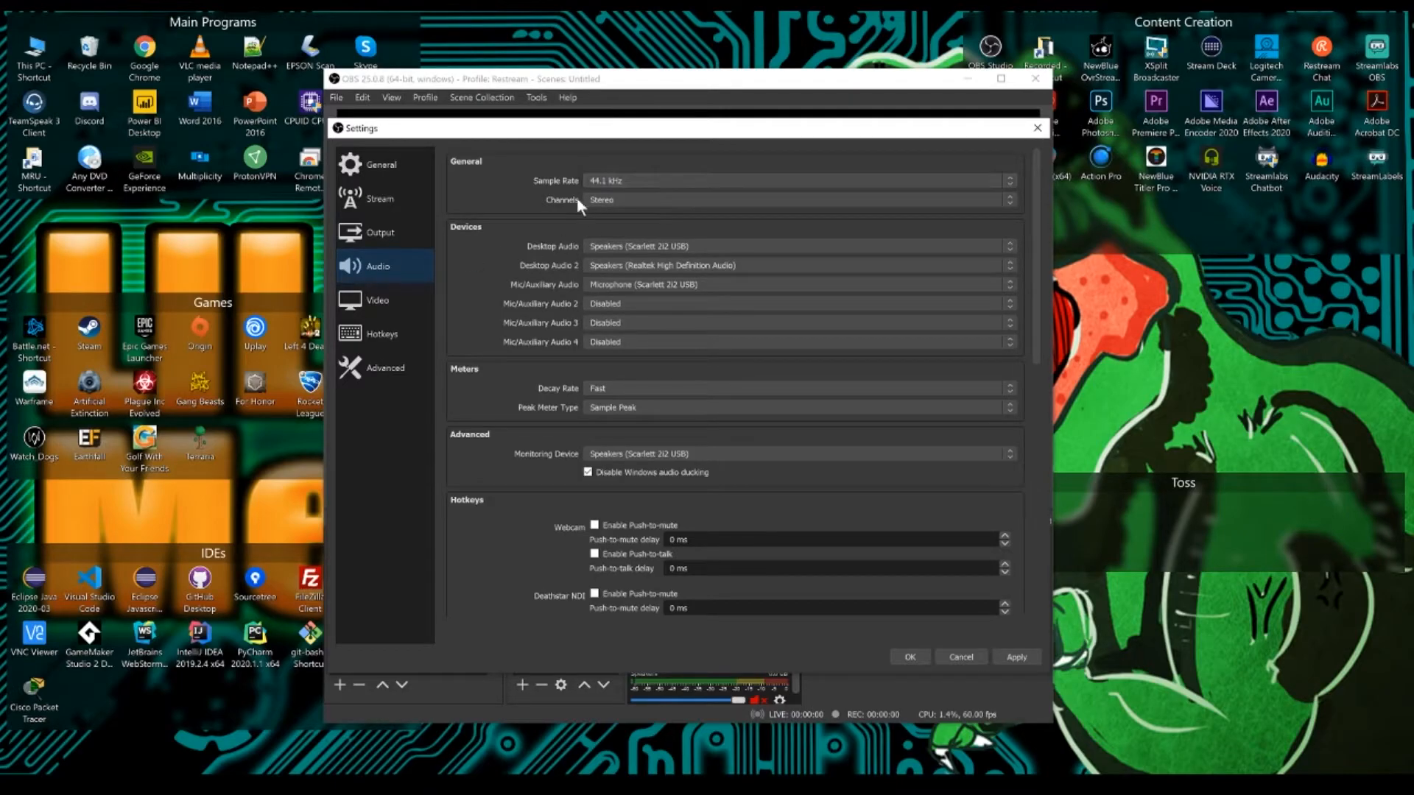
{"action": "mouse_move", "coordinate": [634, 198]}
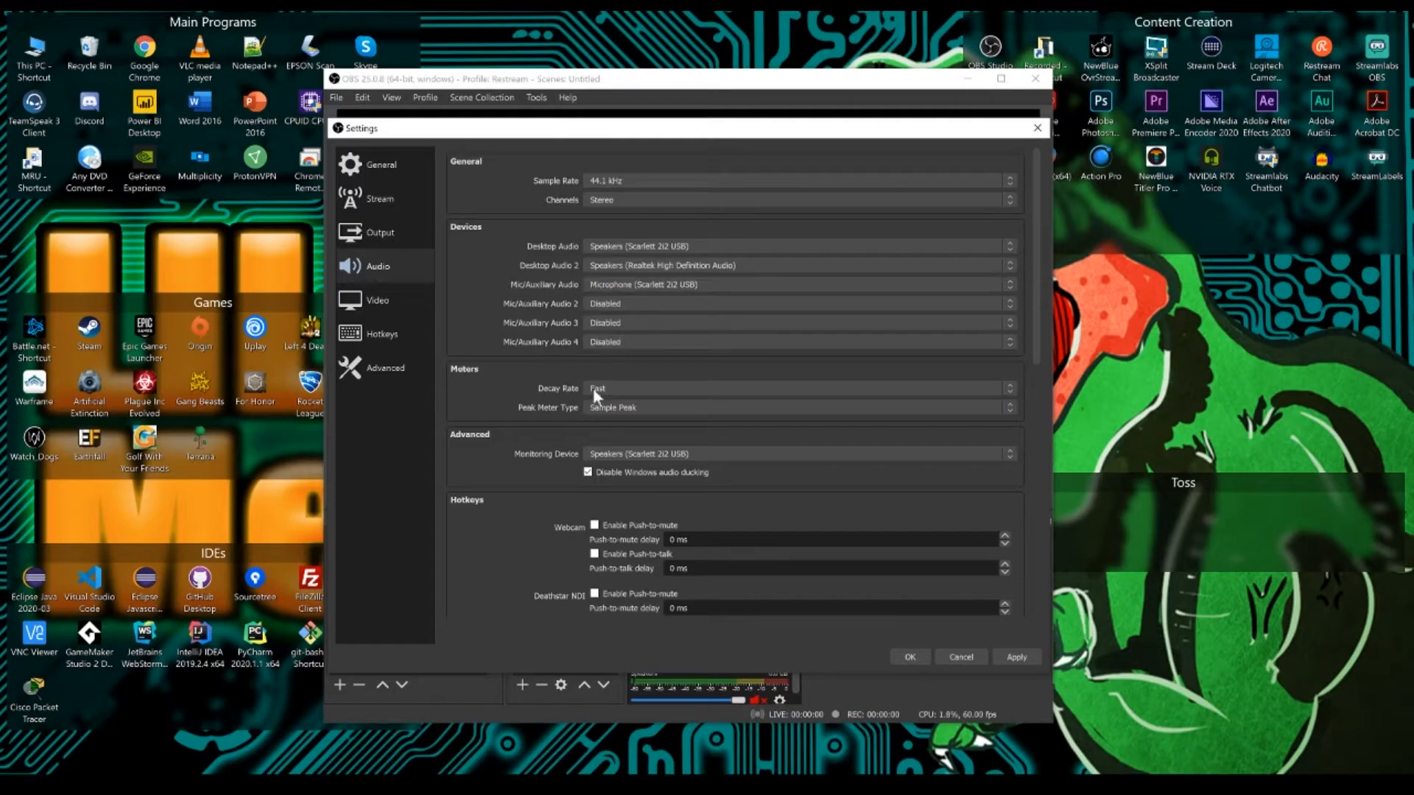
{"action": "scroll", "scroll_direction": "down", "scroll_amount": 3}
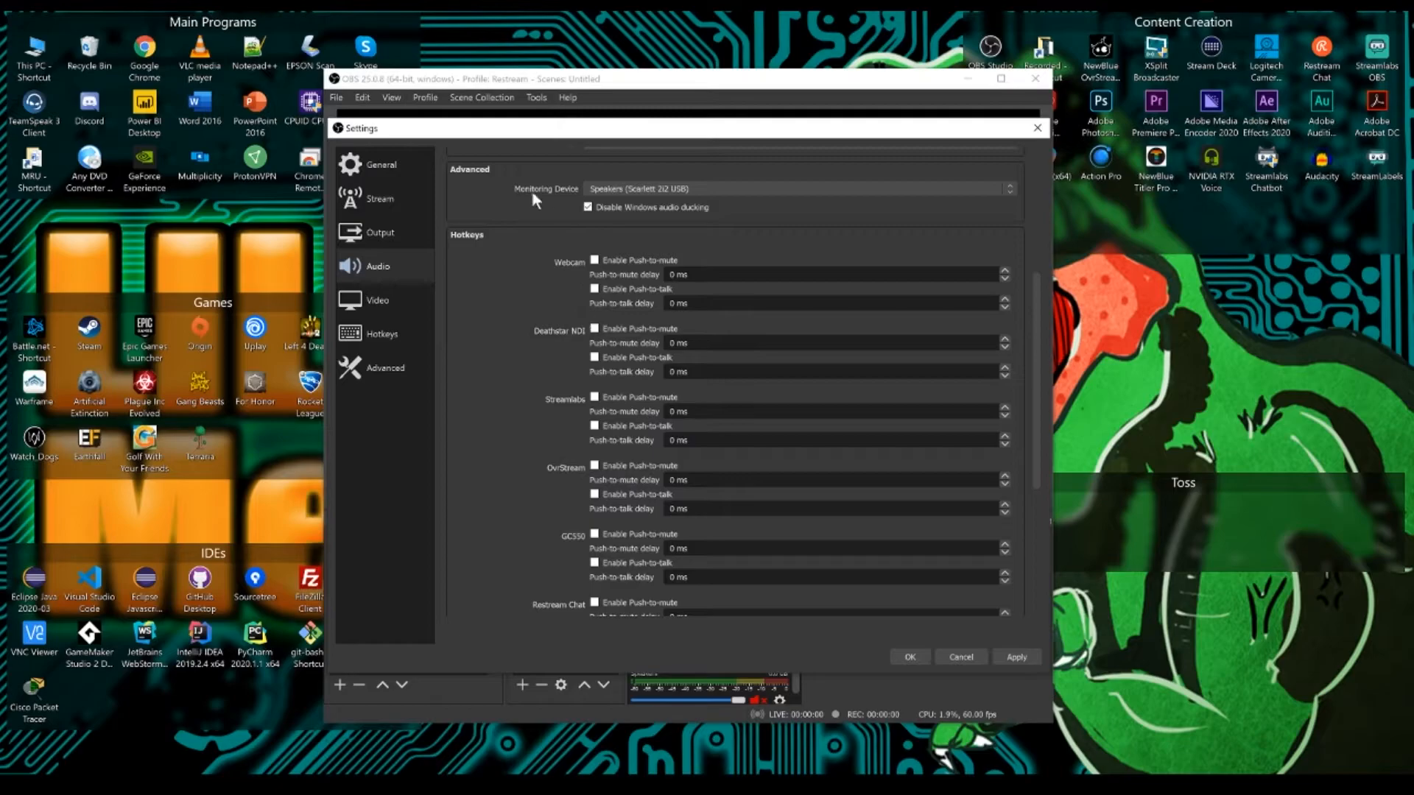
{"action": "mouse_move", "coordinate": [531, 397]}
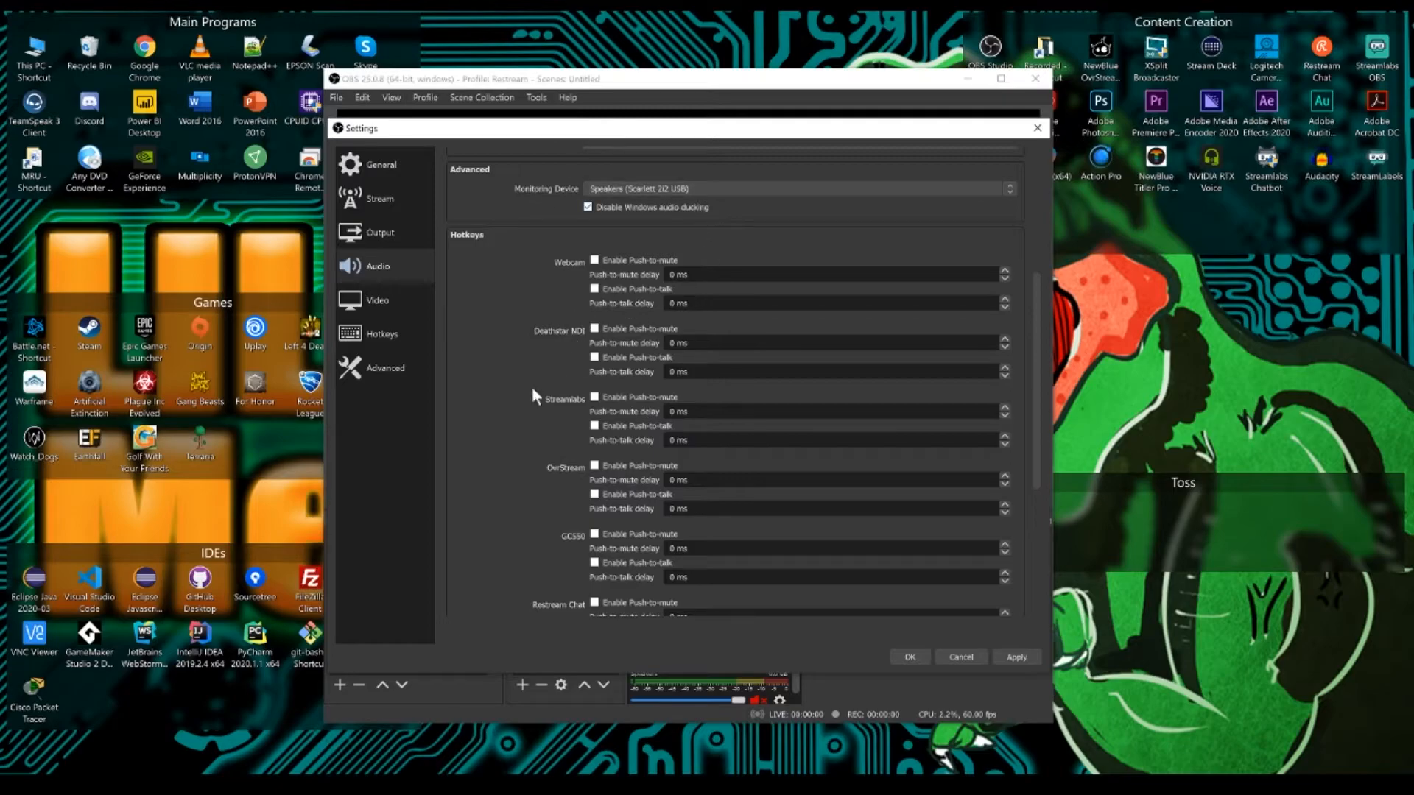
{"action": "scroll", "scroll_direction": "down", "scroll_amount": 3}
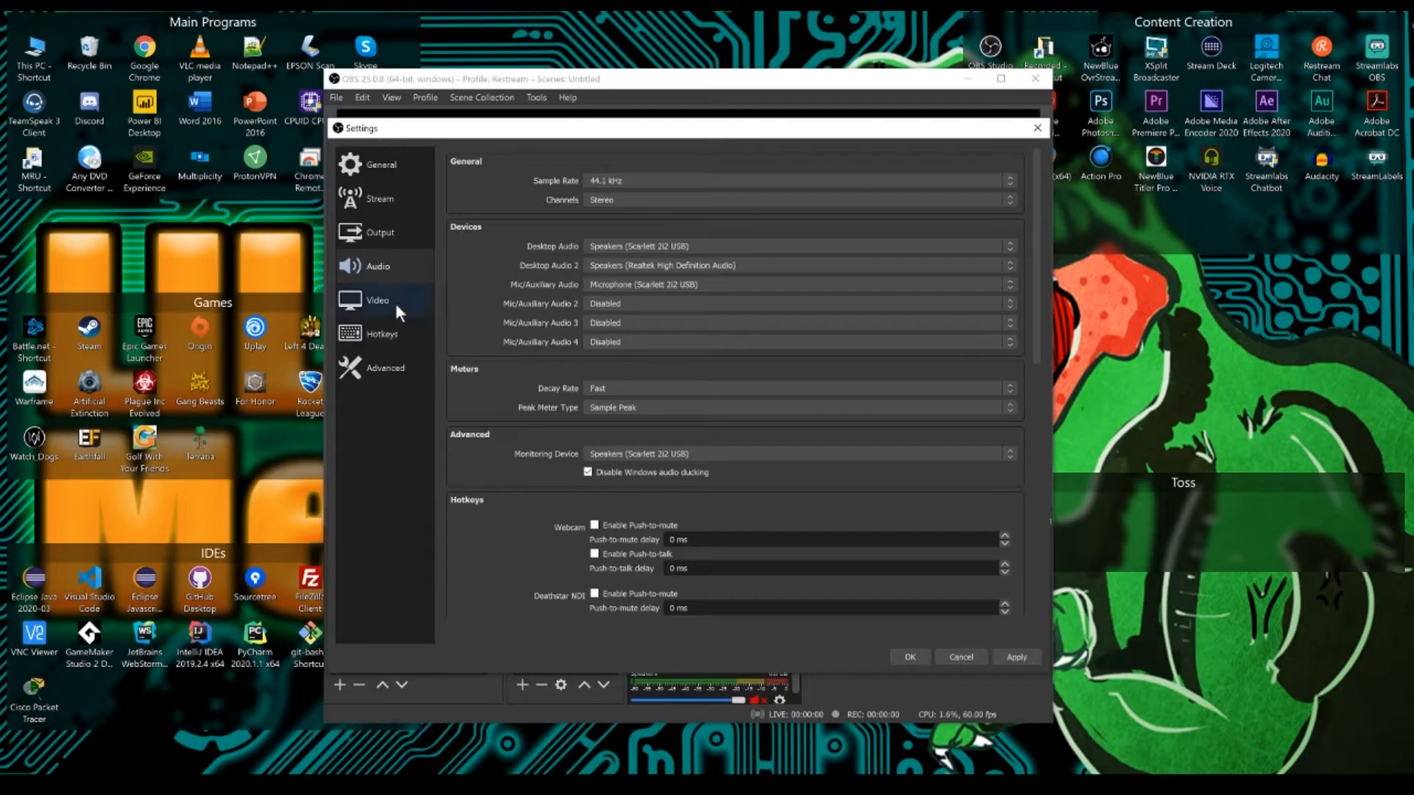
Keep video at 1920x1080 to 1280x720, Bicubic, 60 FPS, then view Advanced settings.
{"action": "left_click", "coordinate": [377, 300]}
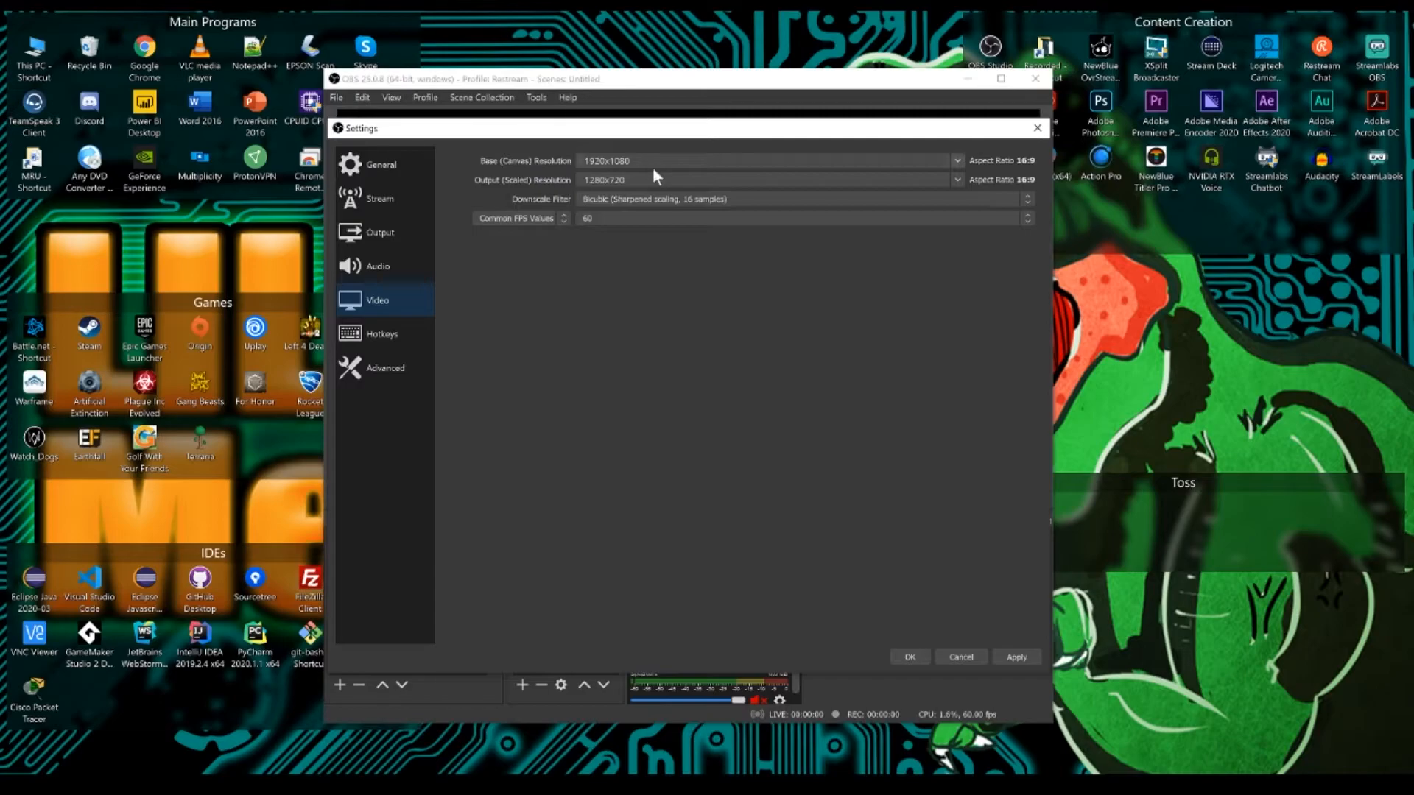
{"action": "mouse_move", "coordinate": [669, 172]}
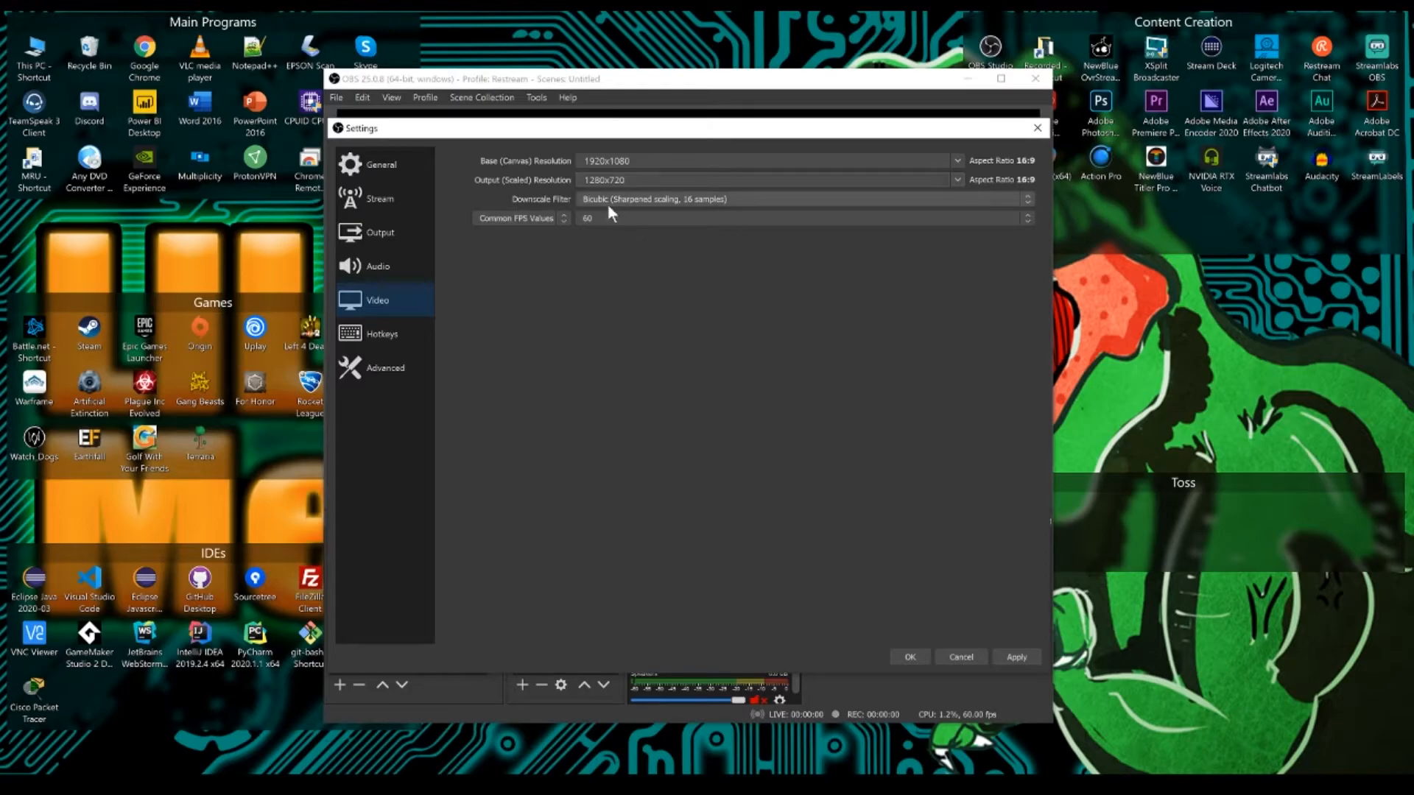
{"action": "mouse_move", "coordinate": [631, 207]}
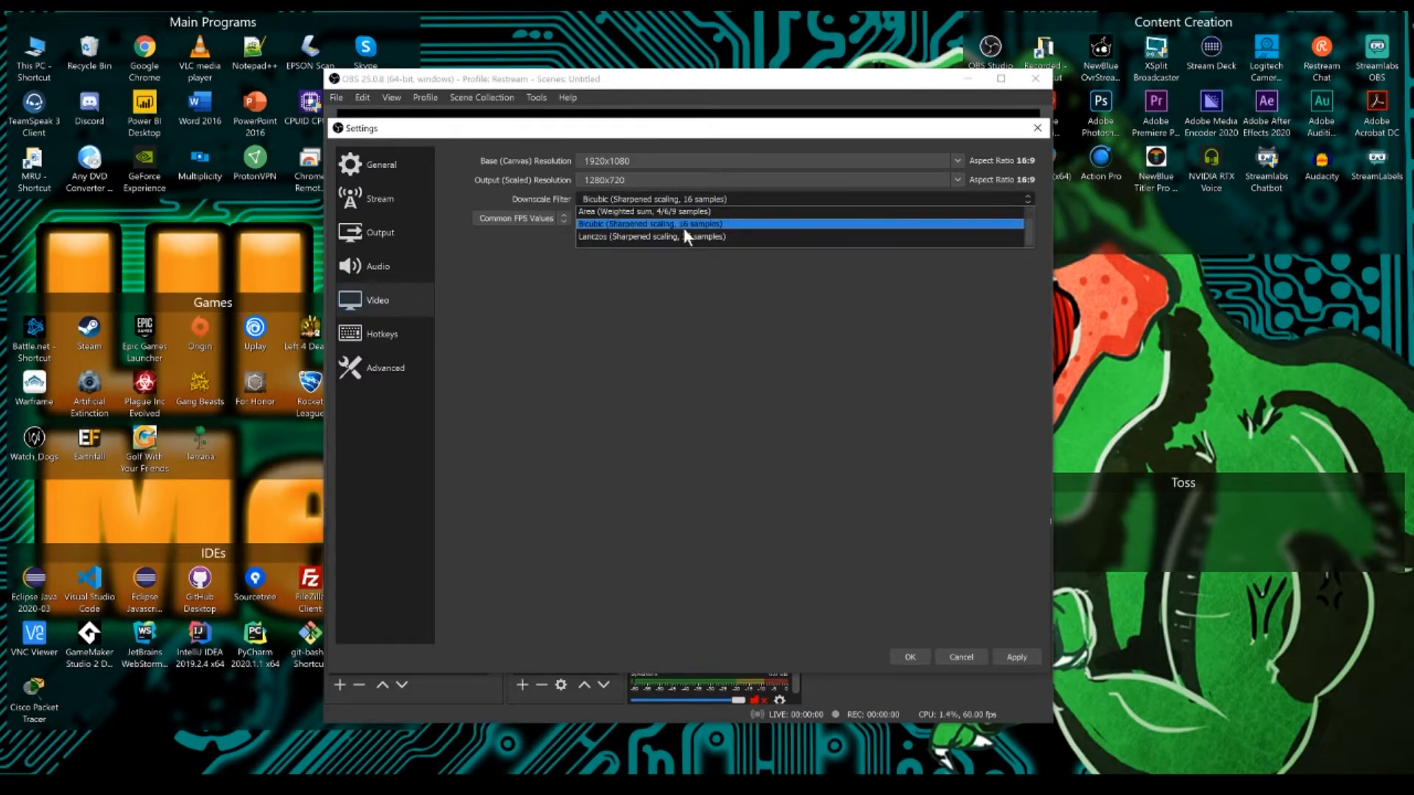
{"action": "mouse_move", "coordinate": [694, 236]}
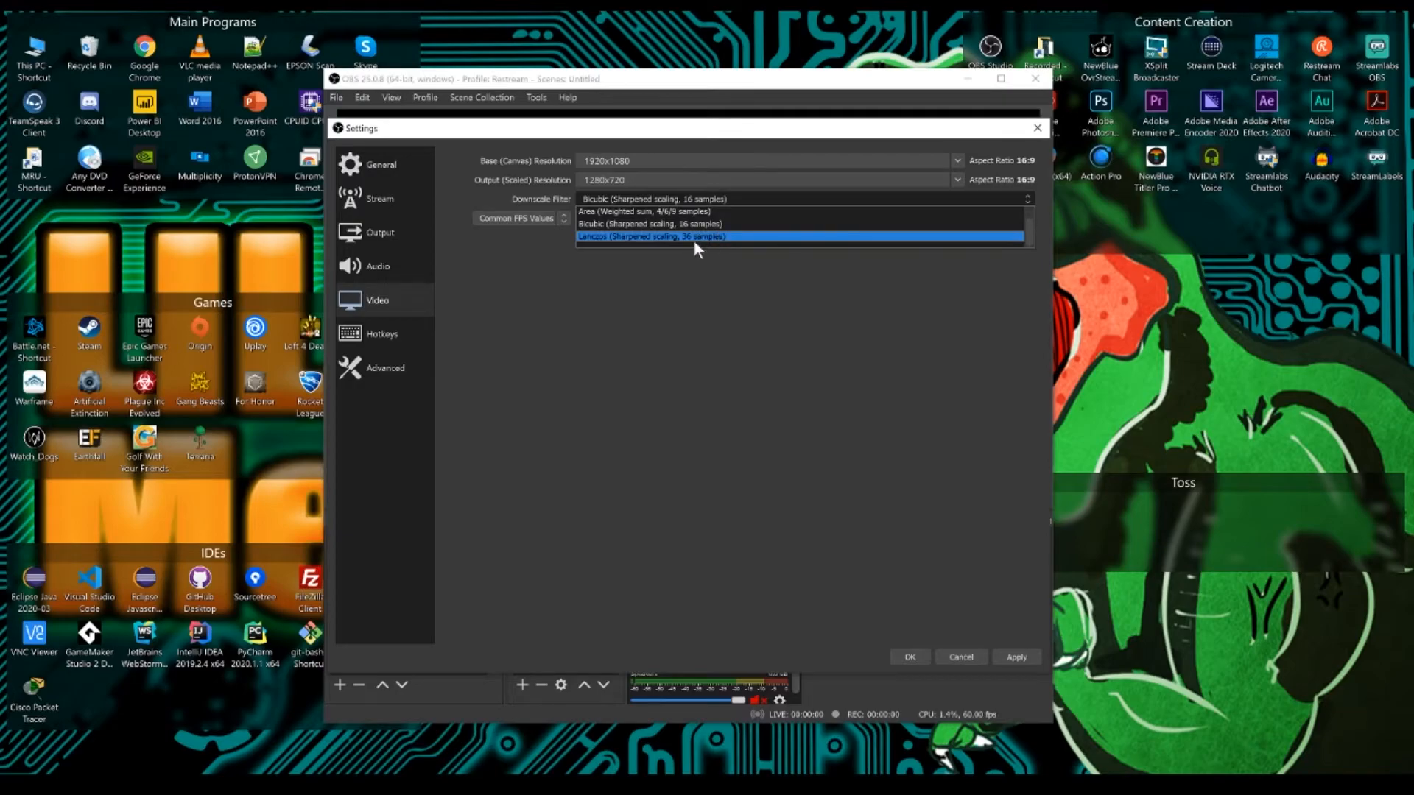
{"action": "left_click", "coordinate": [647, 222]}
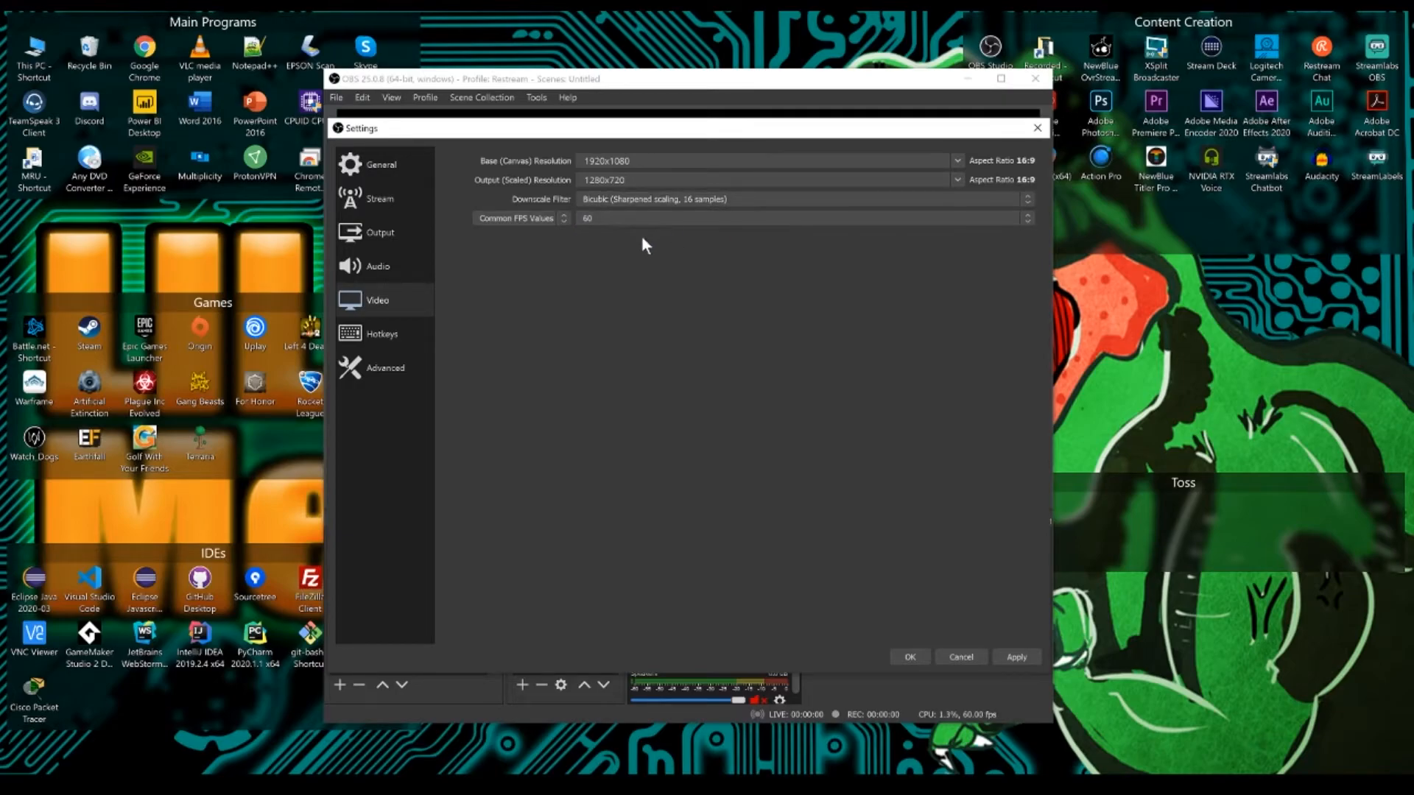
{"action": "mouse_move", "coordinate": [681, 214]}
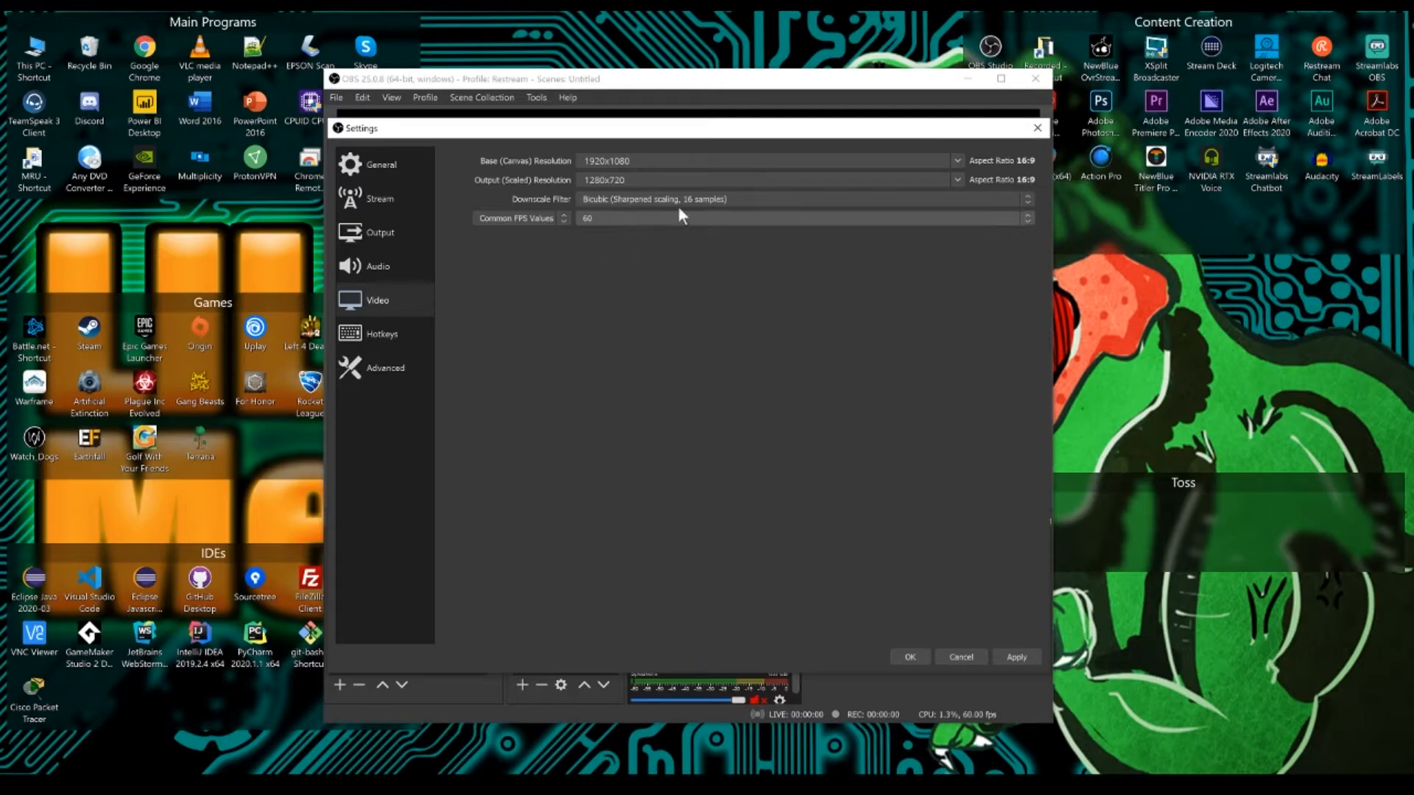
{"action": "mouse_move", "coordinate": [665, 220]}
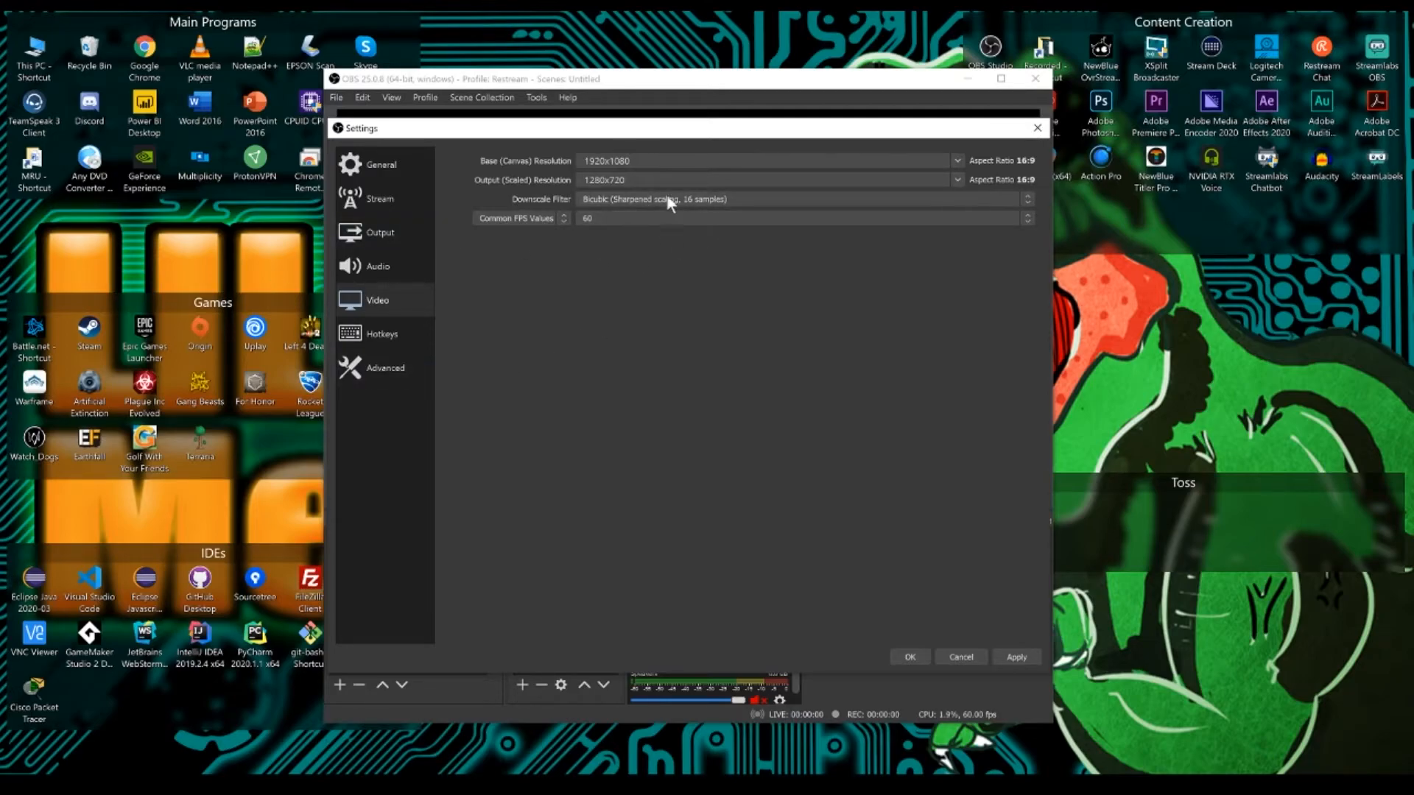
{"action": "mouse_move", "coordinate": [606, 233]}
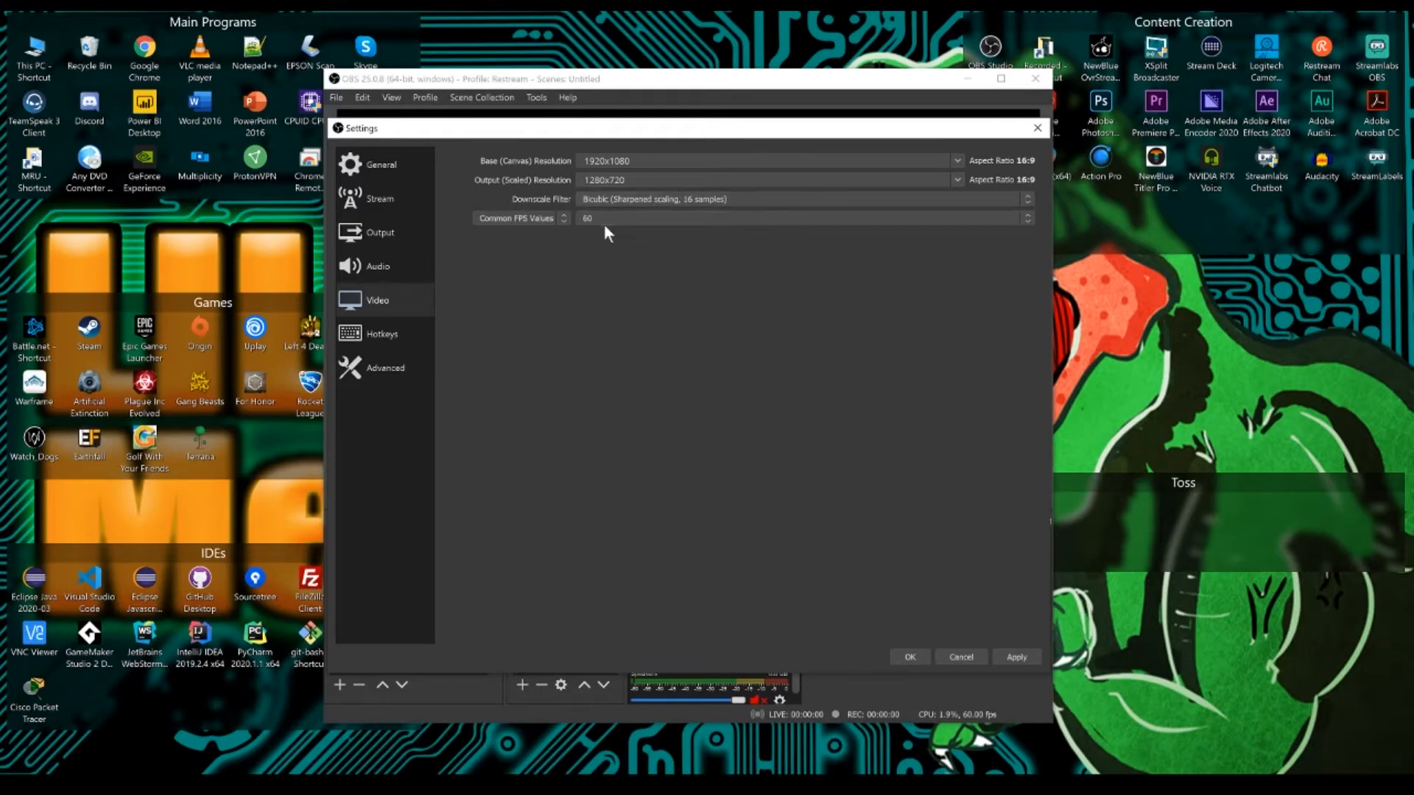
{"action": "left_click", "coordinate": [385, 368]}
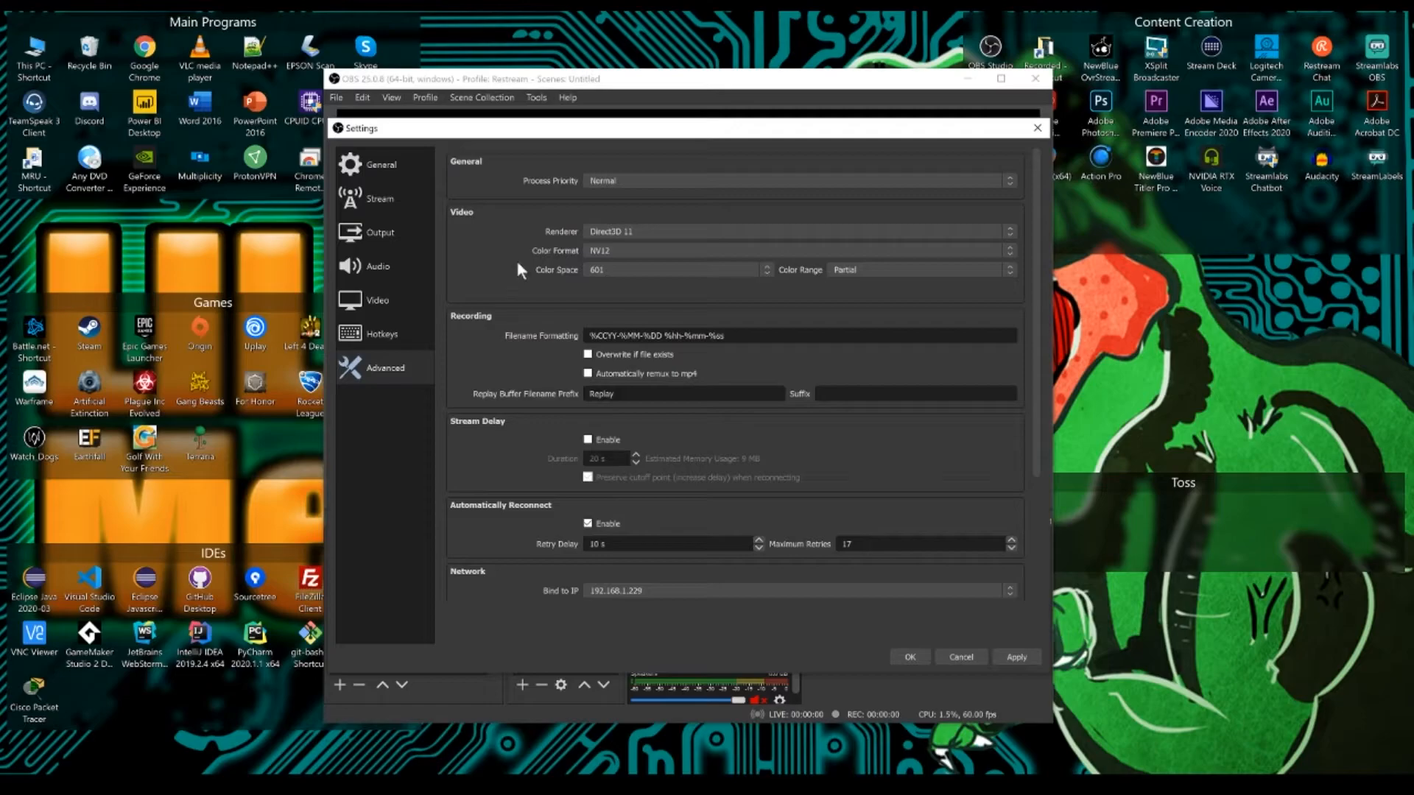
Scroll through Advanced settings, then save with OK and close Settings.
{"action": "scroll", "scroll_direction": "down", "scroll_amount": 3}
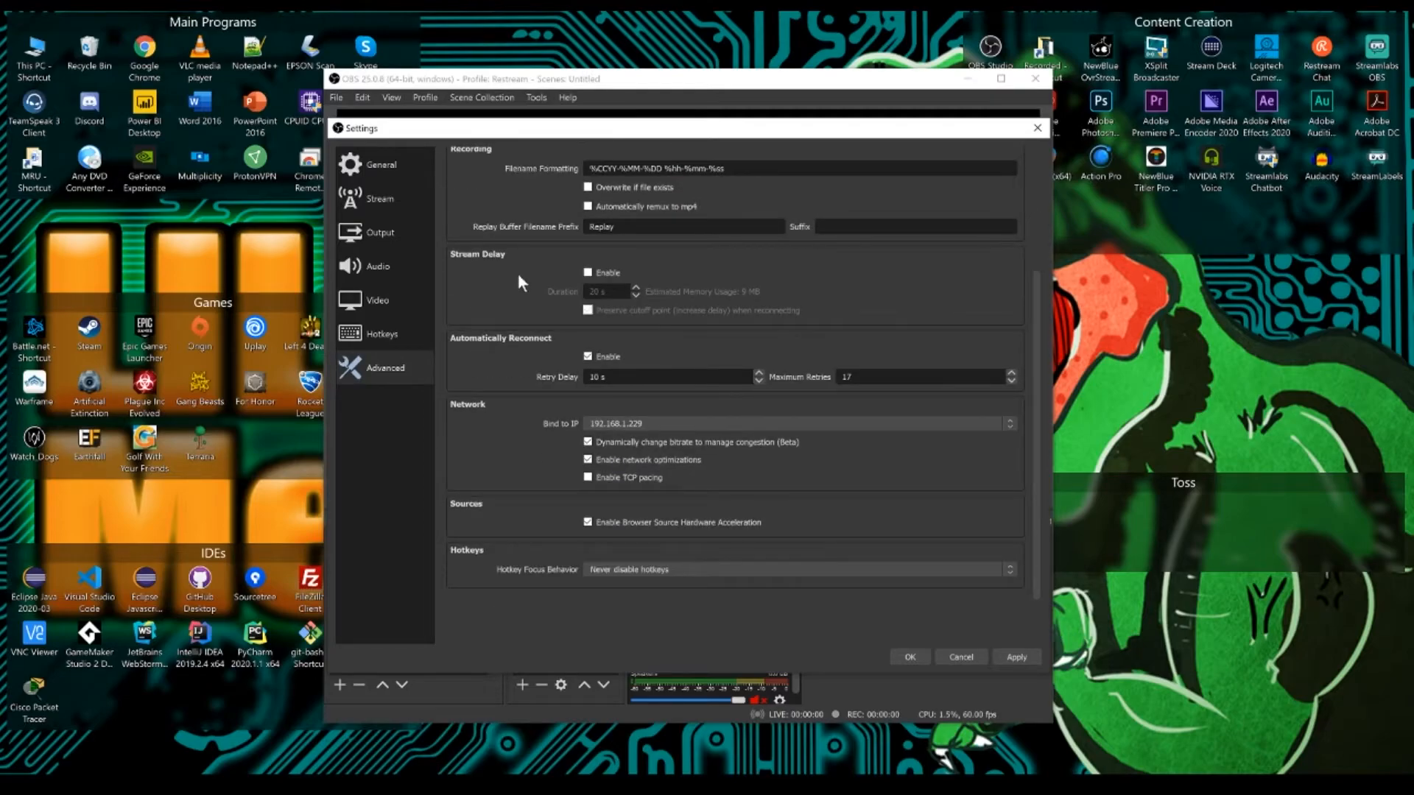
{"action": "mouse_move", "coordinate": [539, 442]}
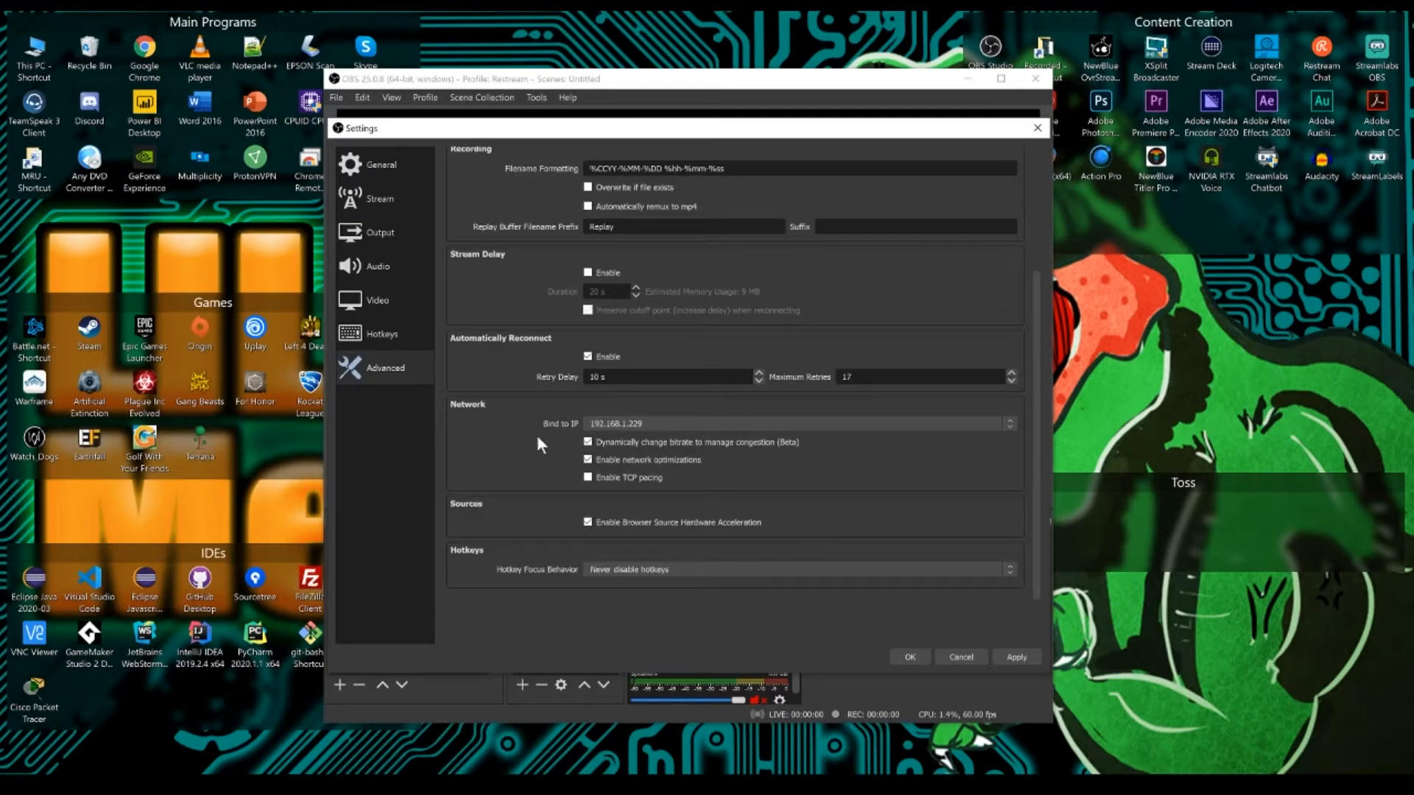
{"action": "scroll", "scroll_direction": "up", "scroll_amount": 3}
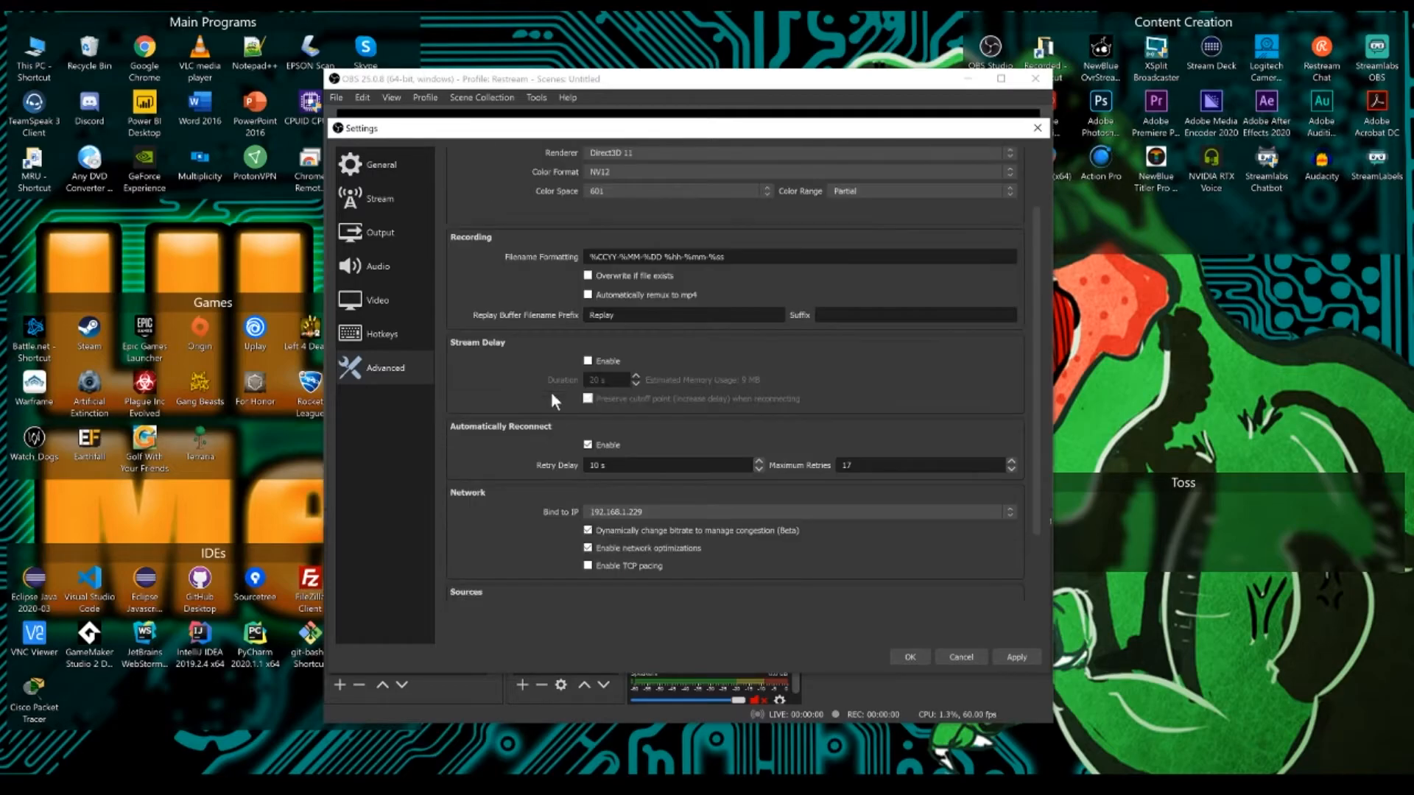
{"action": "scroll", "scroll_direction": "down", "scroll_amount": 3}
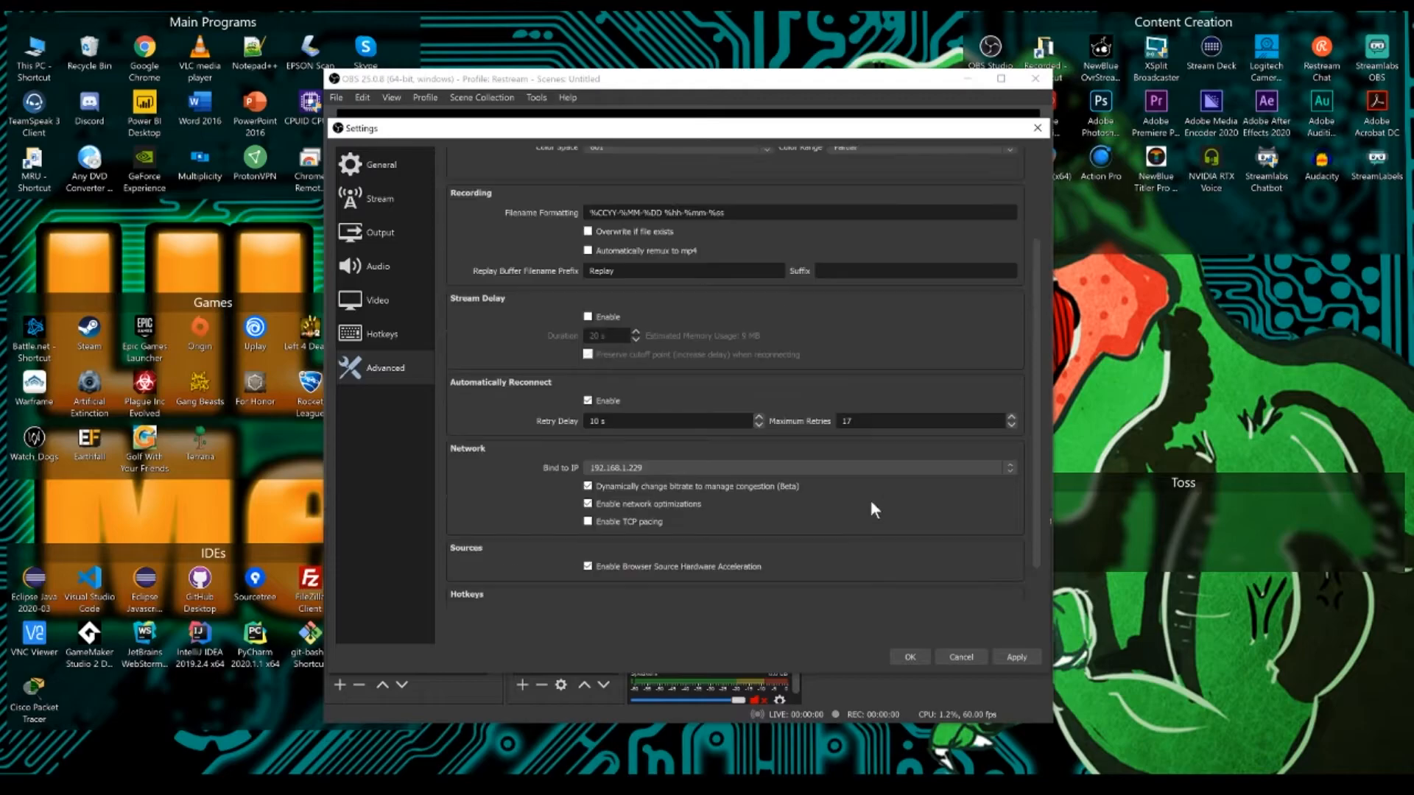
{"action": "scroll", "scroll_direction": "up", "scroll_amount": 3}
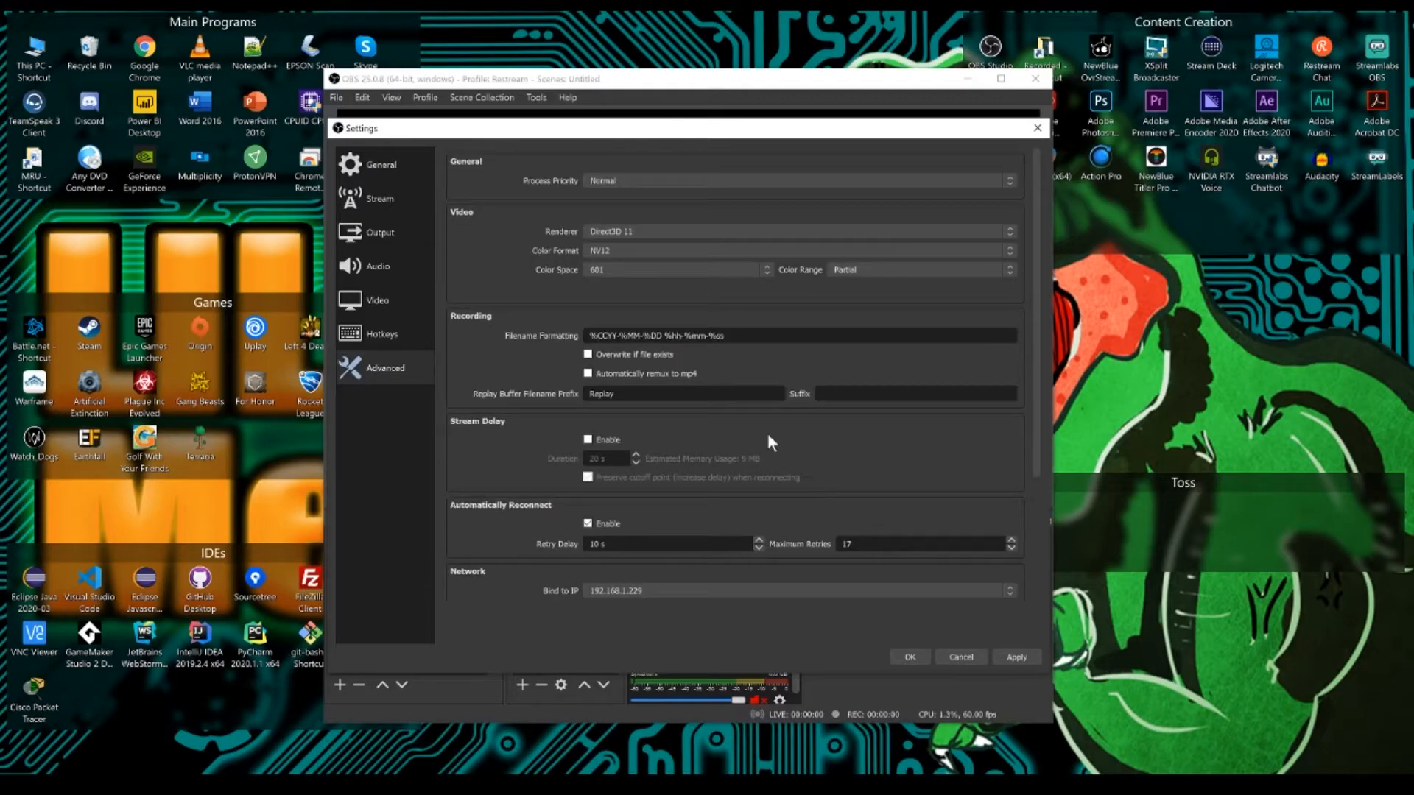
{"action": "mouse_move", "coordinate": [881, 573]}
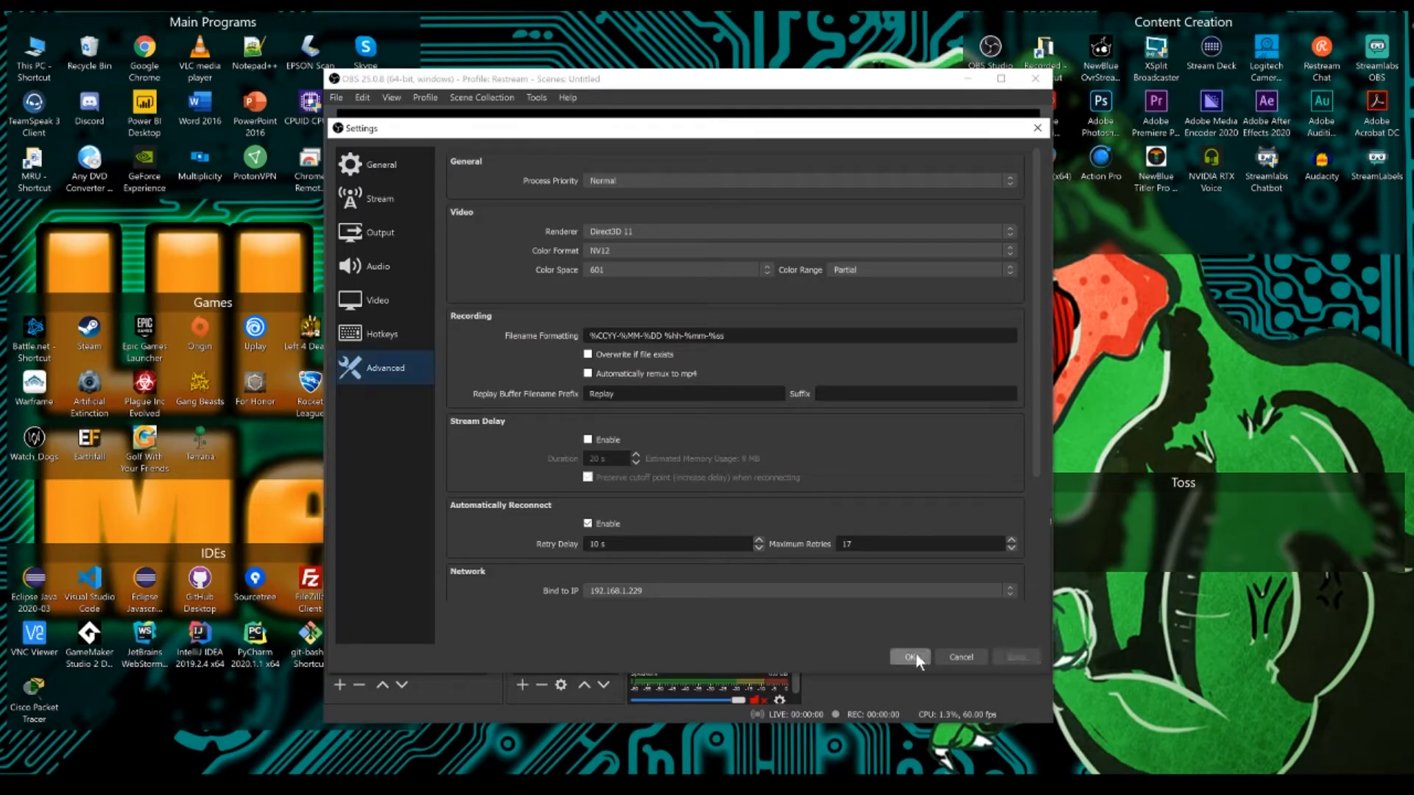
{"action": "left_click", "coordinate": [909, 657]}
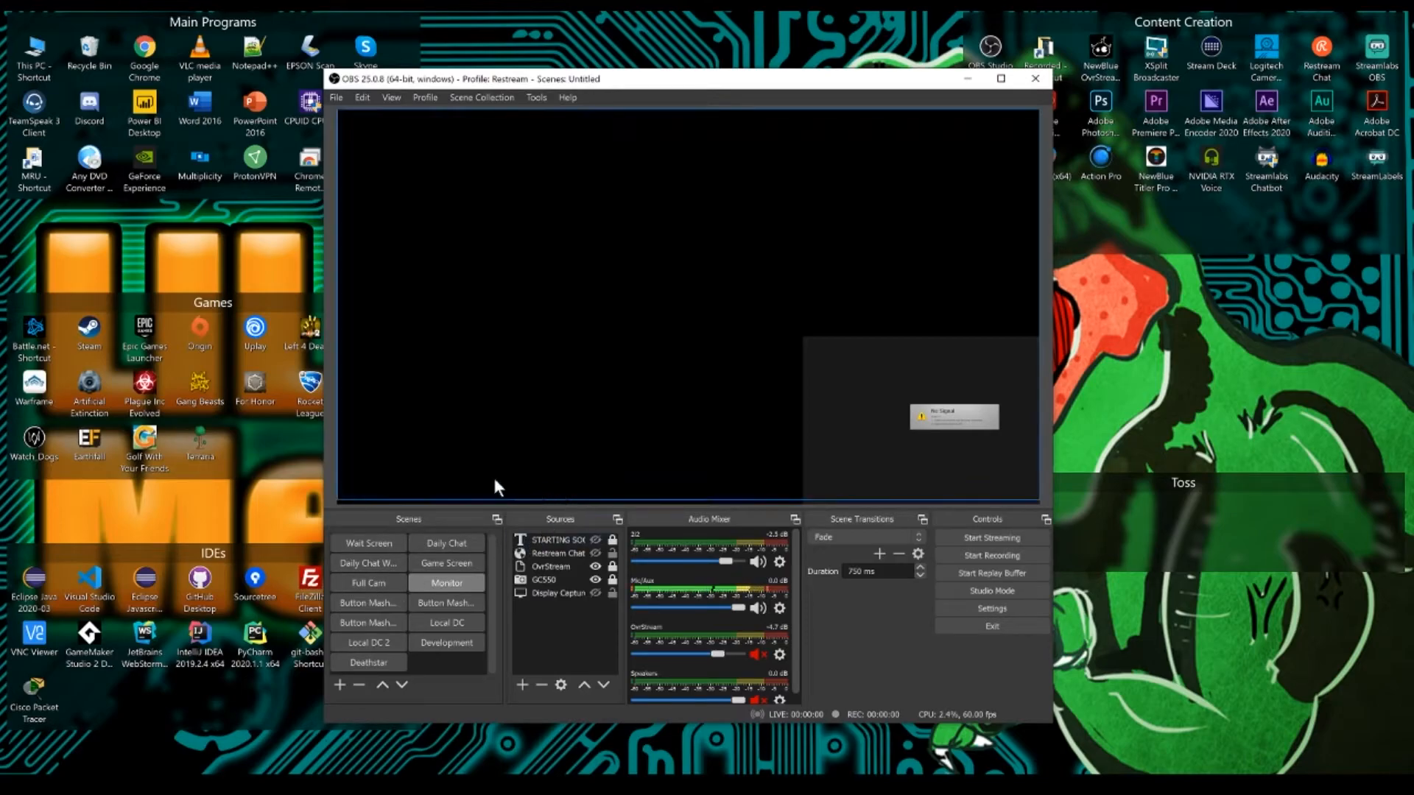
{"action": "mouse_move", "coordinate": [430, 527]}
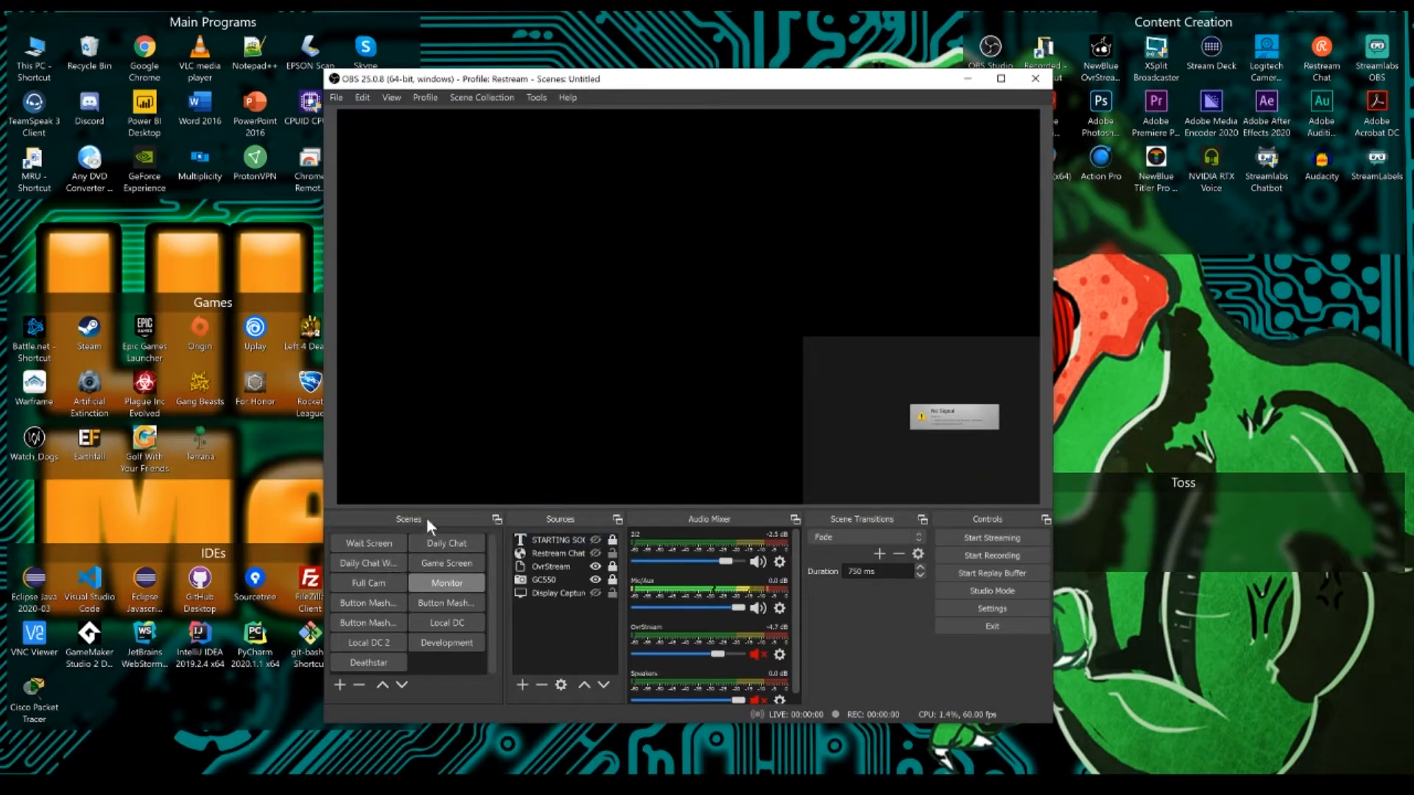
{"action": "mouse_move", "coordinate": [568, 525]}
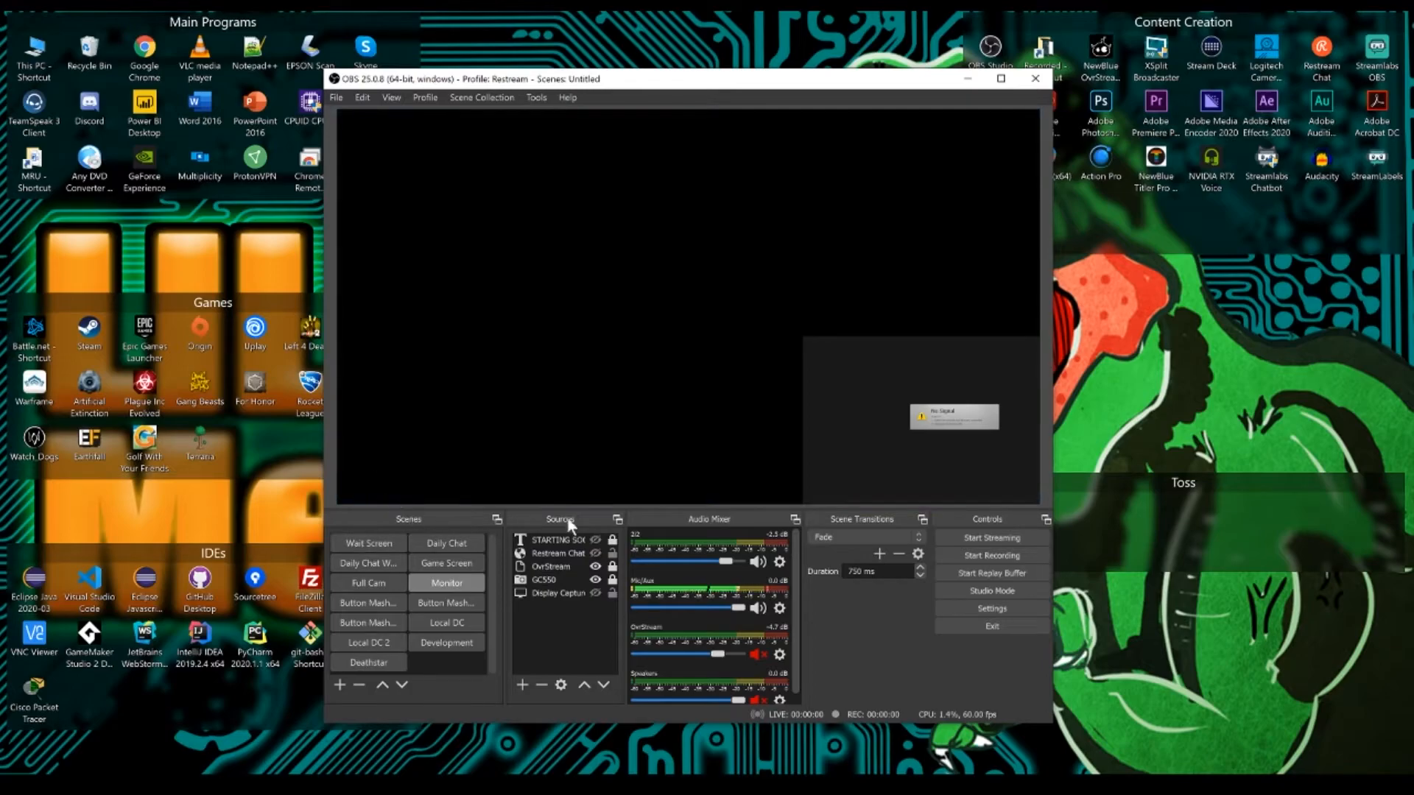
{"action": "mouse_move", "coordinate": [416, 530]}
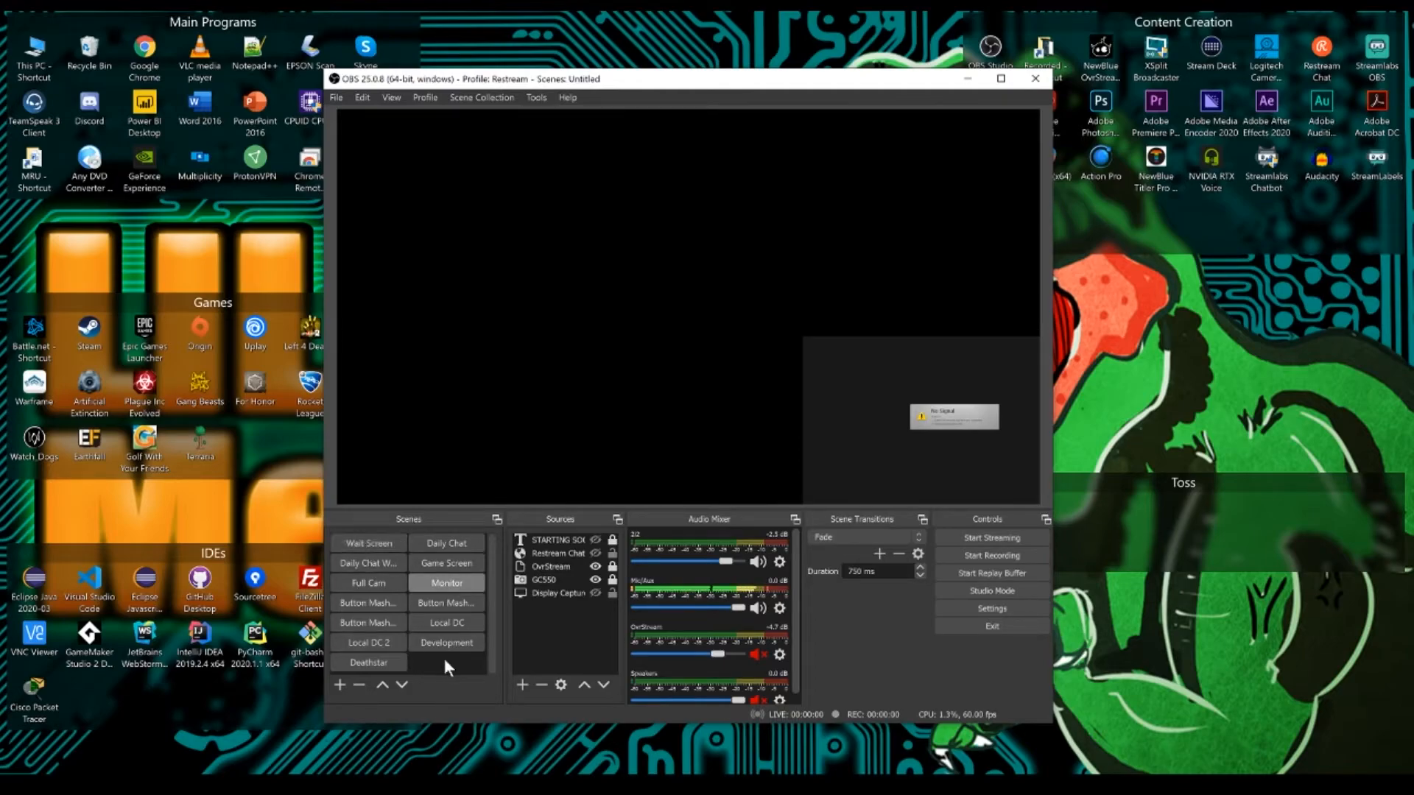
Create the temp_Source scene and add a new Game Capture source named Fortnite.
{"action": "left_click", "coordinate": [339, 686]}
{"action": "type", "text": "temp_Sourc"}
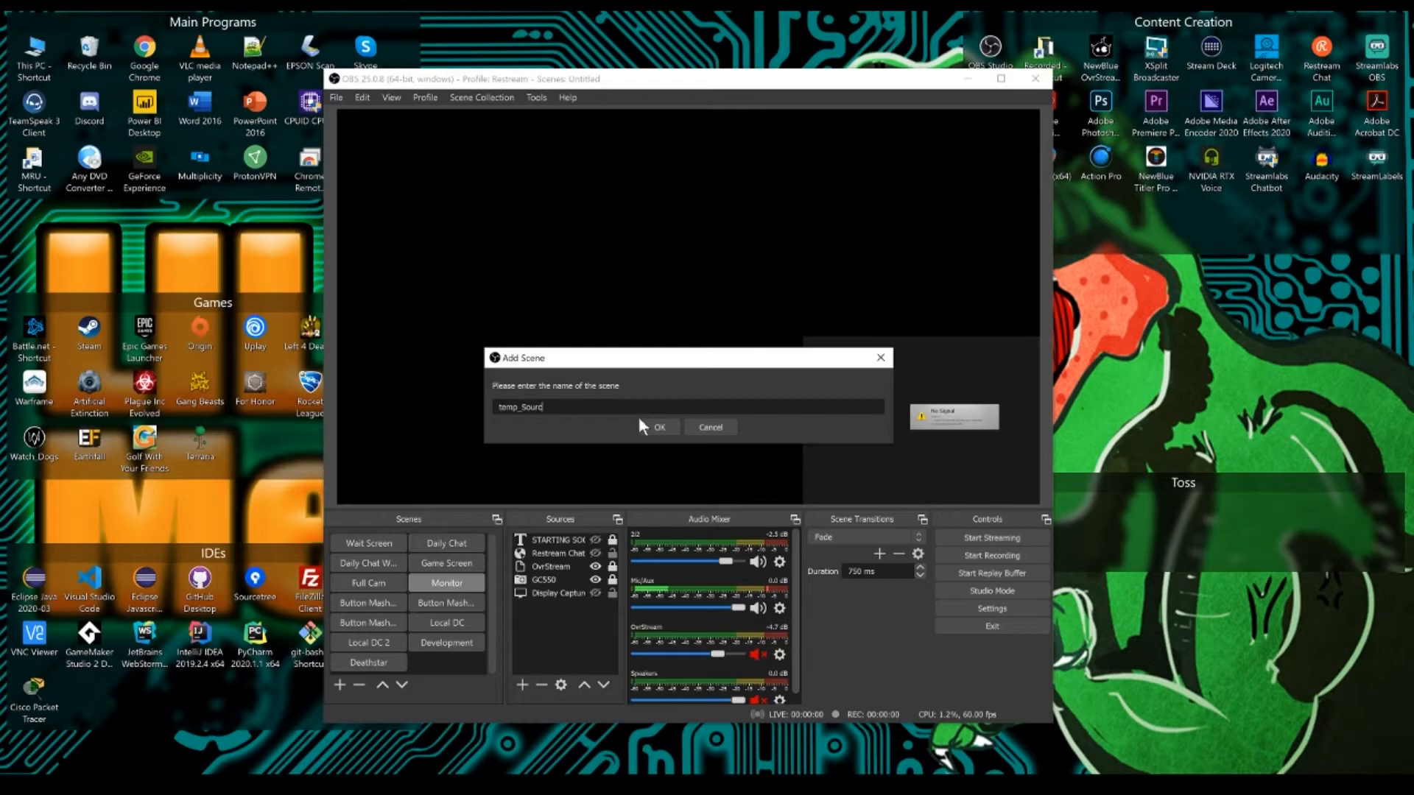
{"action": "left_click", "coordinate": [658, 426]}
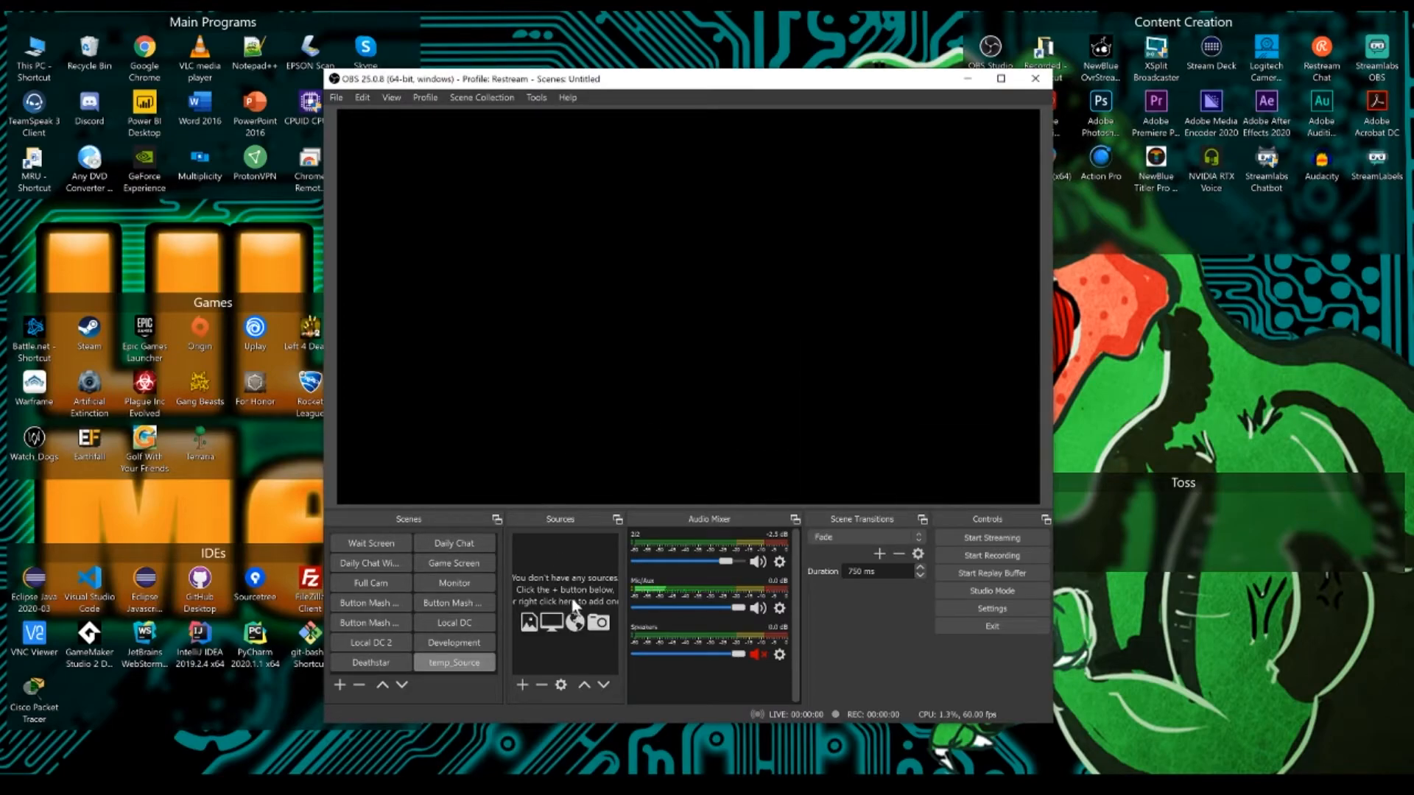
{"action": "right_click", "coordinate": [563, 595]}
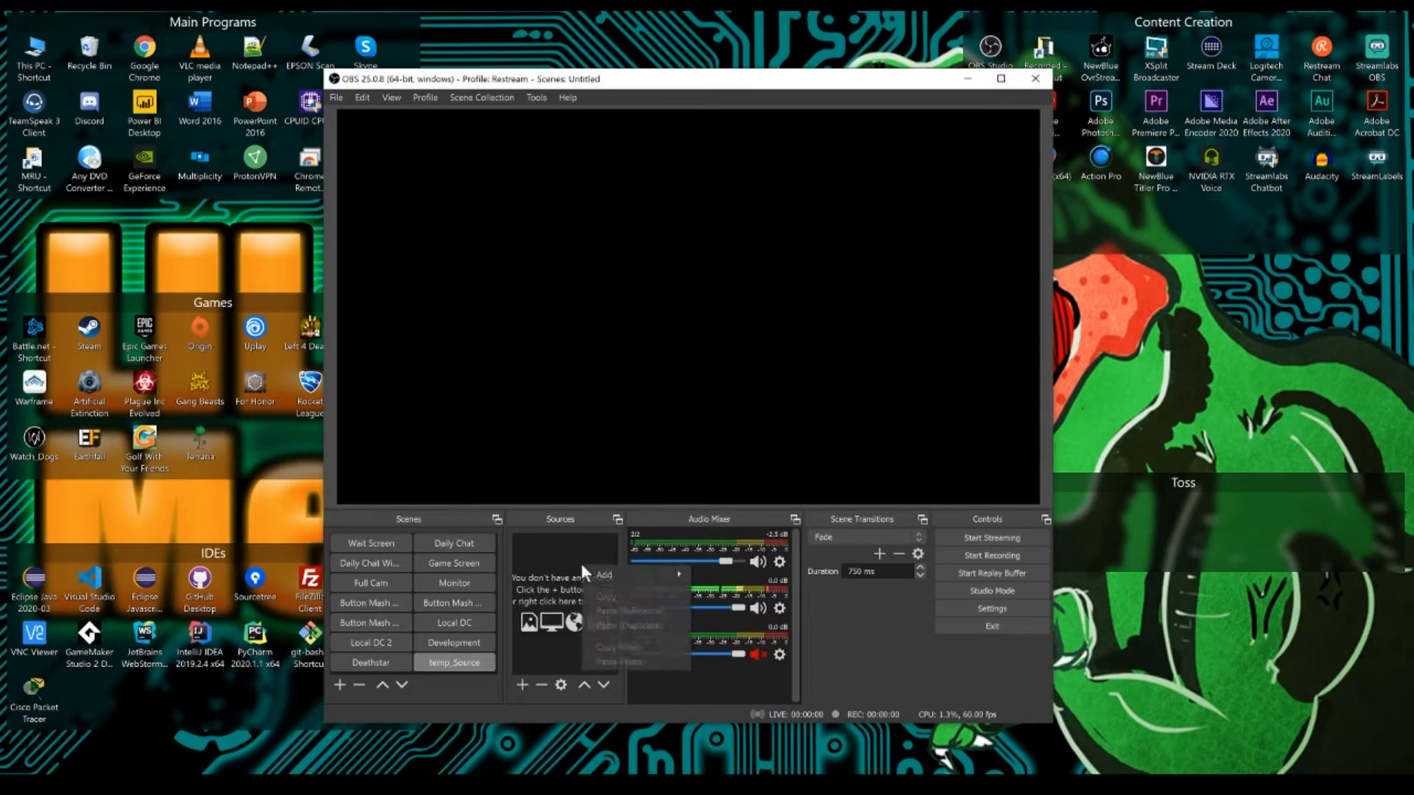
{"action": "left_click", "coordinate": [603, 574]}
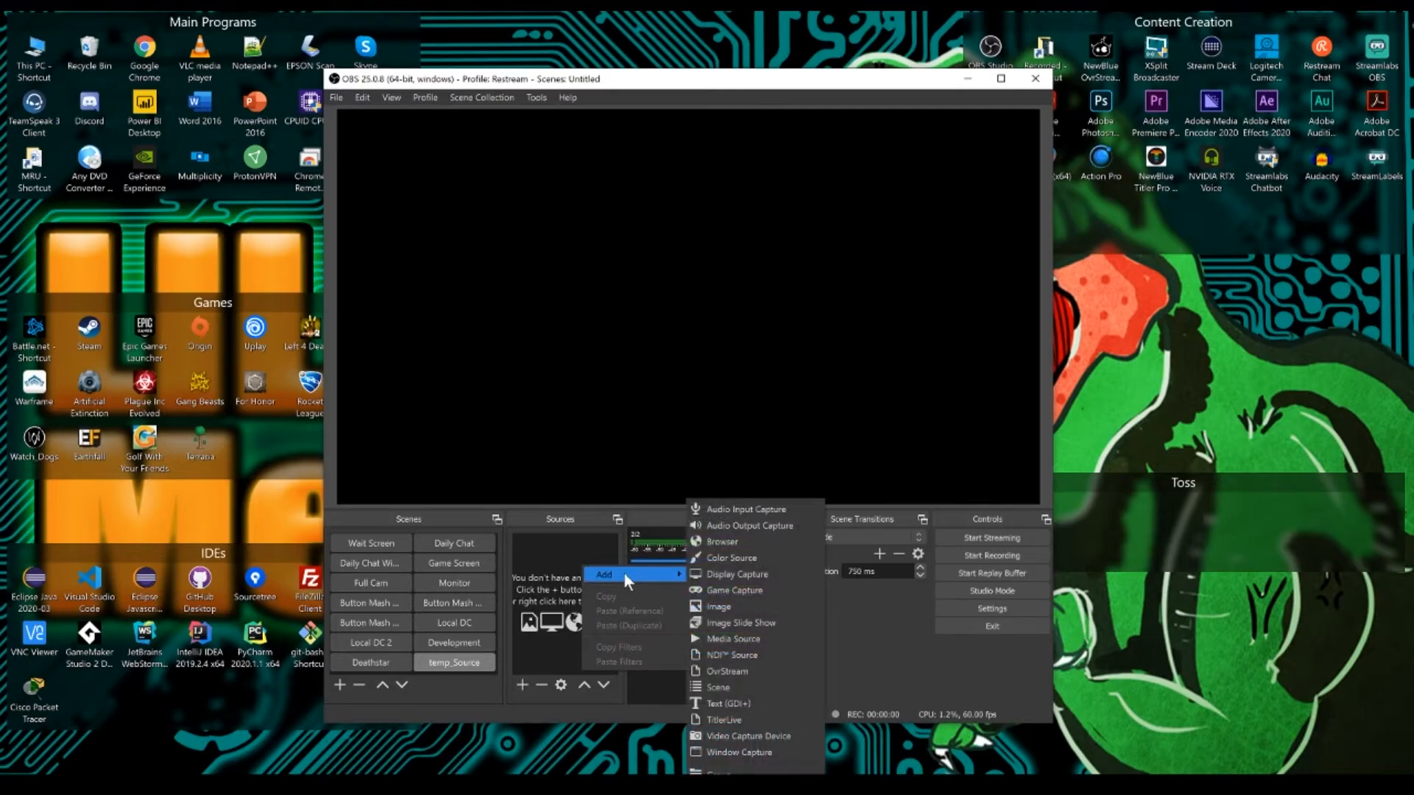
{"action": "mouse_move", "coordinate": [742, 622]}
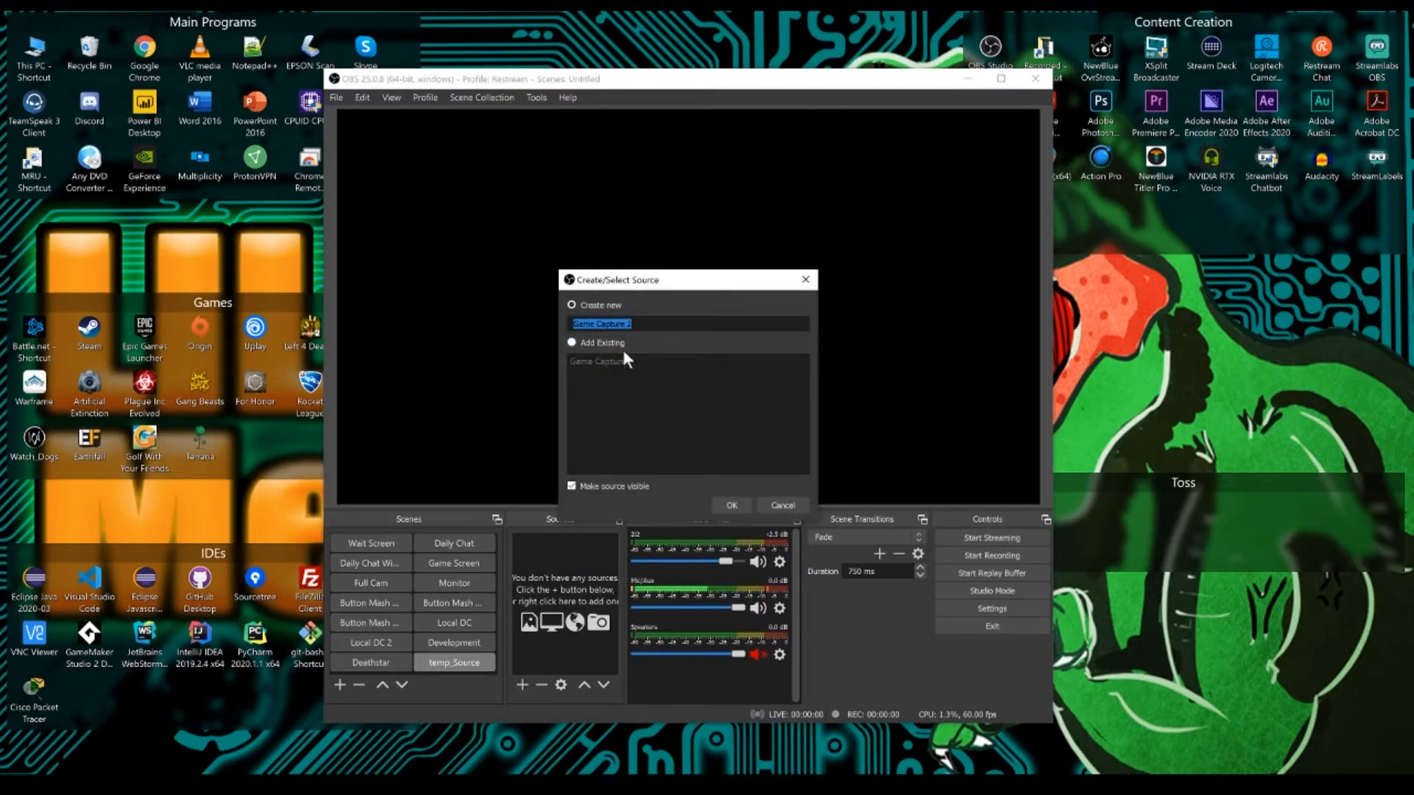
{"action": "type", "text": "Fos"}
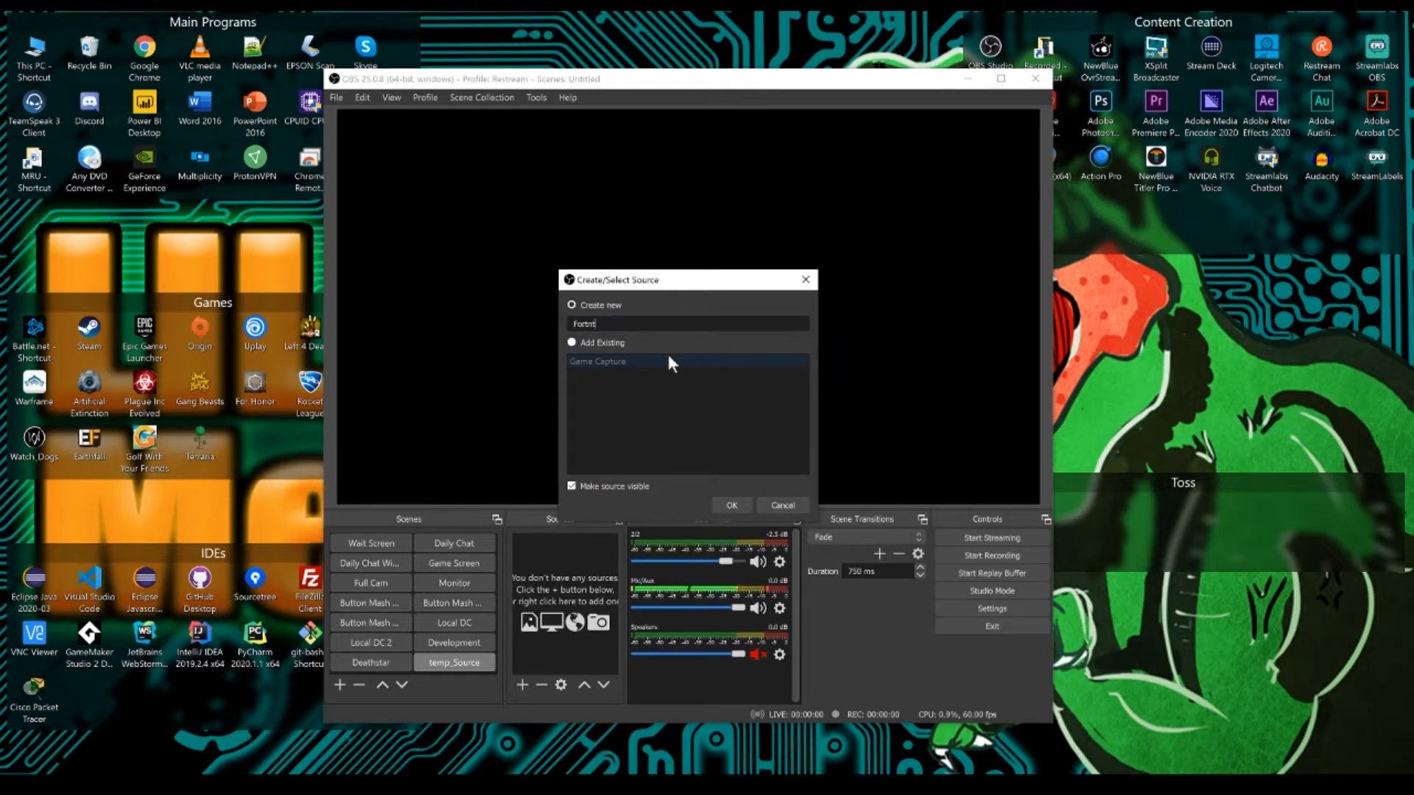
{"action": "left_click", "coordinate": [731, 505]}
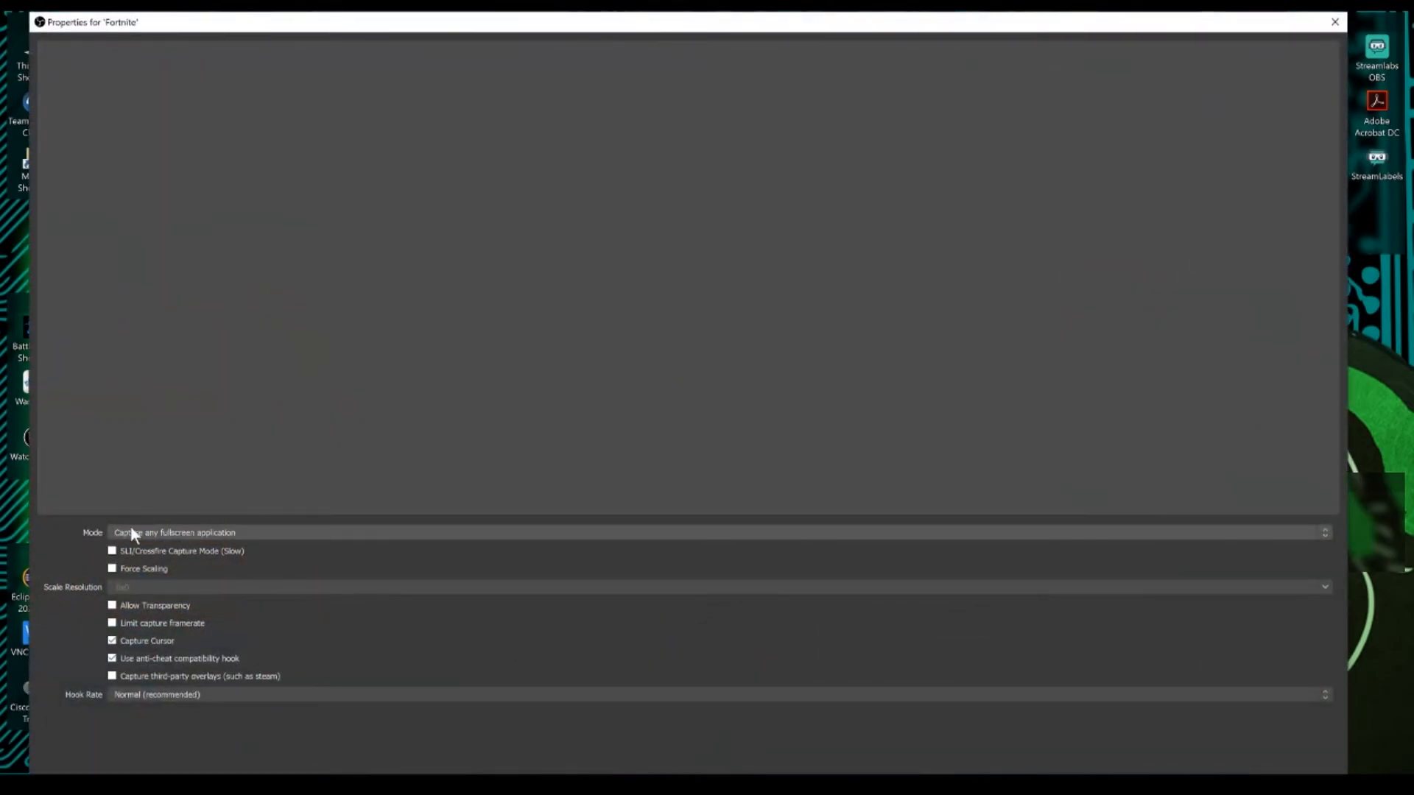
{"action": "mouse_move", "coordinate": [182, 560]}
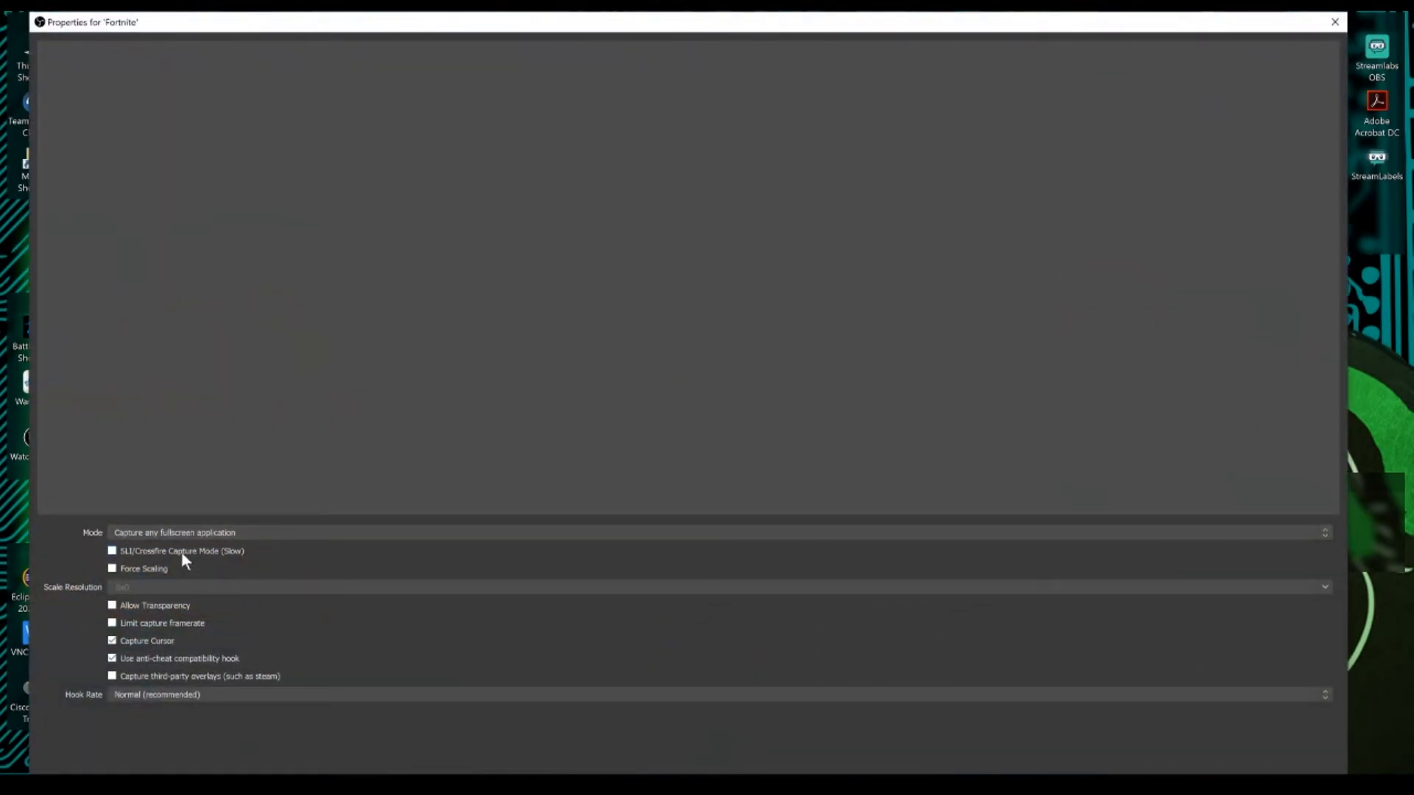
{"action": "mouse_move", "coordinate": [156, 612]}
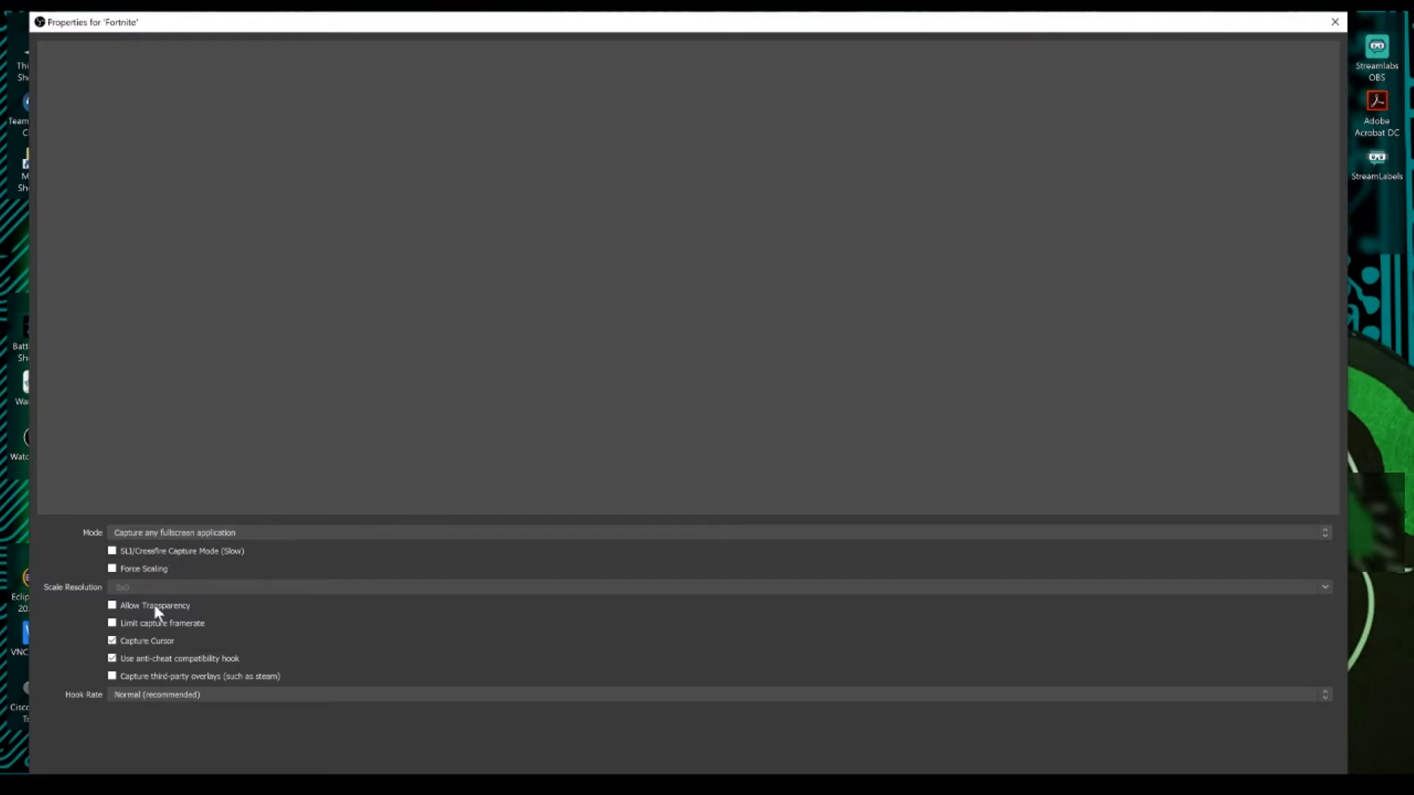
{"action": "mouse_move", "coordinate": [164, 651]}
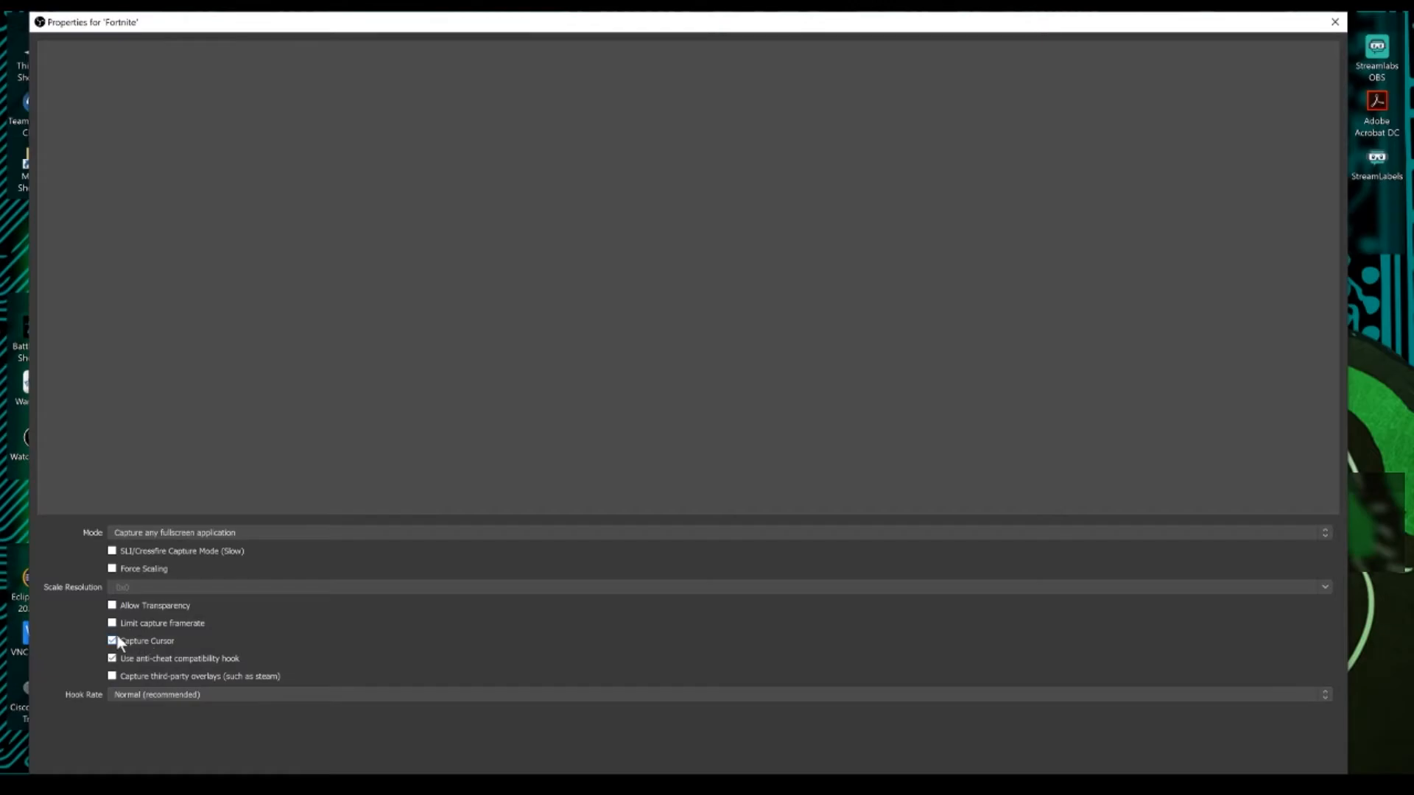
{"action": "mouse_move", "coordinate": [209, 656]}
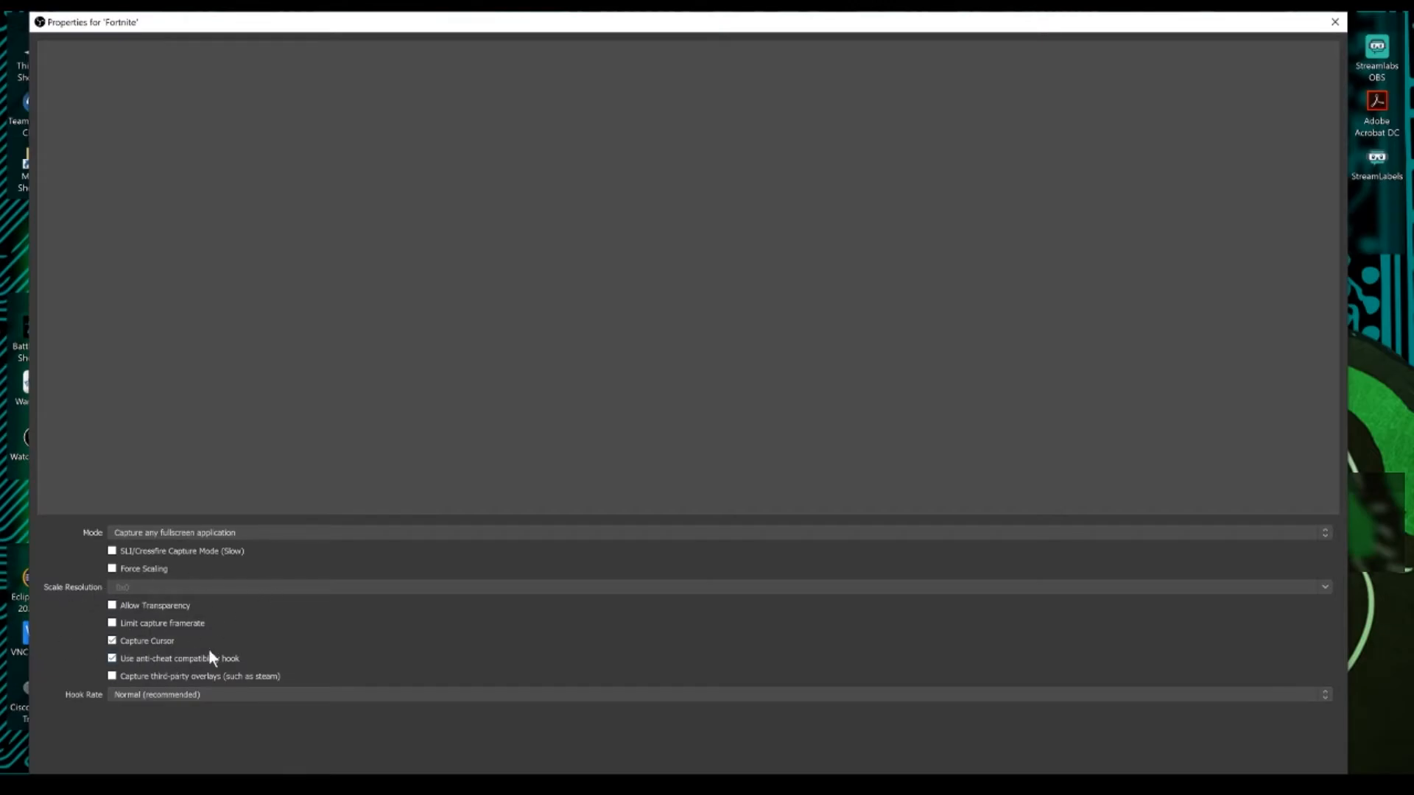
{"action": "mouse_move", "coordinate": [735, 731]}
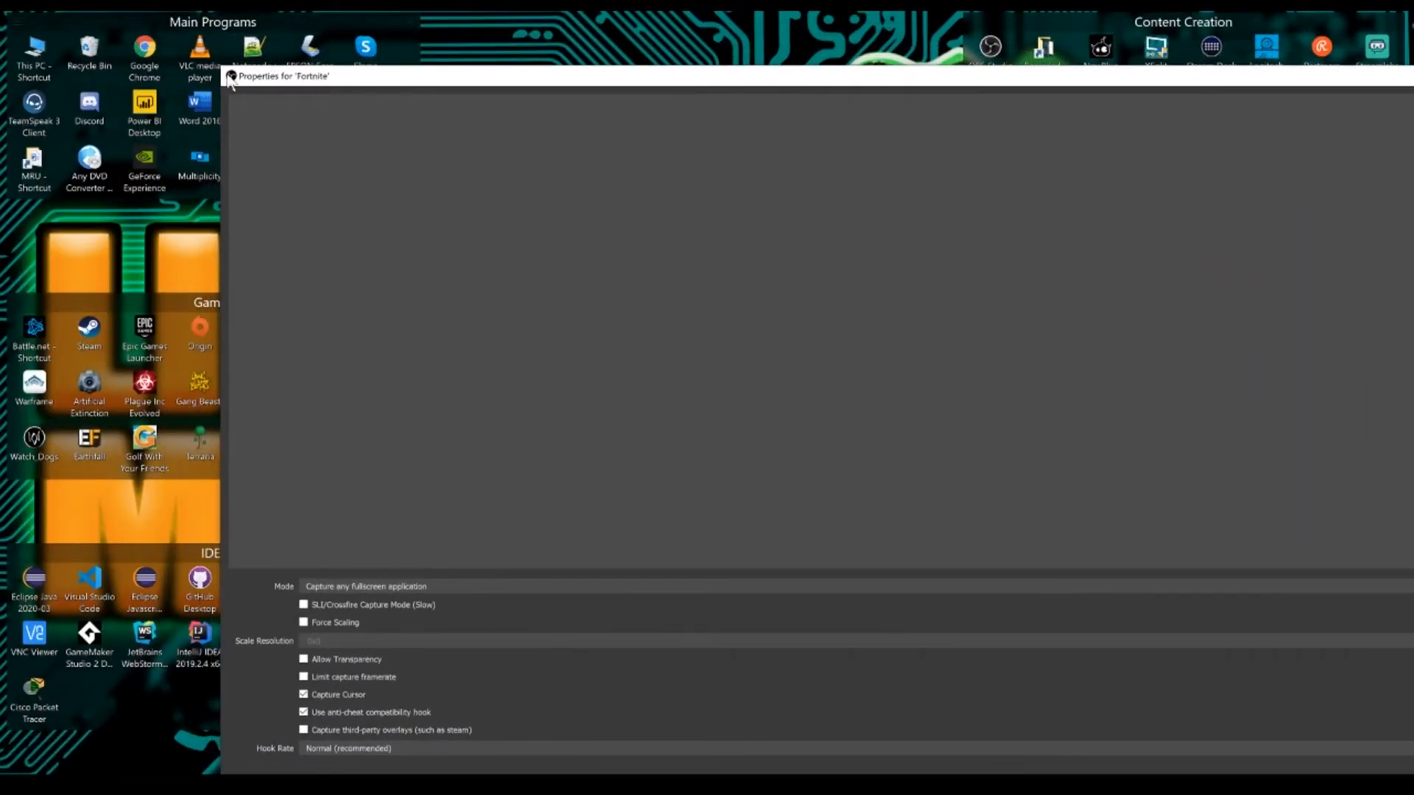
{"action": "mouse_move", "coordinate": [224, 72]}
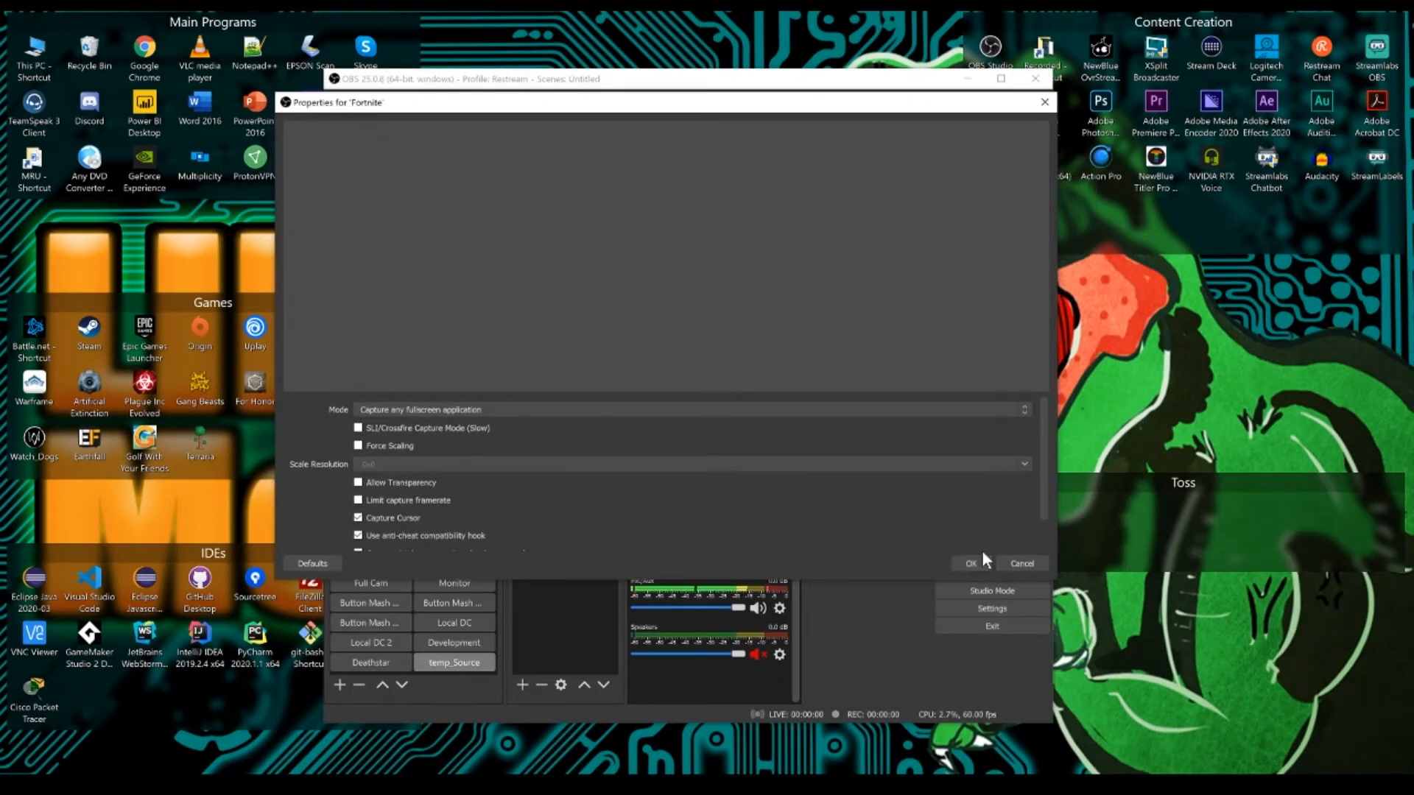
Accept the Fortnite game capture properties with 'Capture any fullscreen application' mode.
{"action": "left_click", "coordinate": [969, 563]}
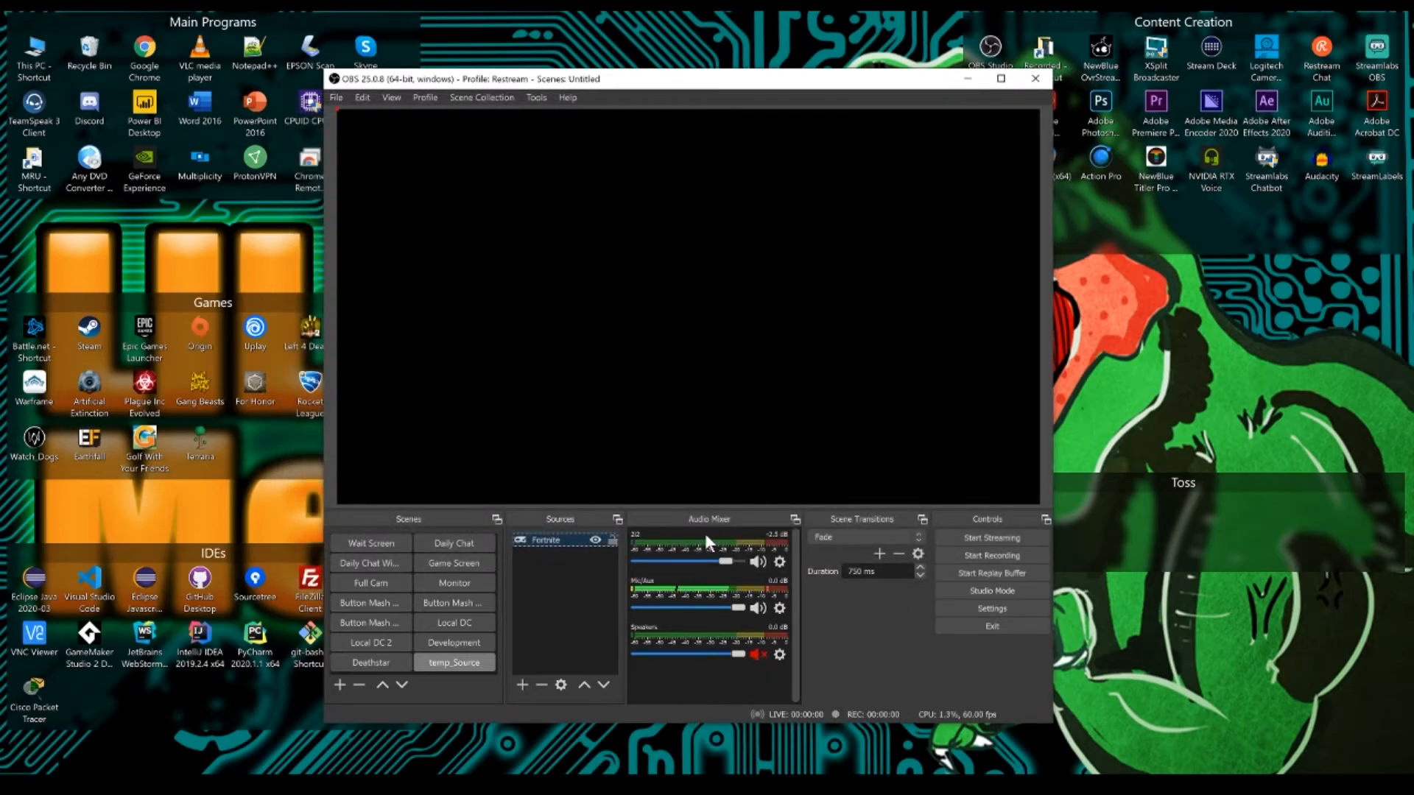
{"action": "mouse_move", "coordinate": [650, 543]}
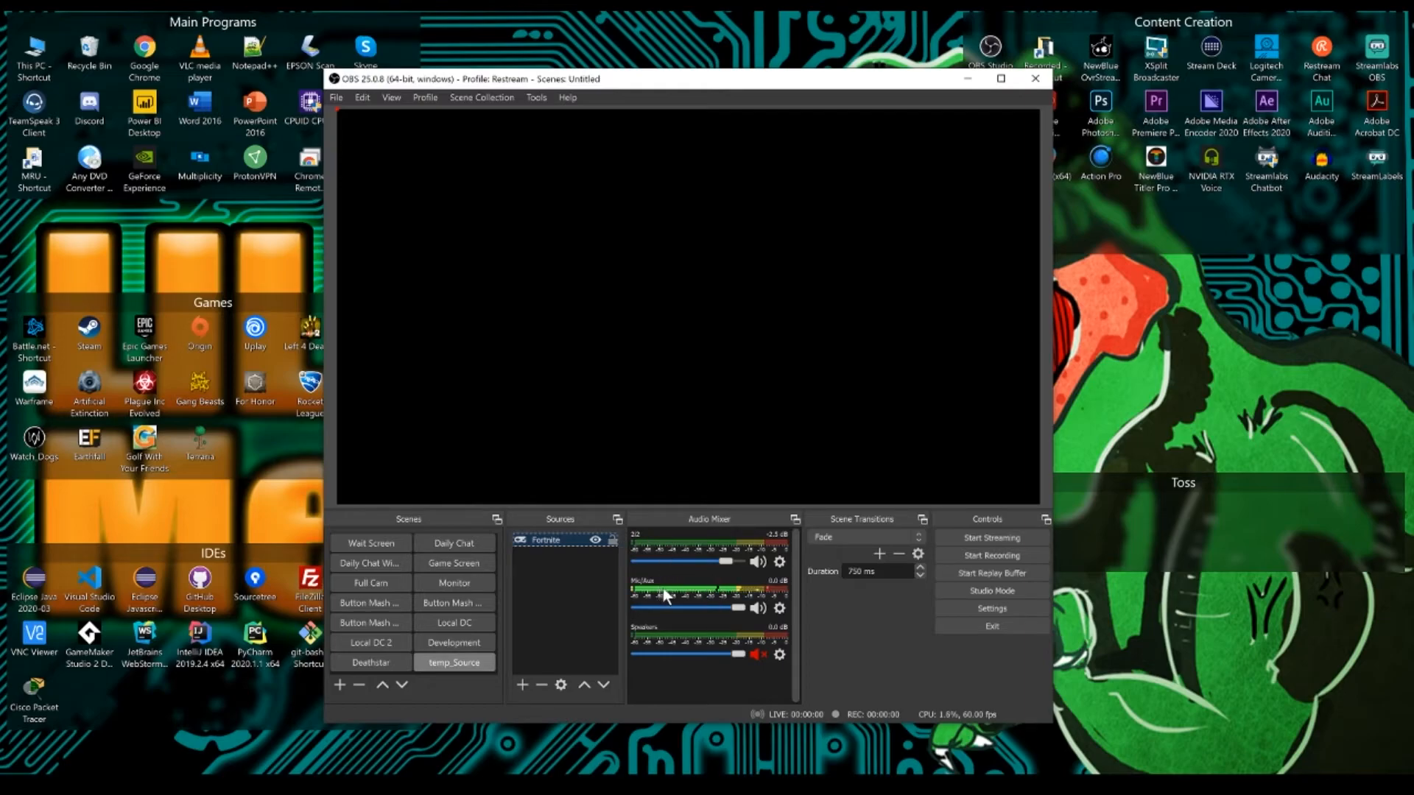
{"action": "mouse_move", "coordinate": [670, 521]}
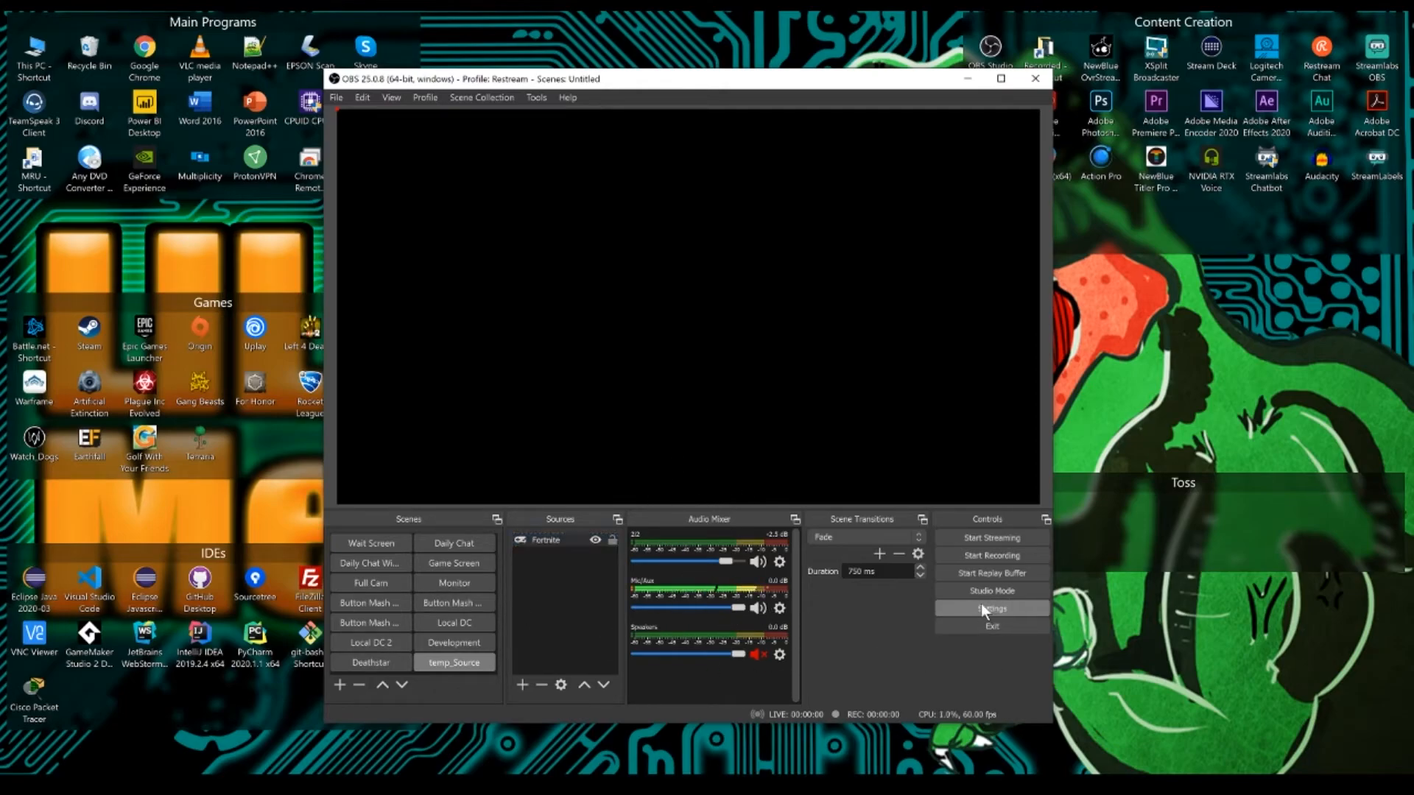
{"action": "left_click", "coordinate": [991, 608]}
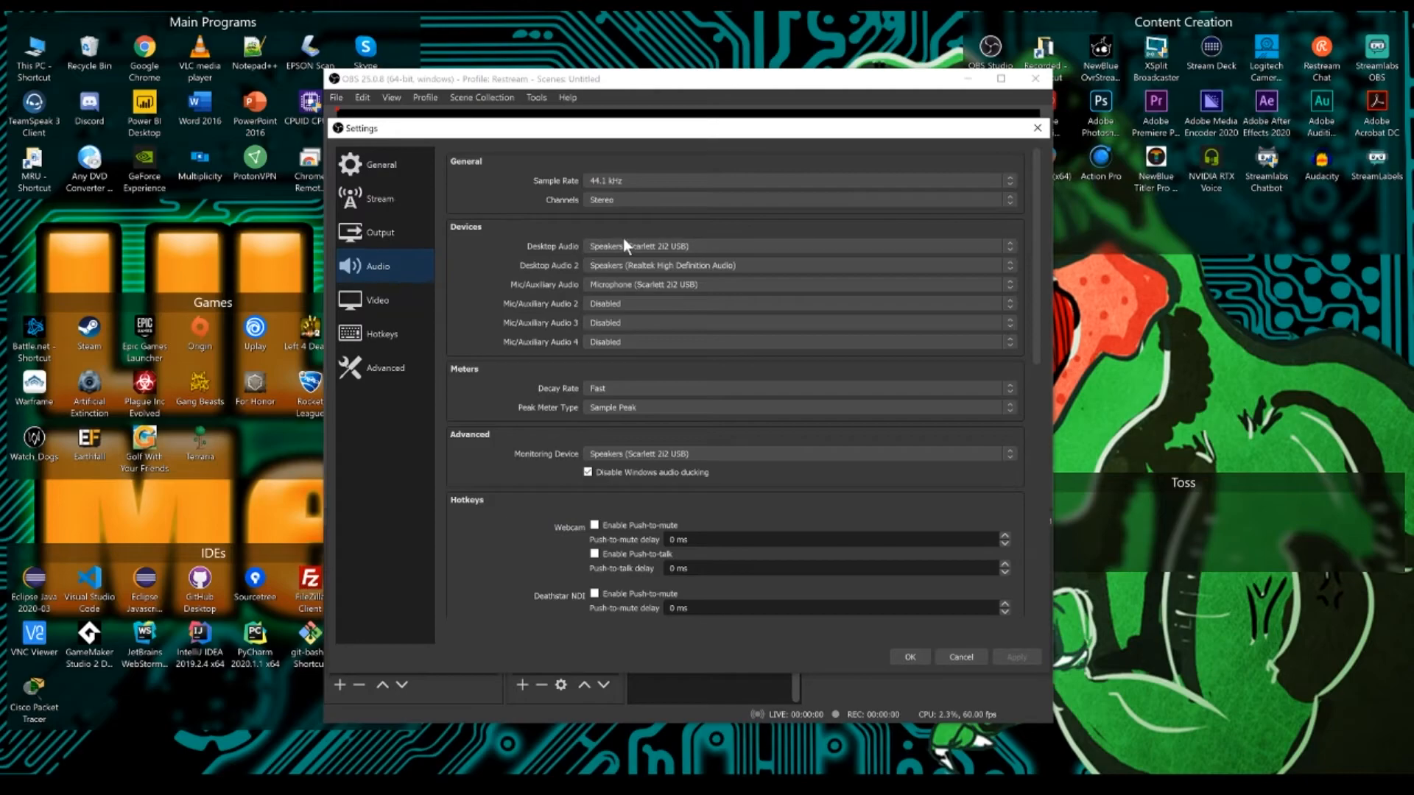
{"action": "mouse_move", "coordinate": [693, 399]}
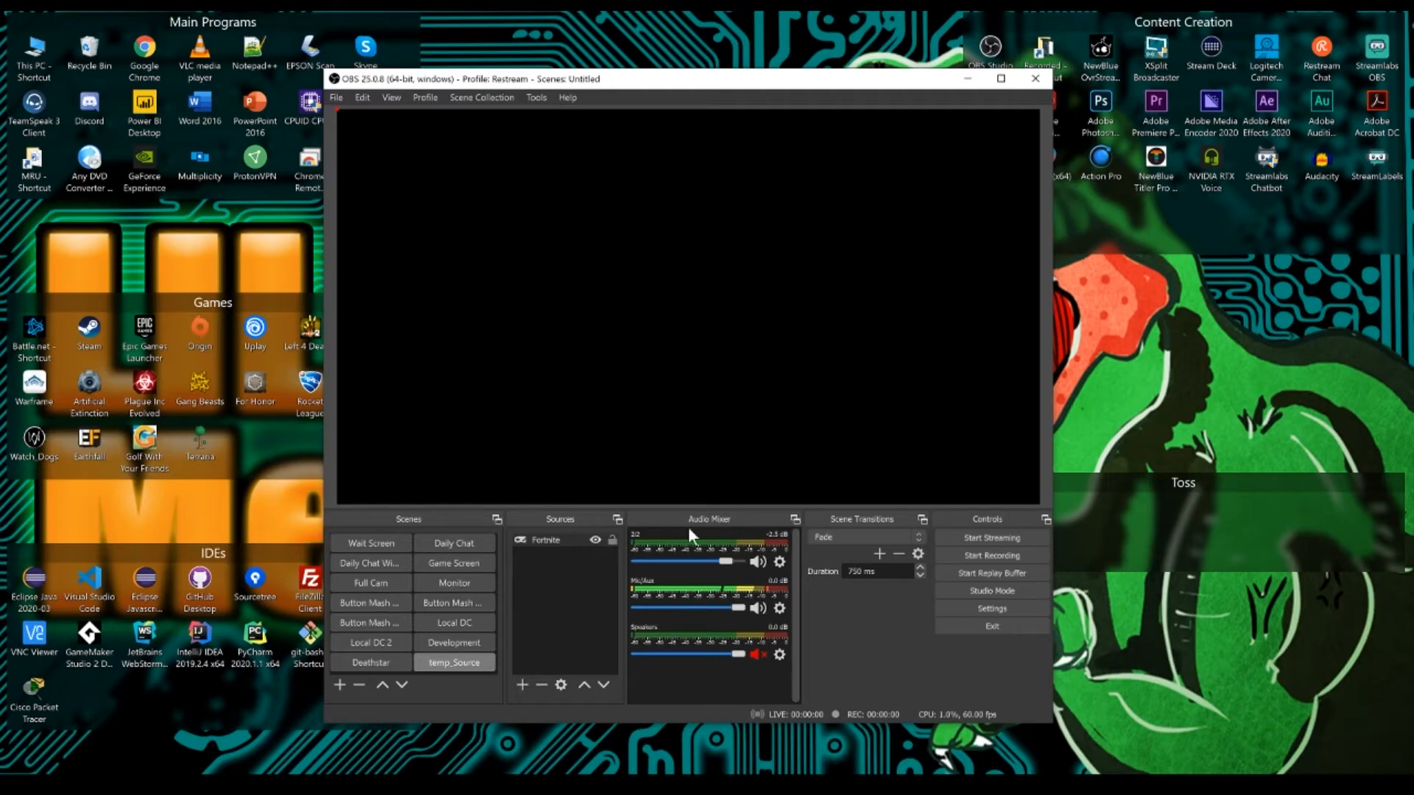
{"action": "mouse_move", "coordinate": [581, 562]}
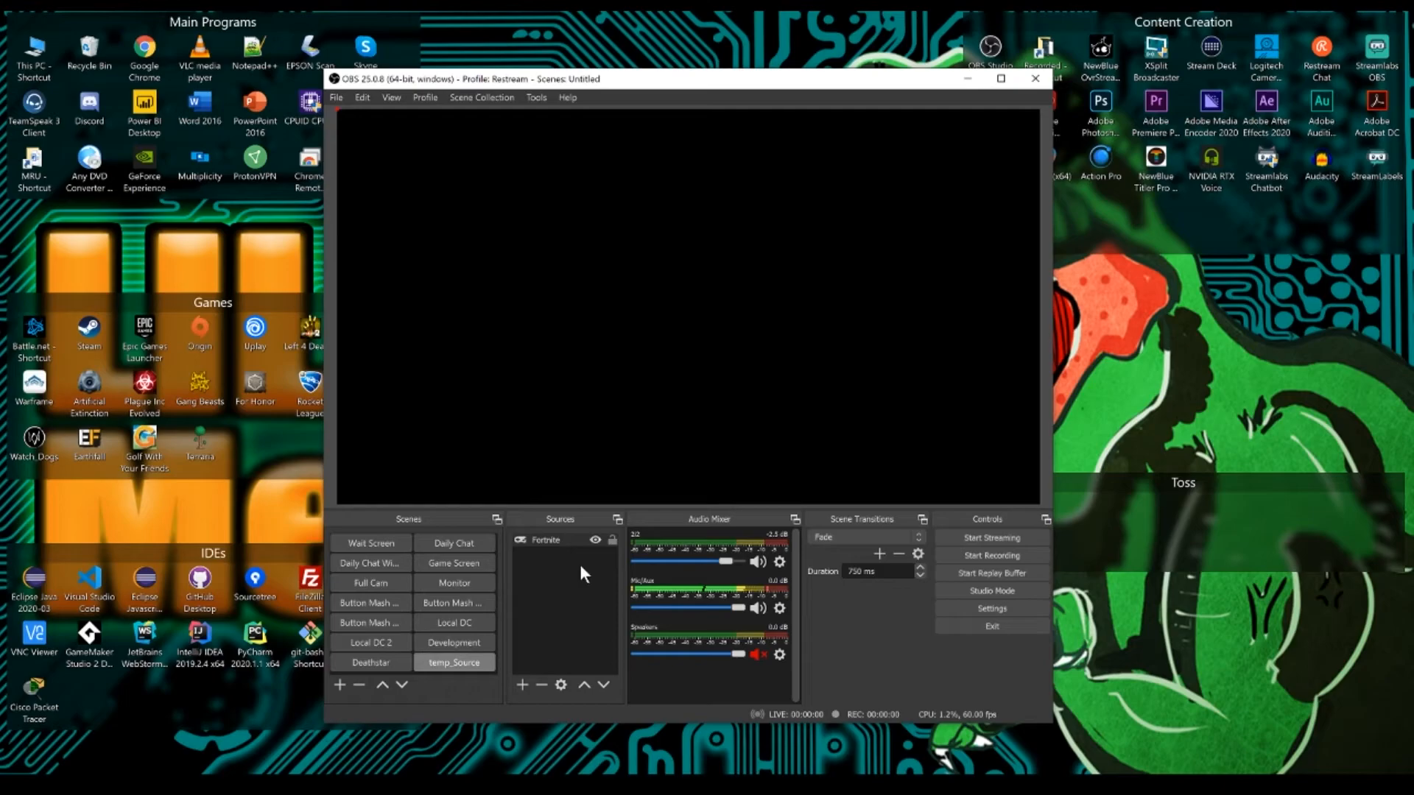
Add a new Video Capture Device source to the temp_Source scene.
{"action": "right_click", "coordinate": [578, 574]}
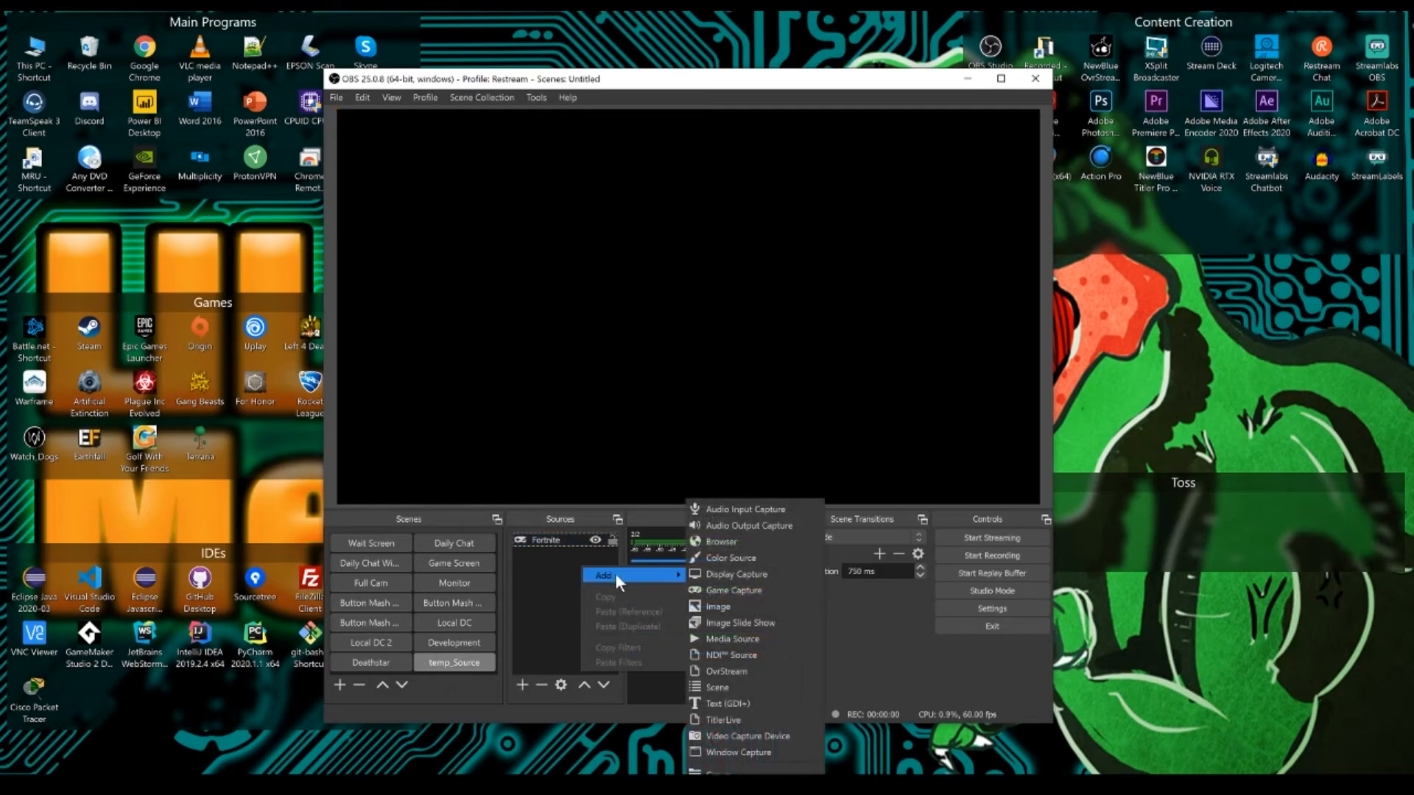
{"action": "mouse_move", "coordinate": [739, 736]}
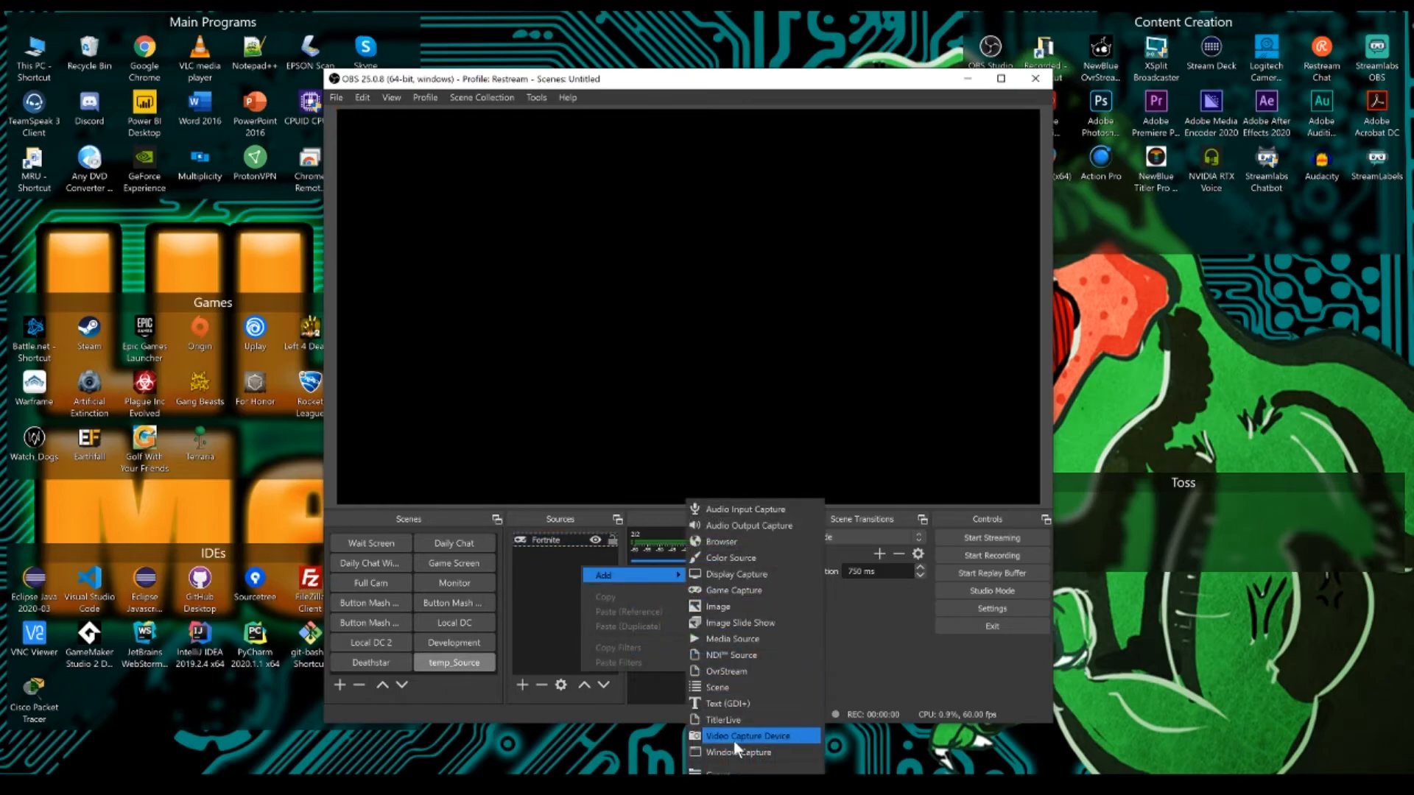
{"action": "left_click", "coordinate": [749, 736]}
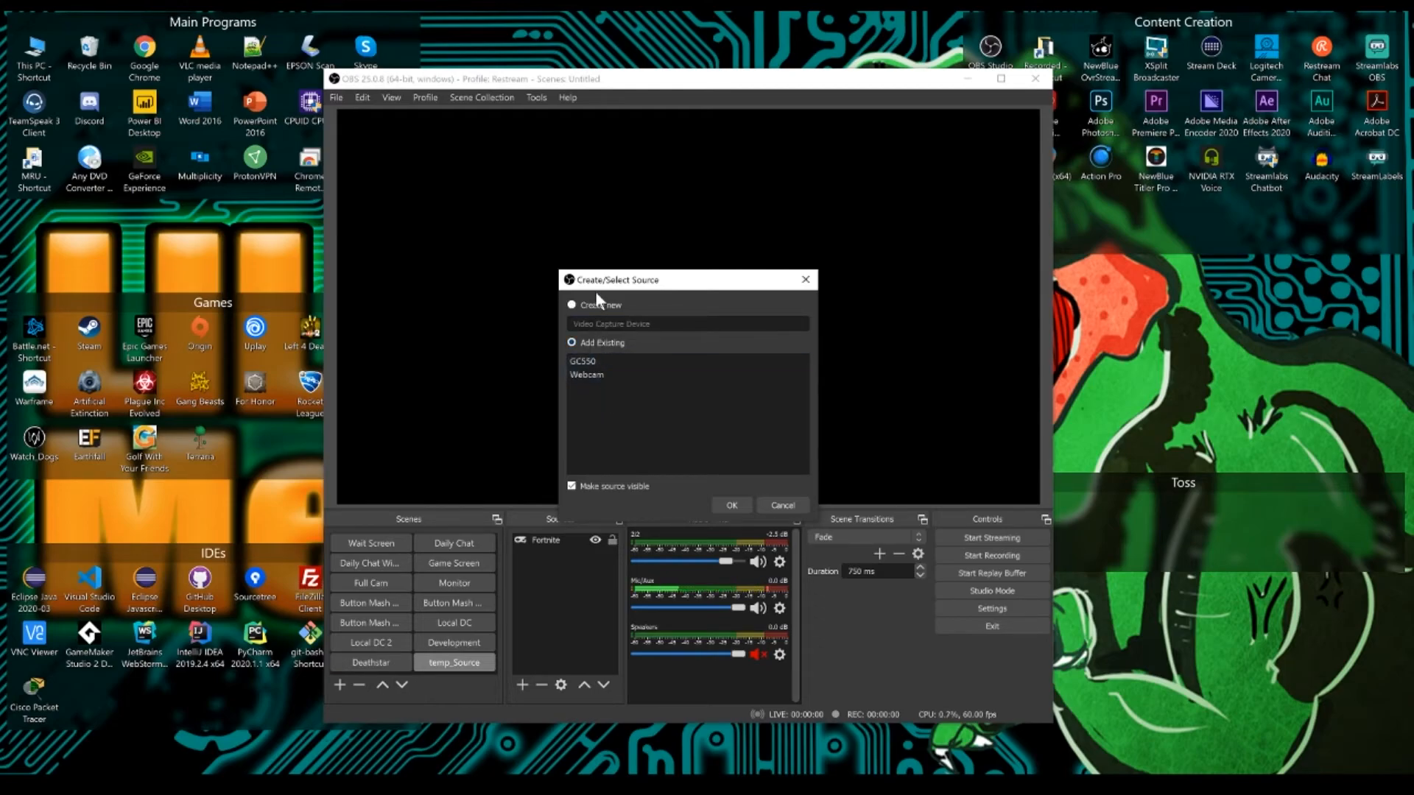
{"action": "left_click", "coordinate": [572, 305]}
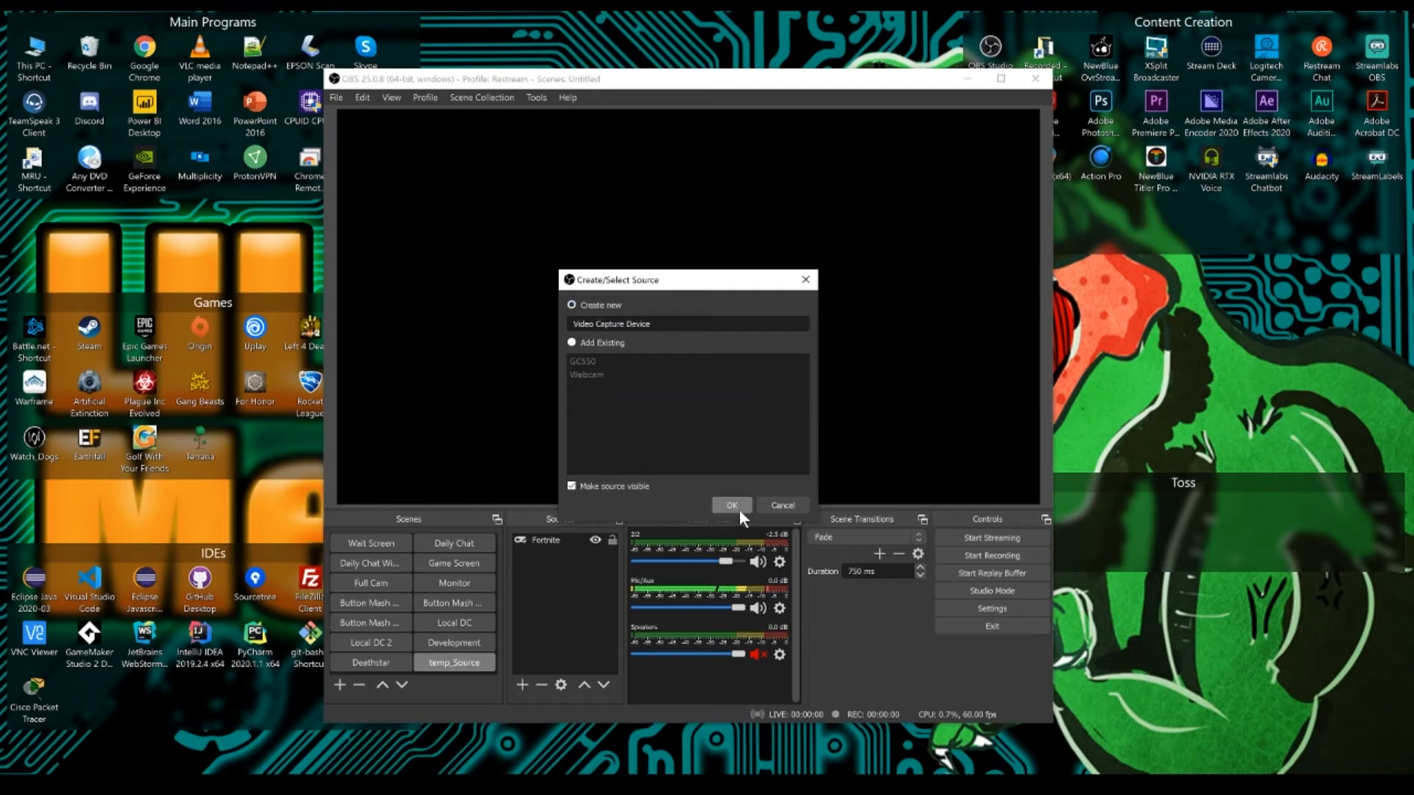
{"action": "left_click", "coordinate": [731, 503]}
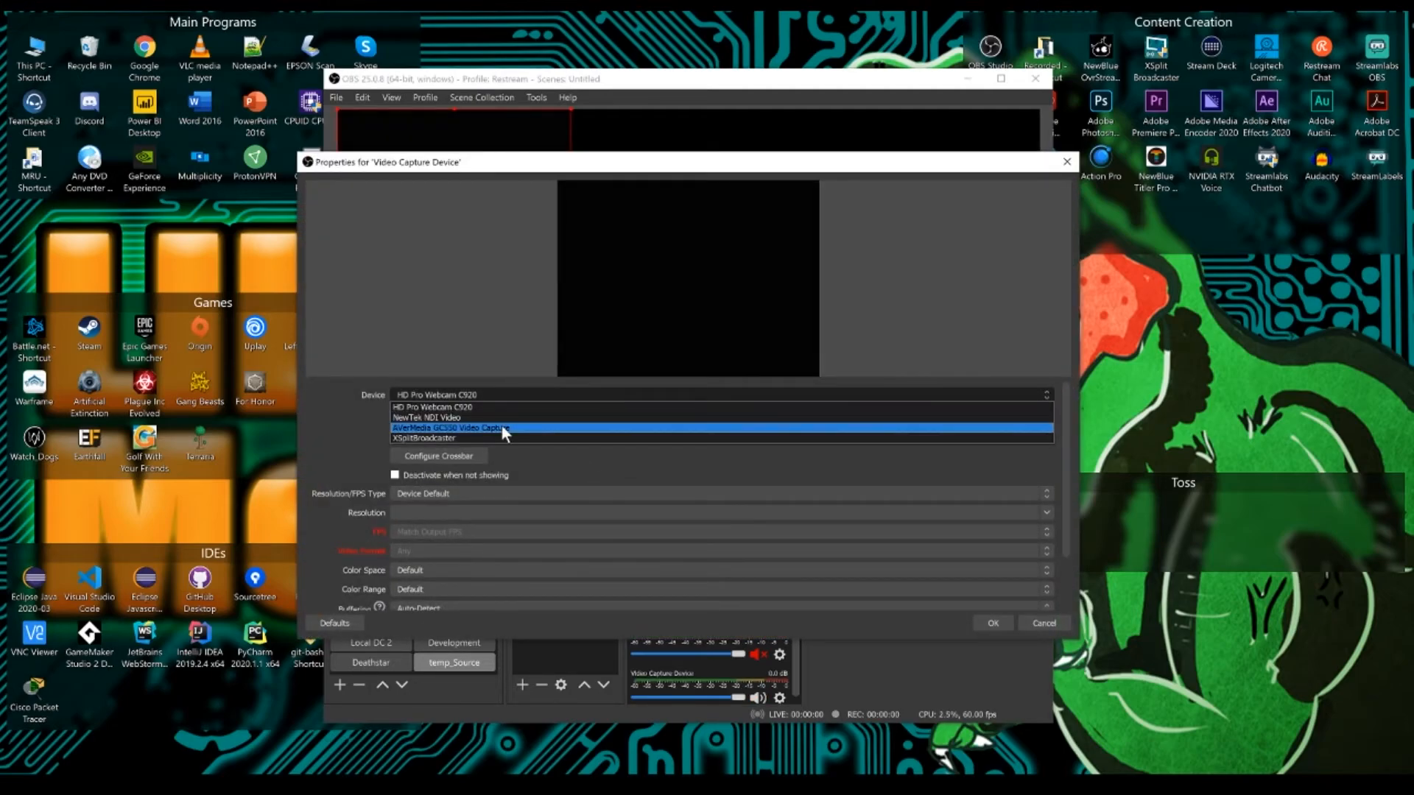
Set the video capture to AVerMedia GC550 at custom 1920x1080 resolution.
{"action": "left_click", "coordinate": [453, 427]}
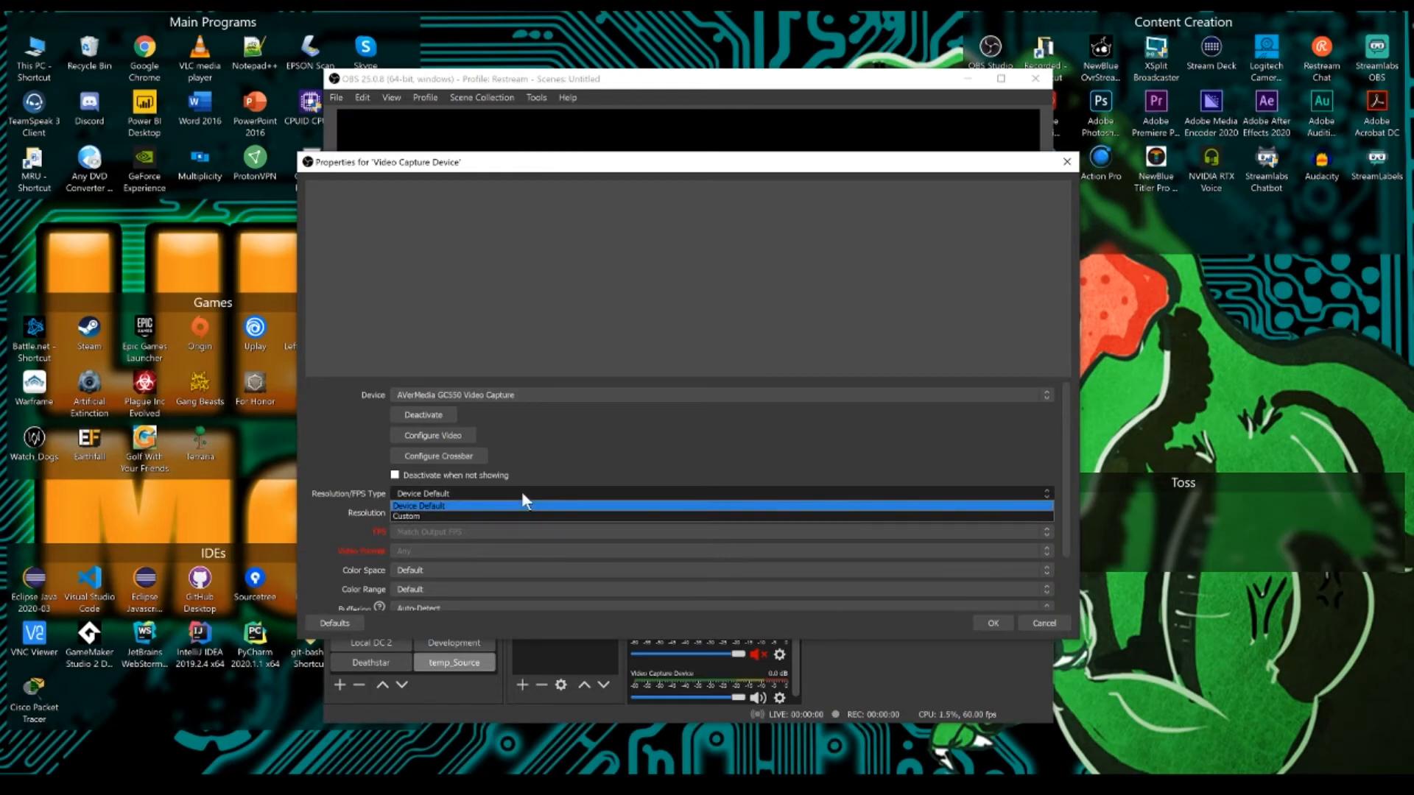
{"action": "left_click", "coordinate": [405, 517]}
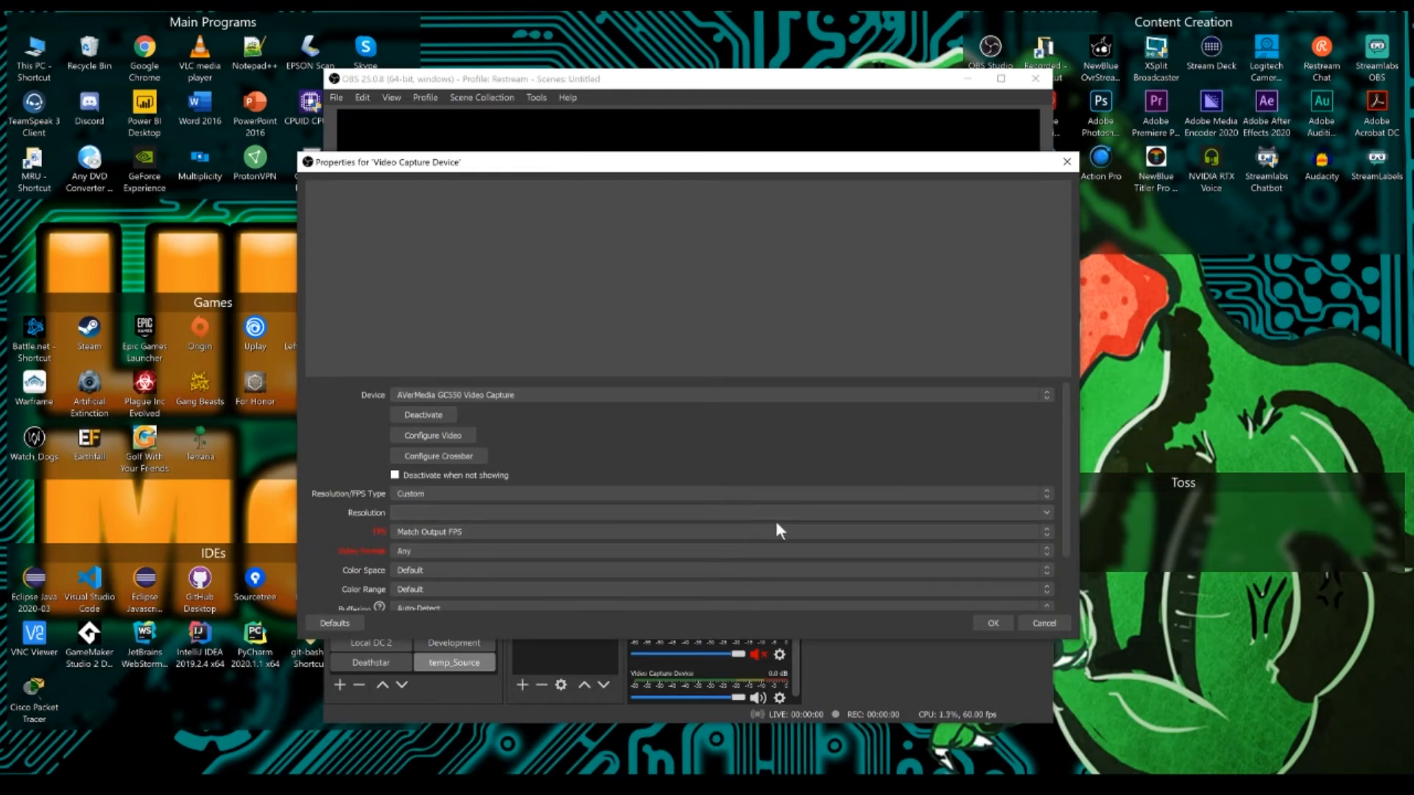
{"action": "left_click", "coordinate": [1045, 512]}
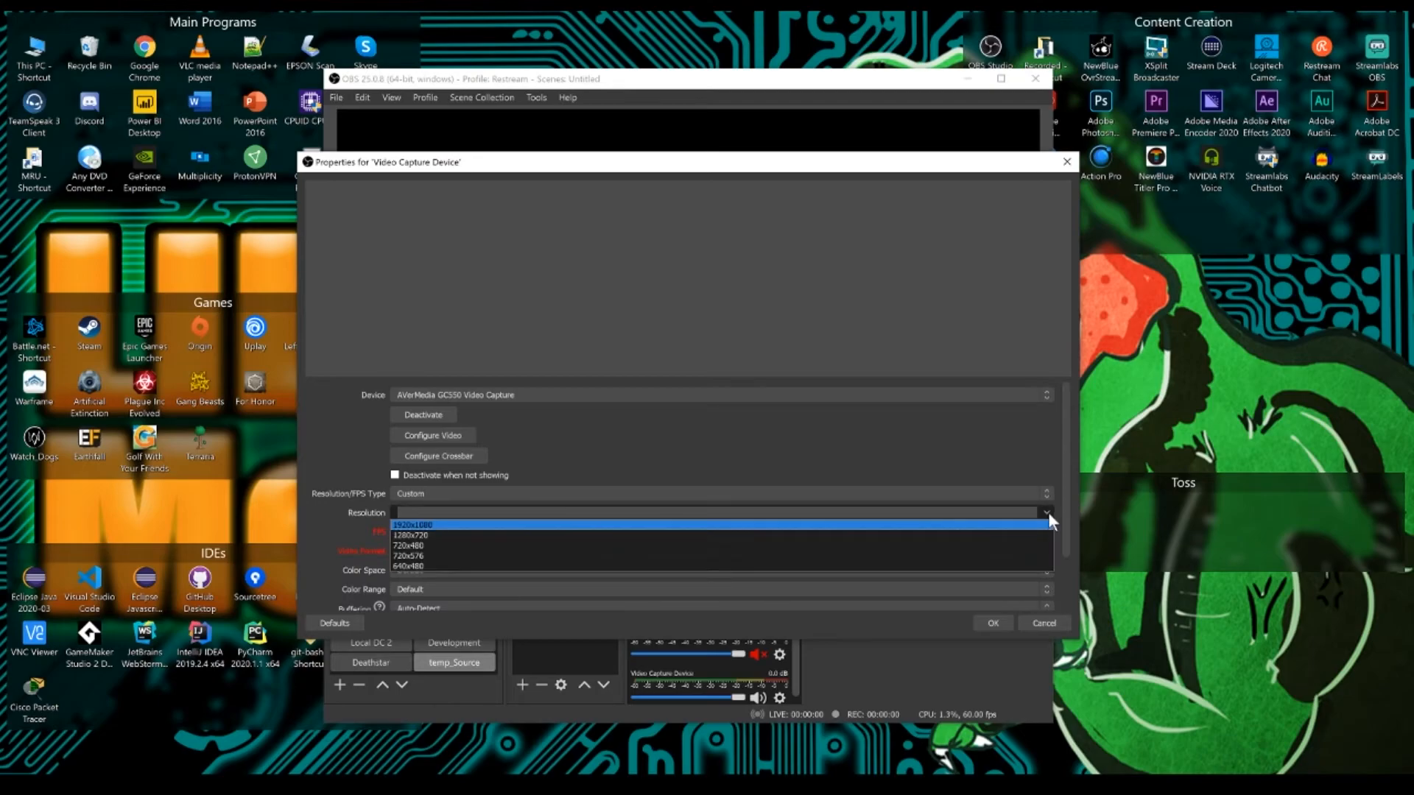
{"action": "mouse_move", "coordinate": [544, 535]}
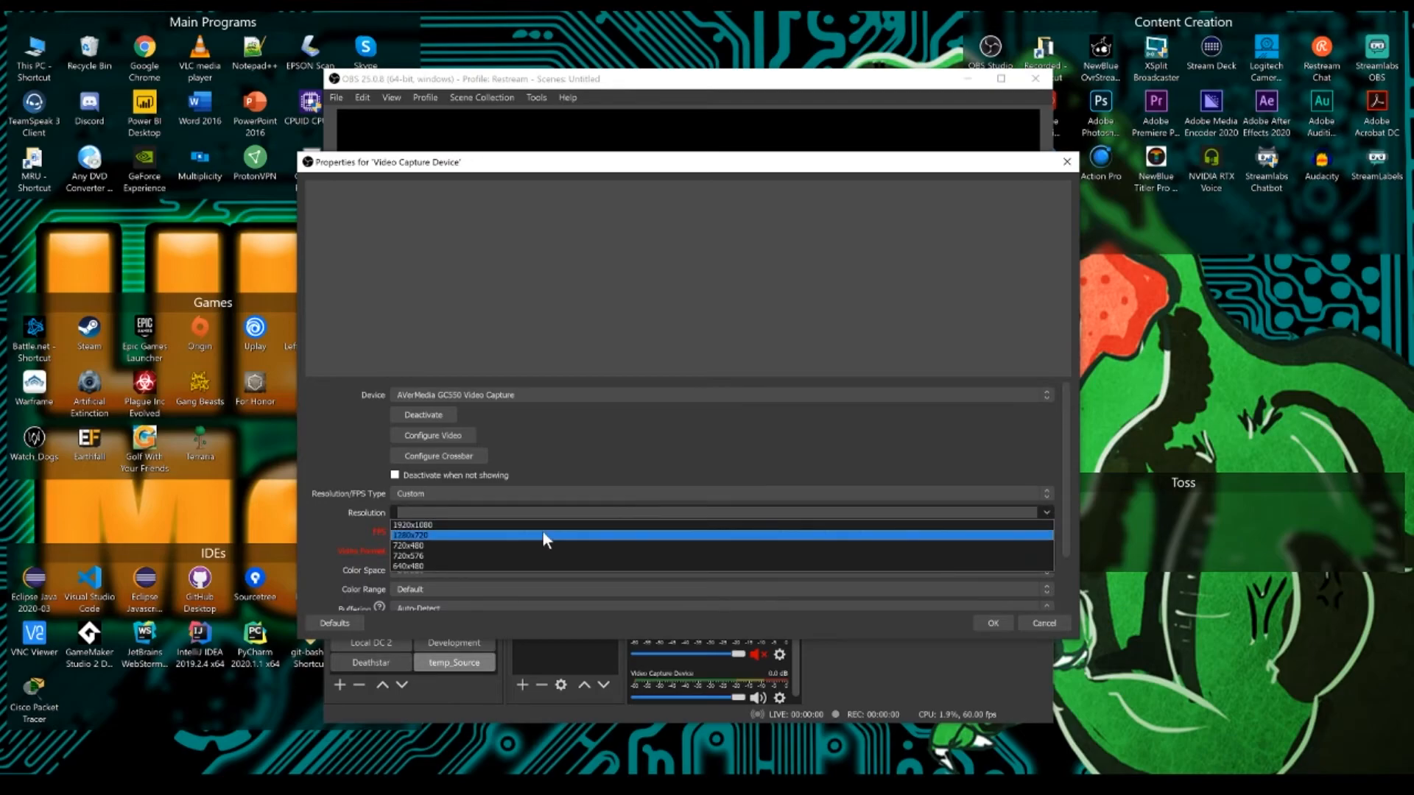
{"action": "left_click", "coordinate": [413, 523]}
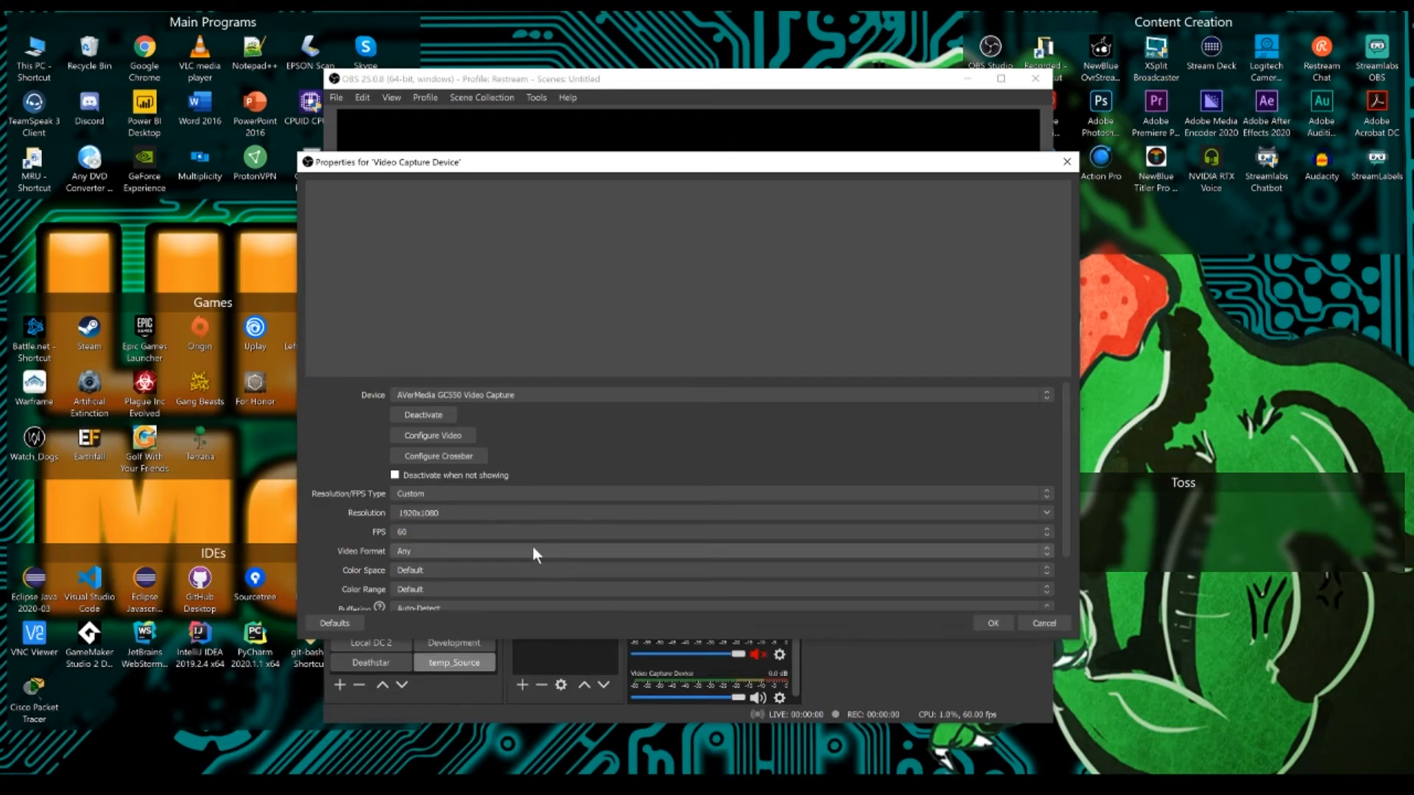
{"action": "mouse_move", "coordinate": [461, 530]}
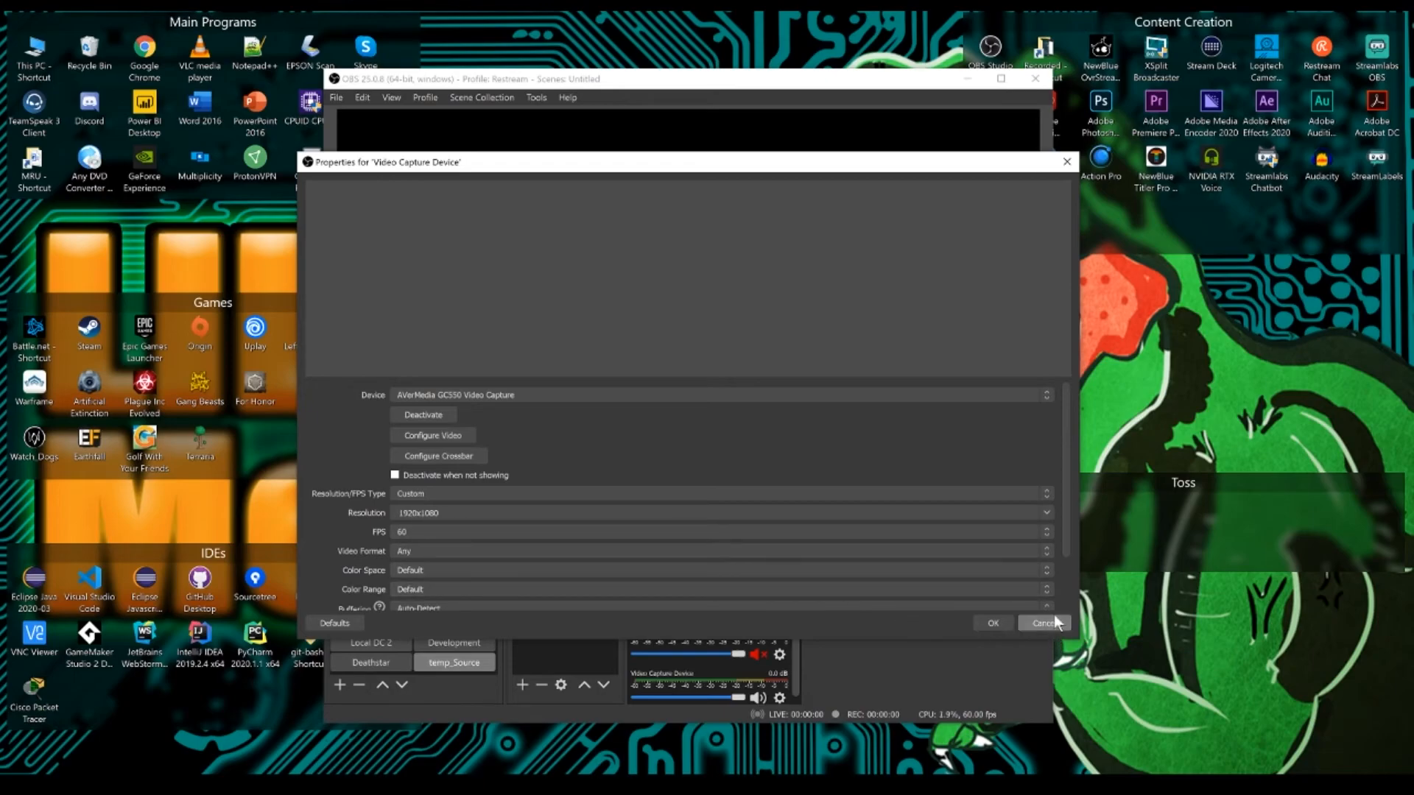
{"action": "left_click", "coordinate": [1041, 623]}
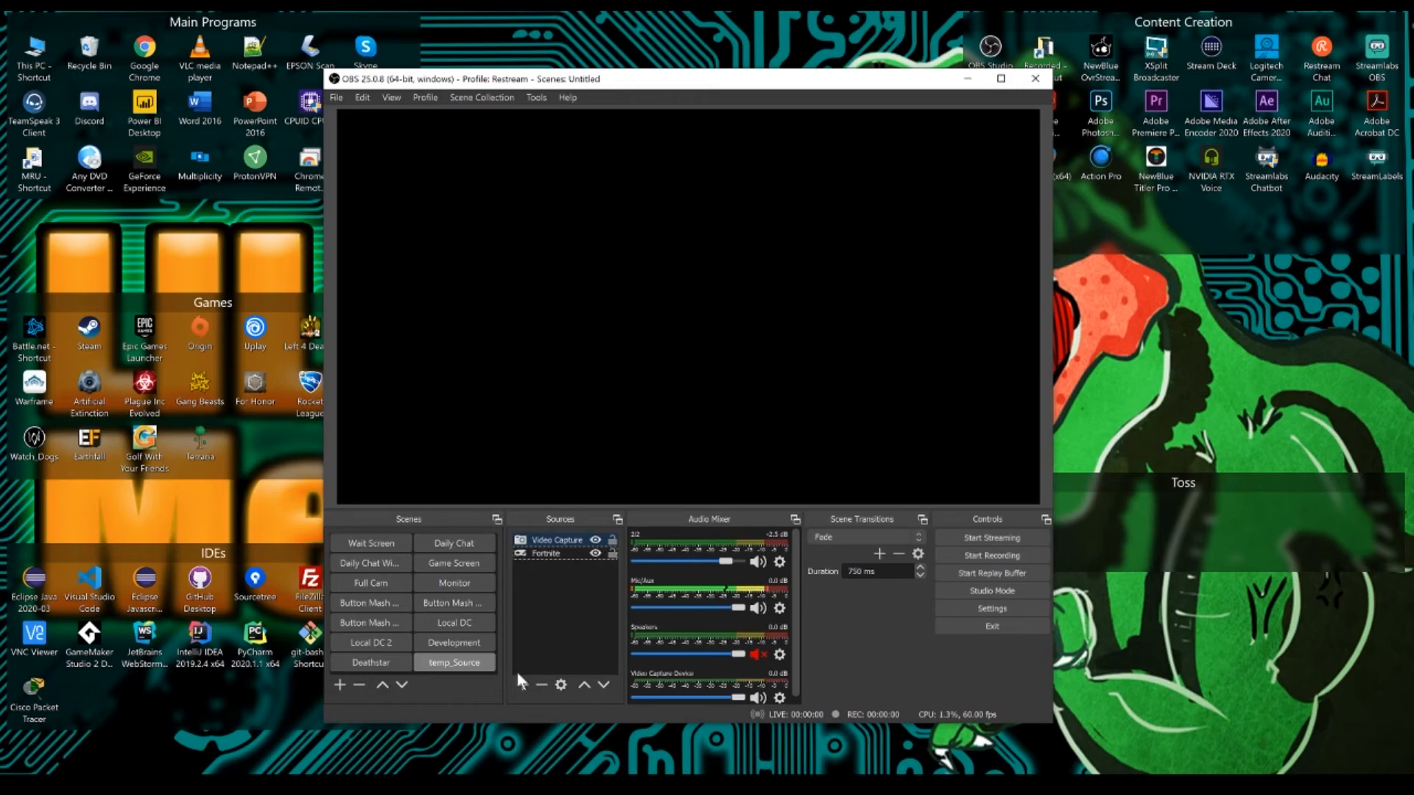
{"action": "mouse_move", "coordinate": [561, 572]}
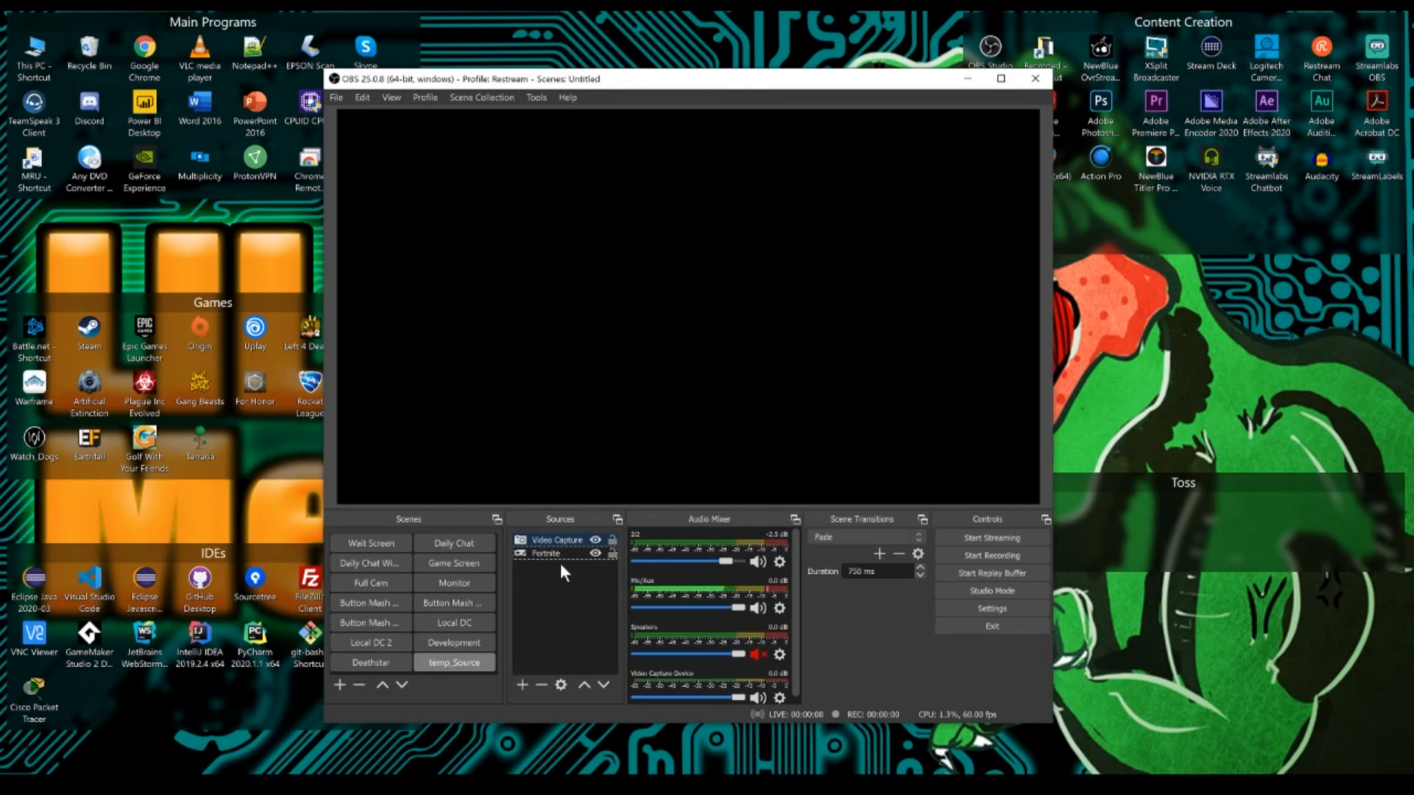
{"action": "double_click", "coordinate": [557, 539]}
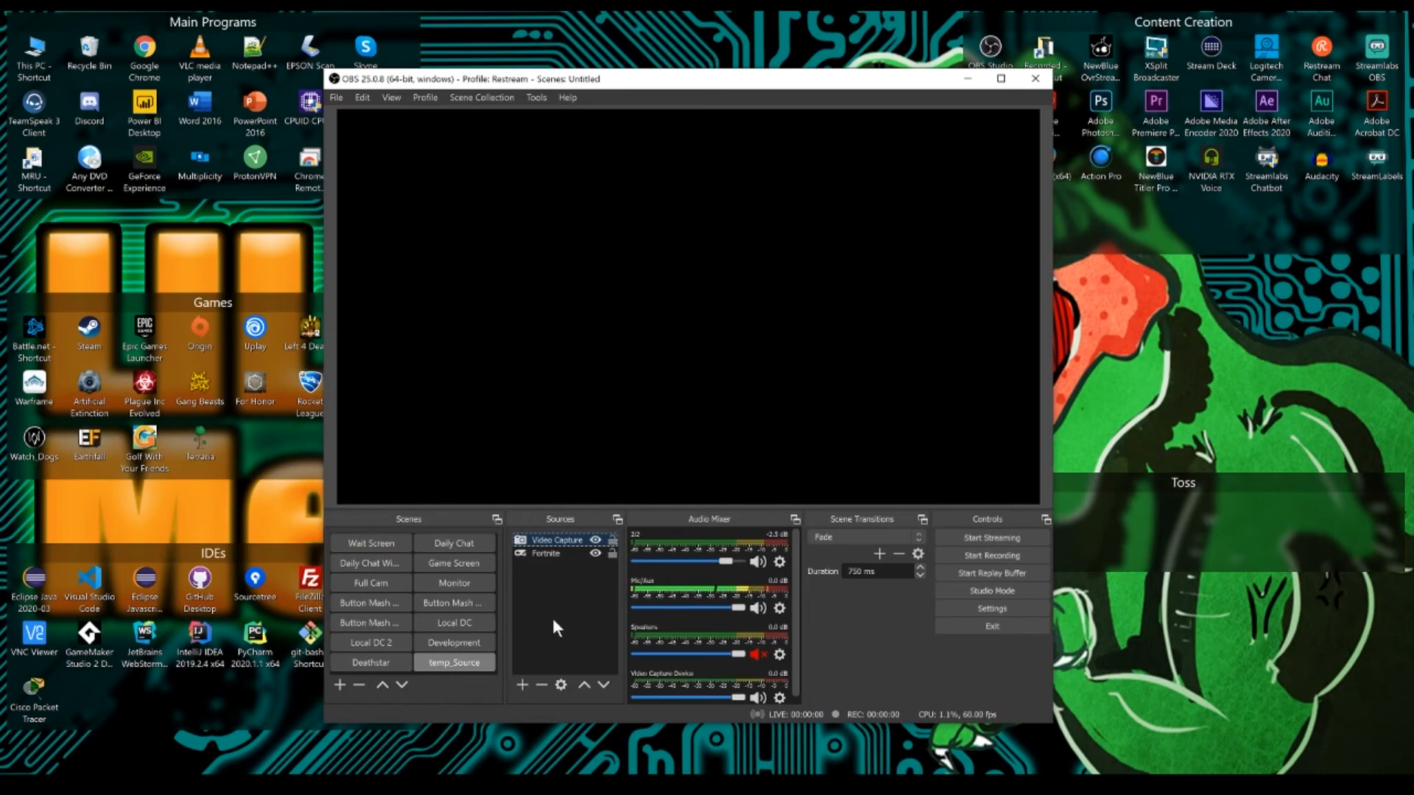
{"action": "mouse_move", "coordinate": [662, 659]}
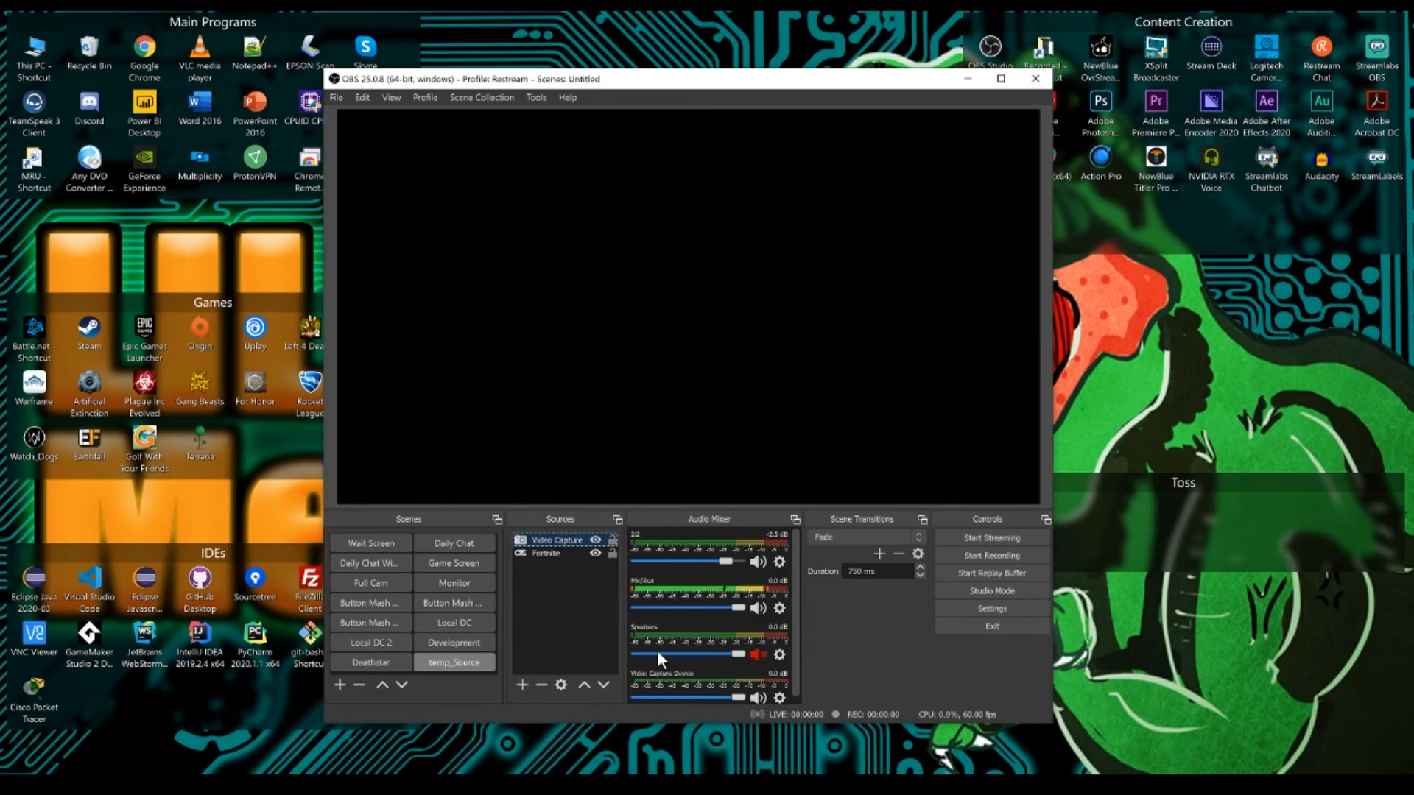
{"action": "mouse_move", "coordinate": [626, 575]}
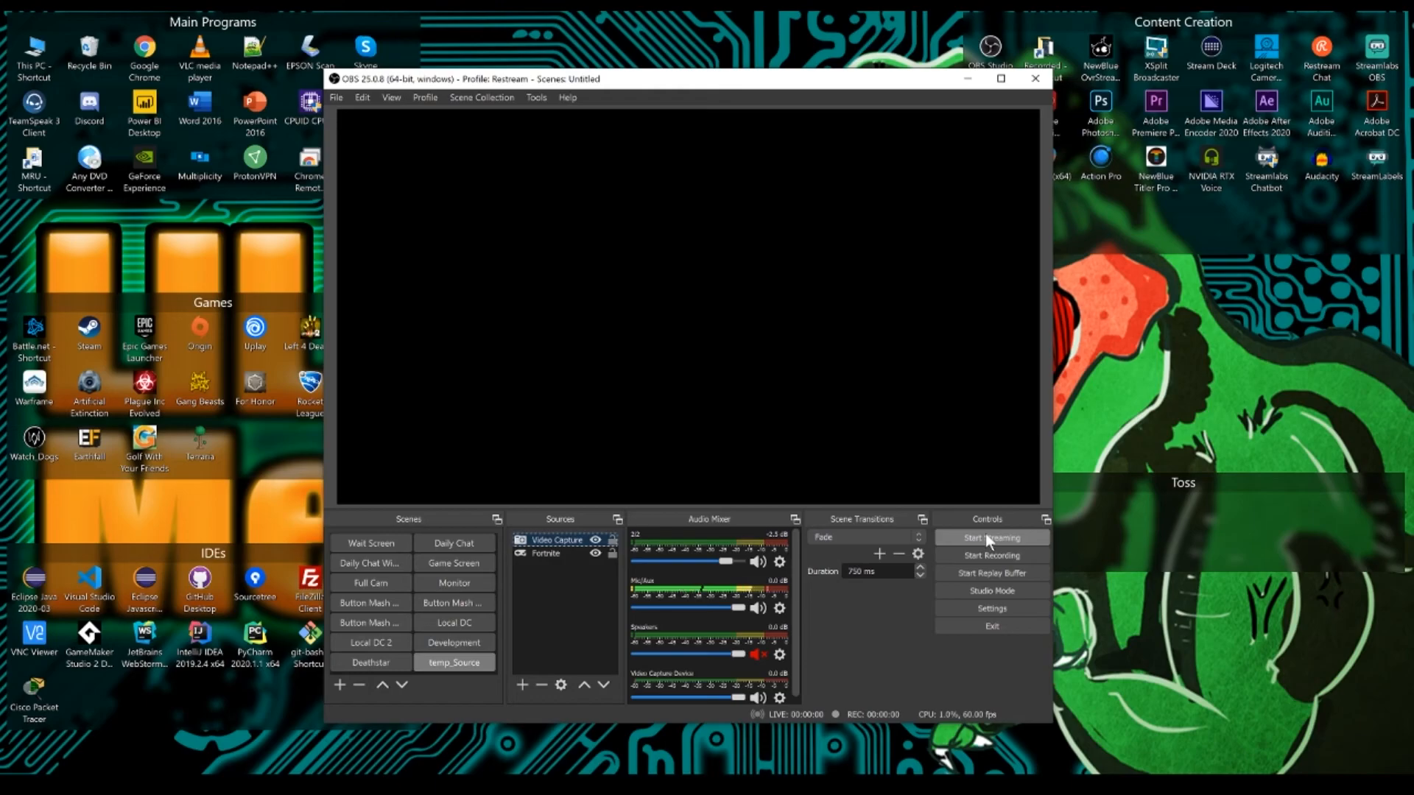
{"action": "mouse_move", "coordinate": [996, 553]}
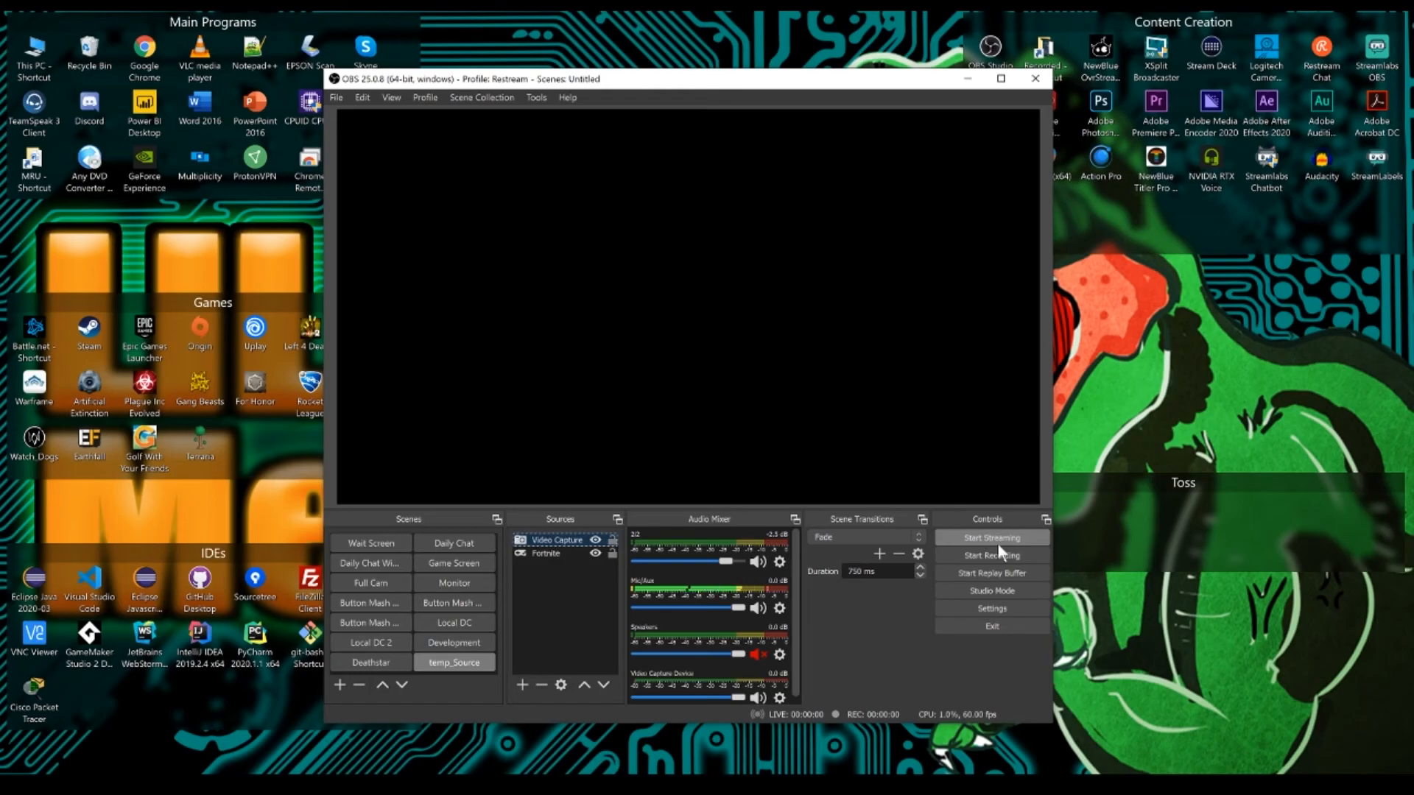